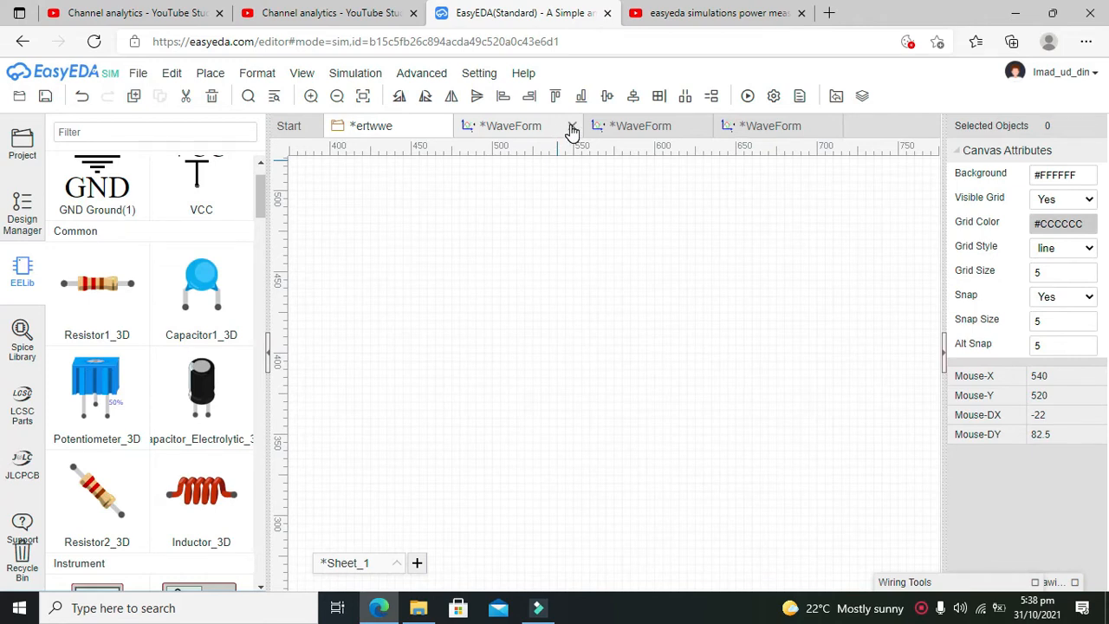
mouse_move(500, 142)
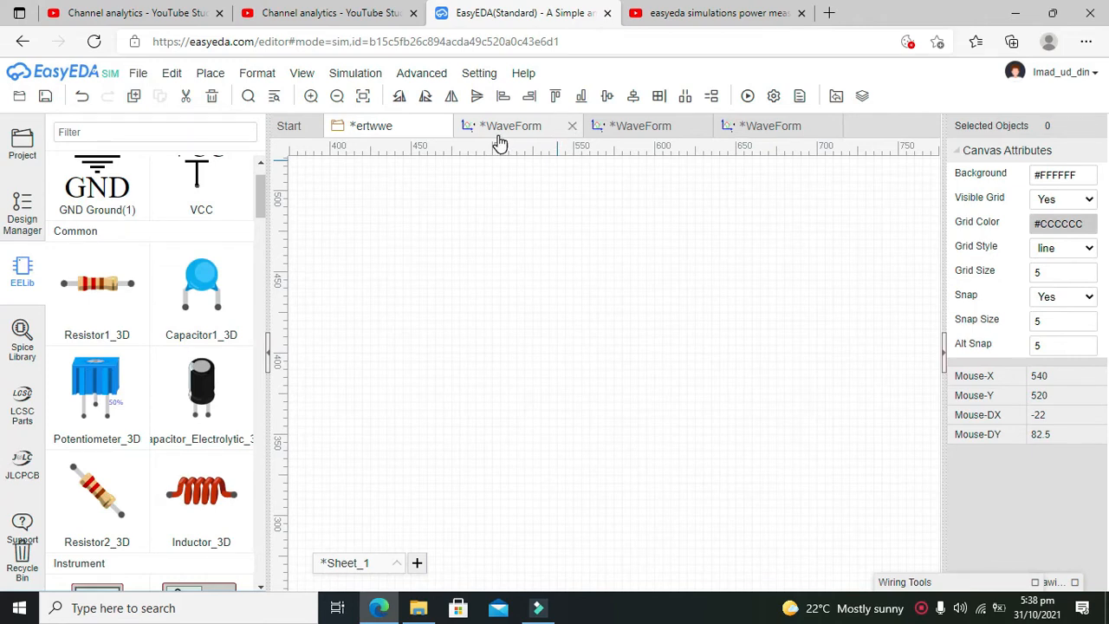
mouse_move(371, 125)
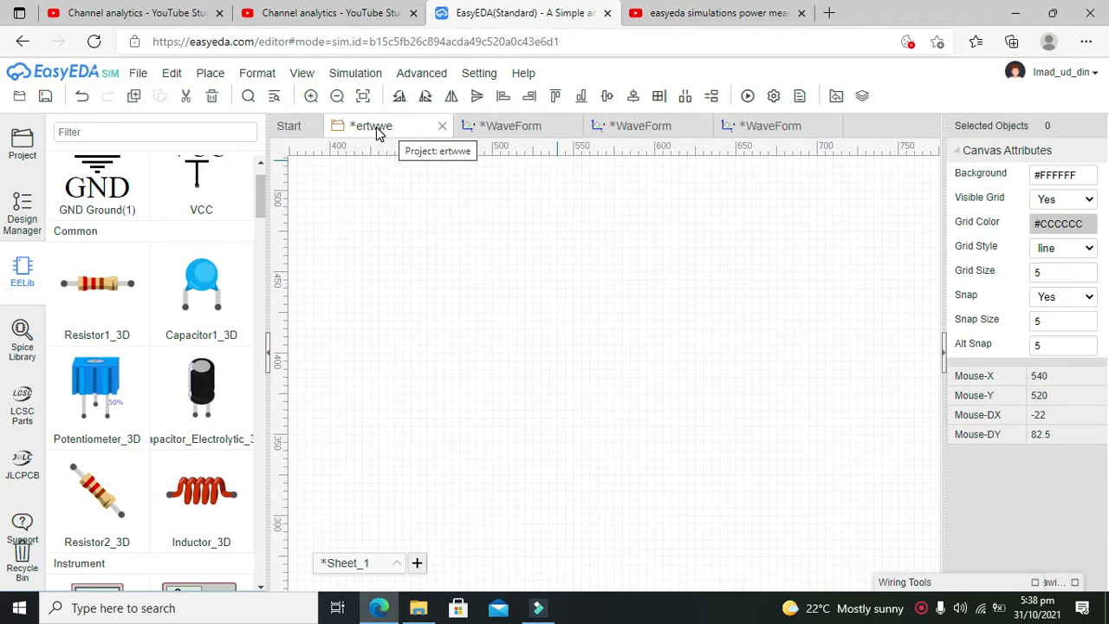
mouse_move(260, 199)
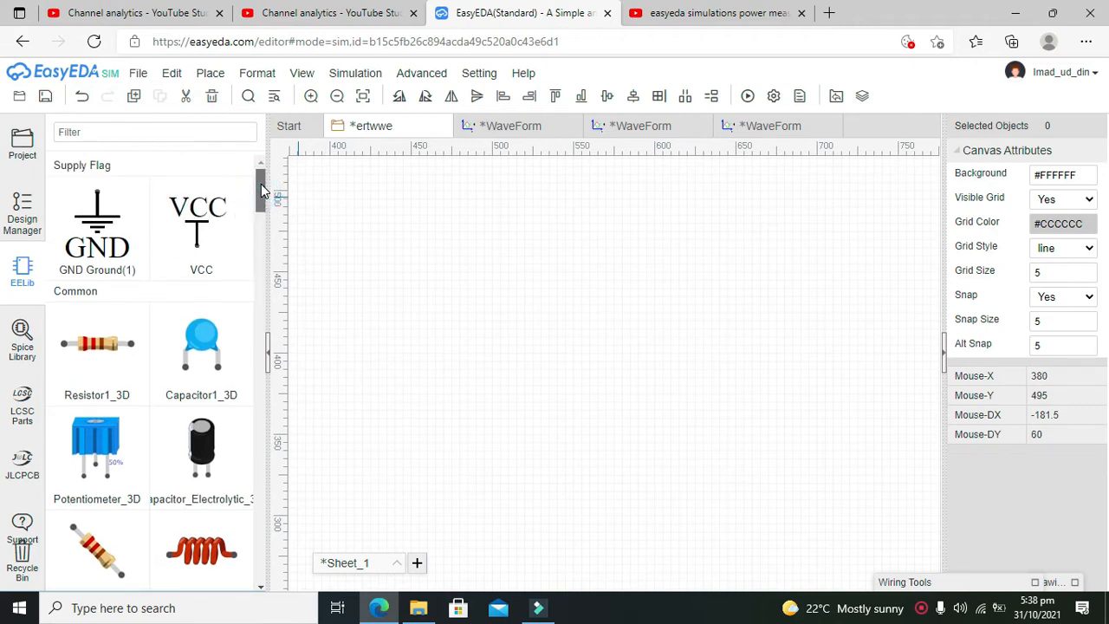
Step: Place an oscilloscope XSC1 from EELib's Instrument section in the upper right of the sheet
scroll("down", 3)
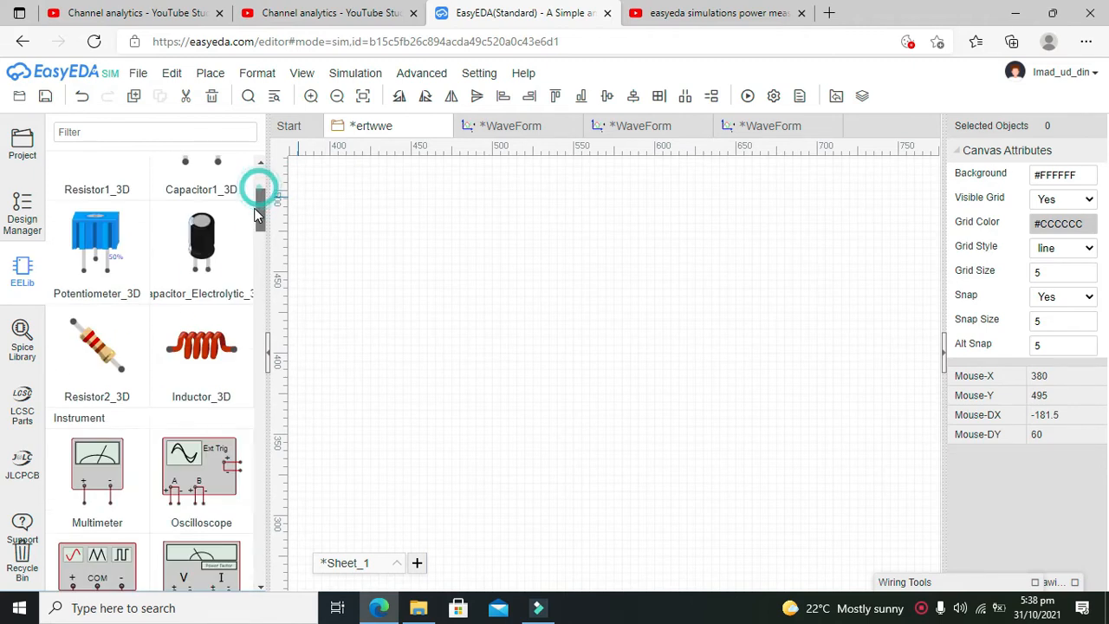
scroll("down", 3)
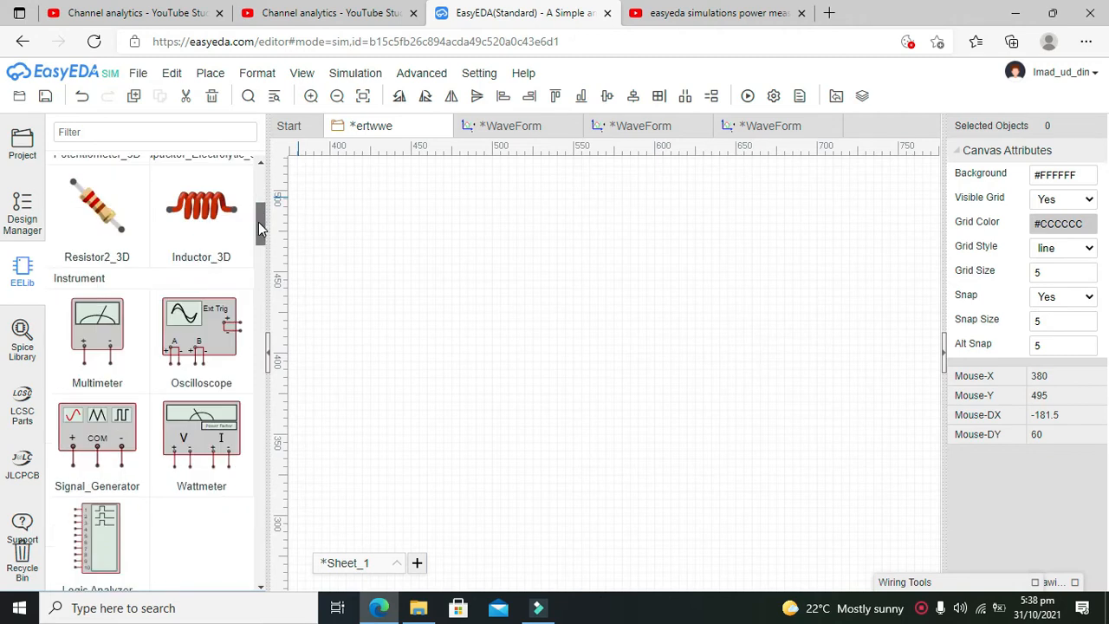
scroll("down", 3)
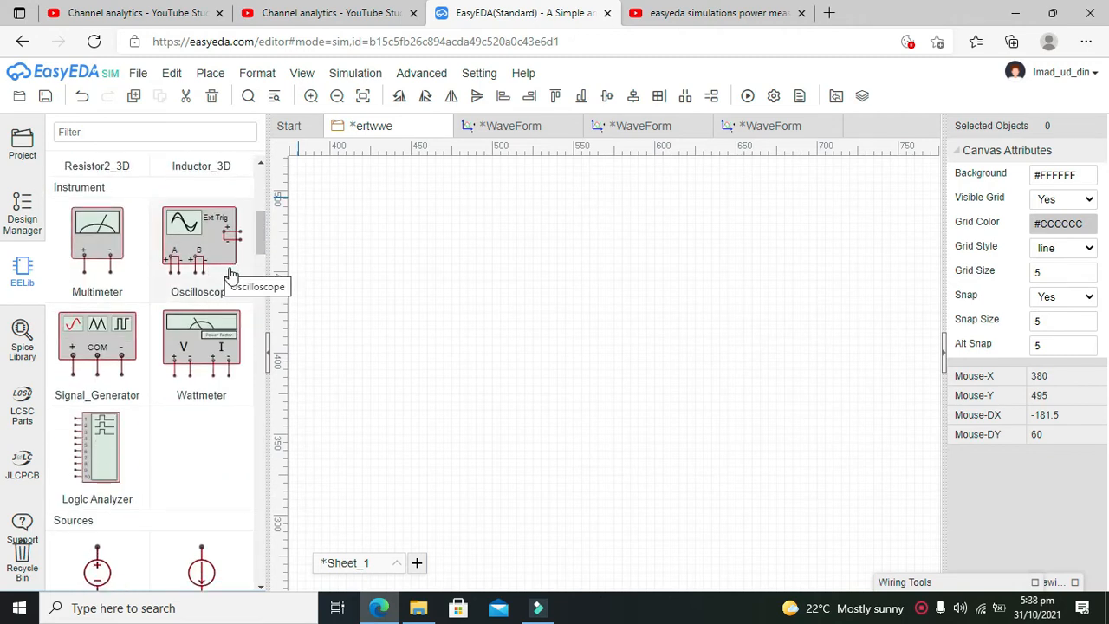
mouse_move(190, 239)
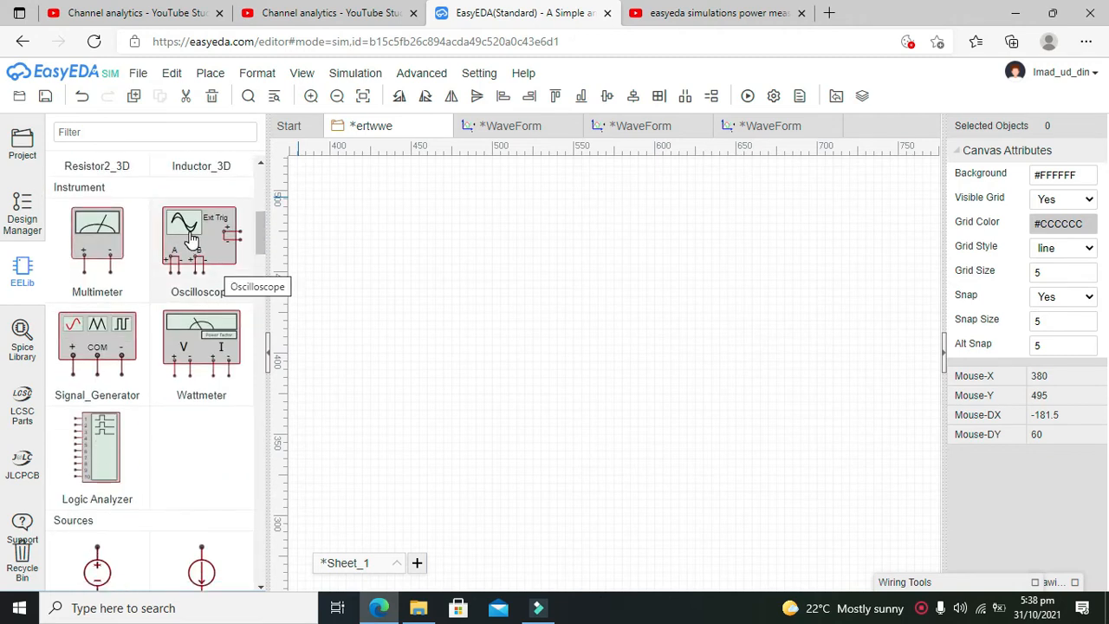
left_click(777, 295)
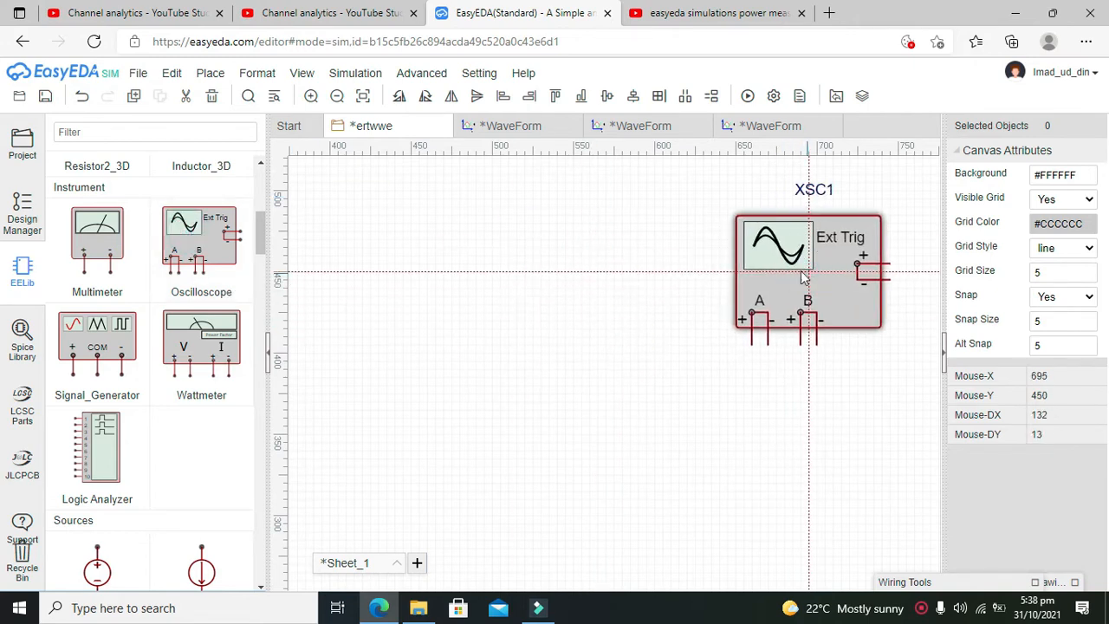
mouse_move(815, 250)
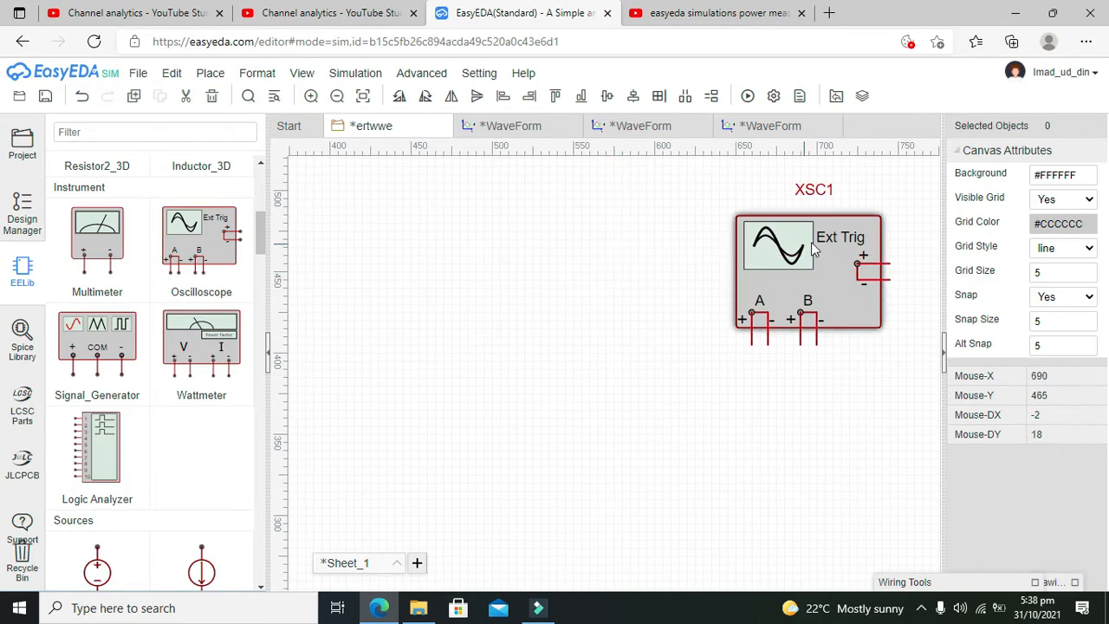
left_click(763, 246)
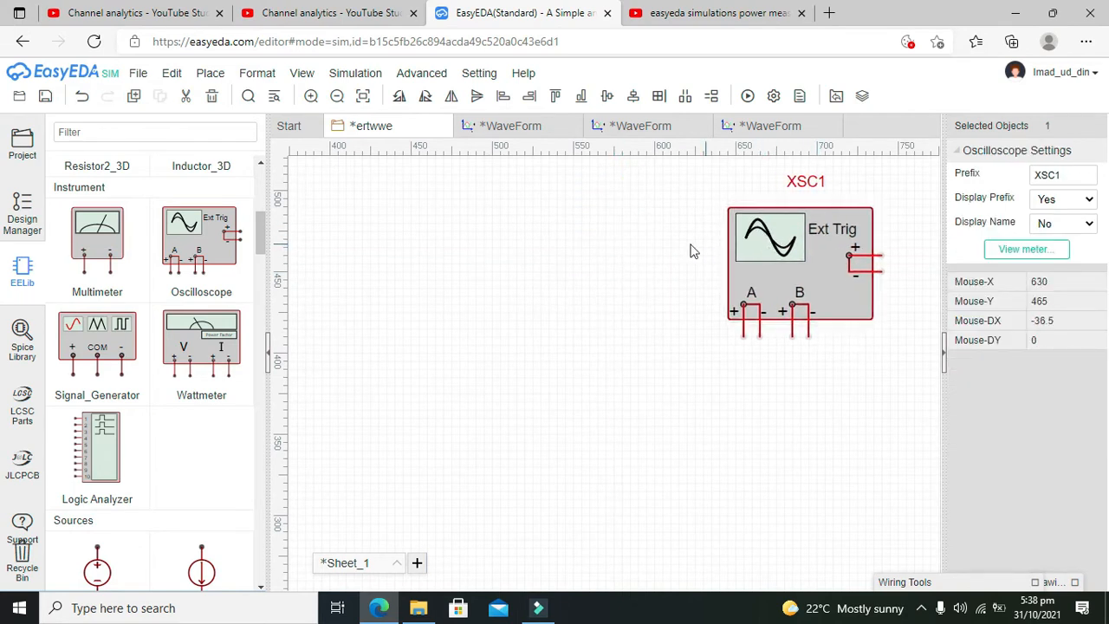
left_click(693, 249)
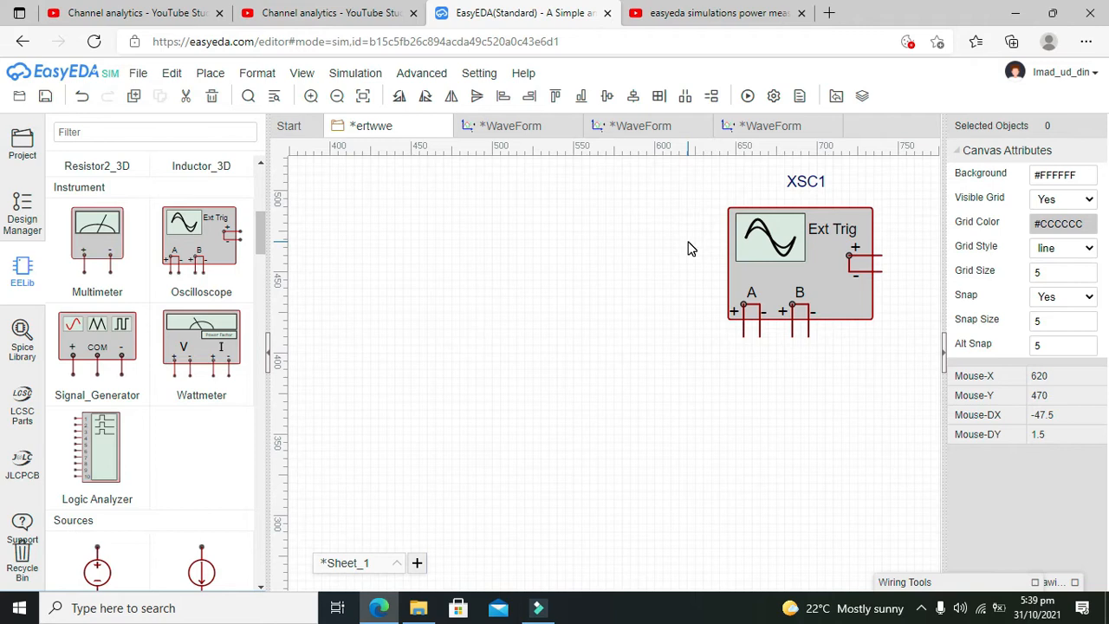
mouse_move(789, 260)
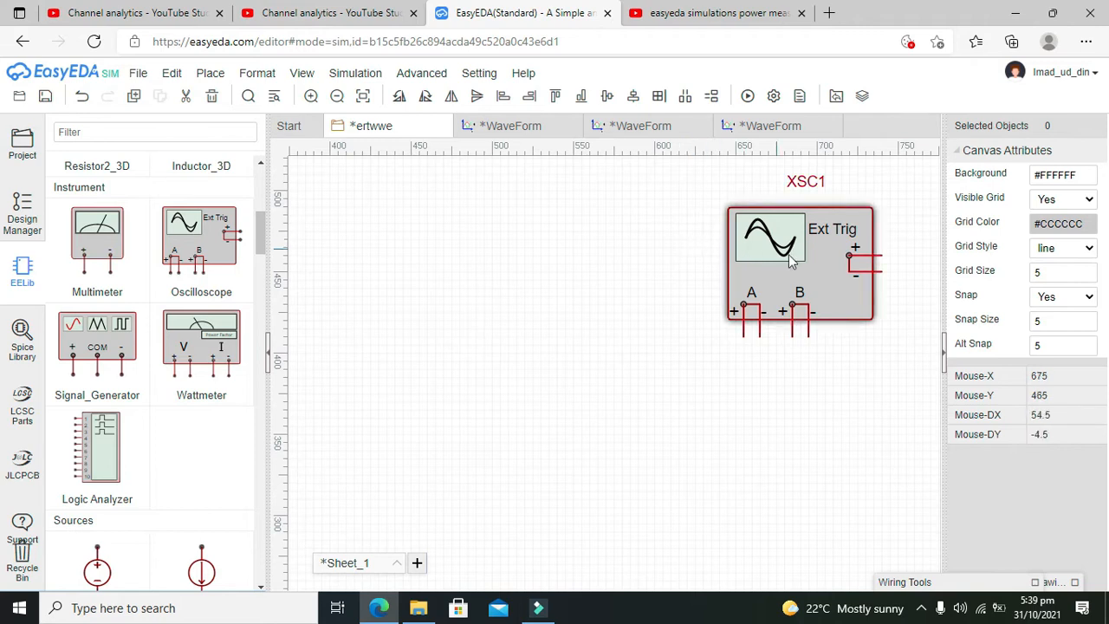
mouse_move(449, 267)
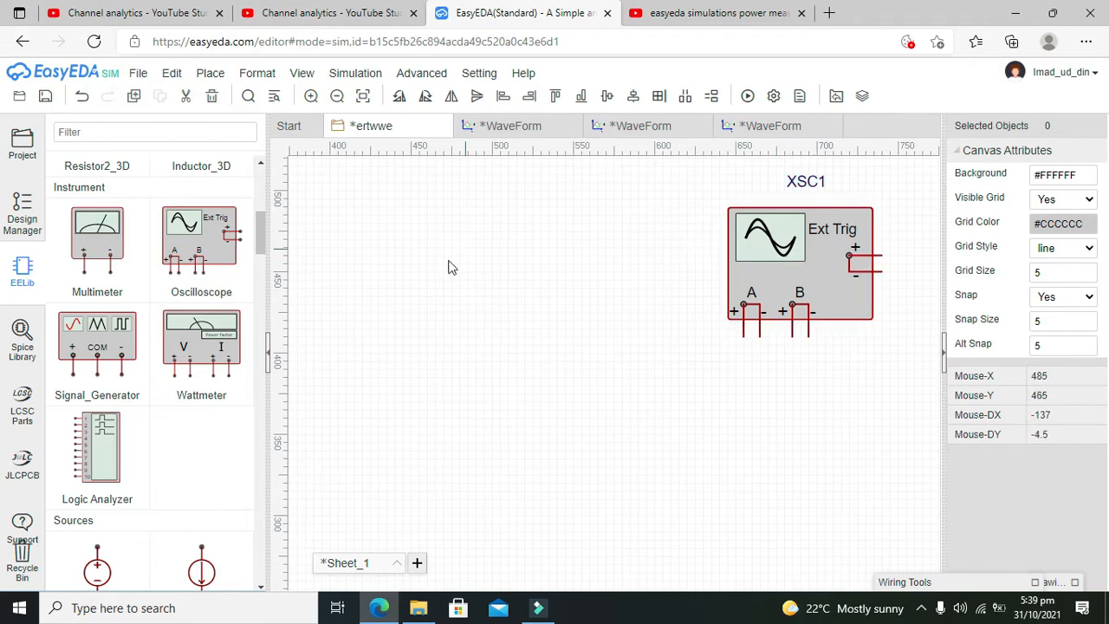
mouse_move(286, 246)
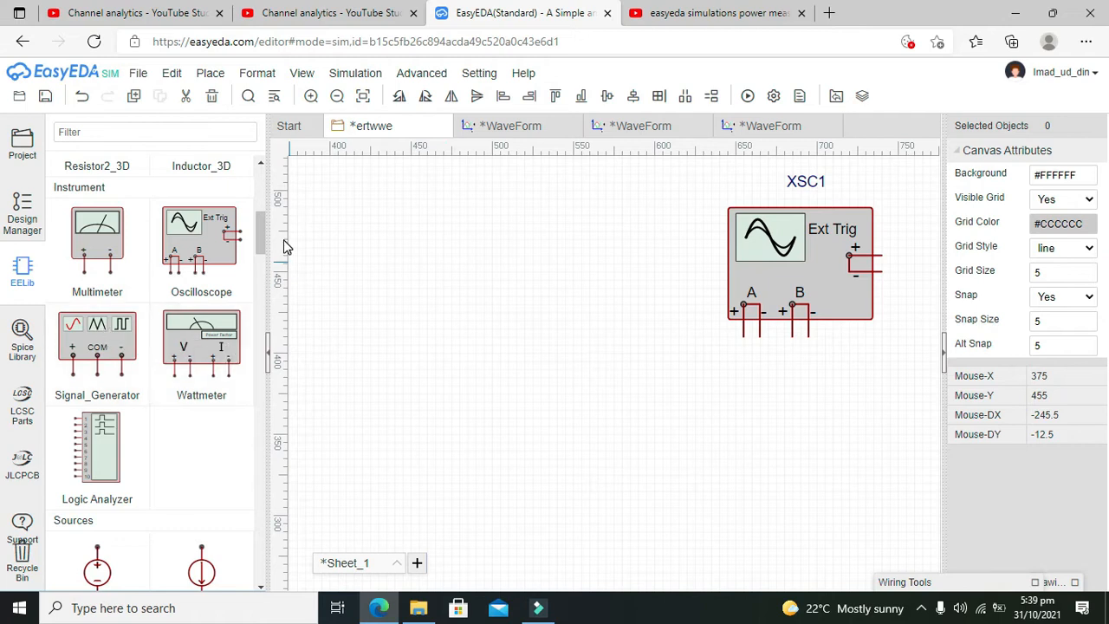
Step: Place function generator XFG1 (Sin 1k 100m 0) to the left of the oscilloscope
scroll("up", 3)
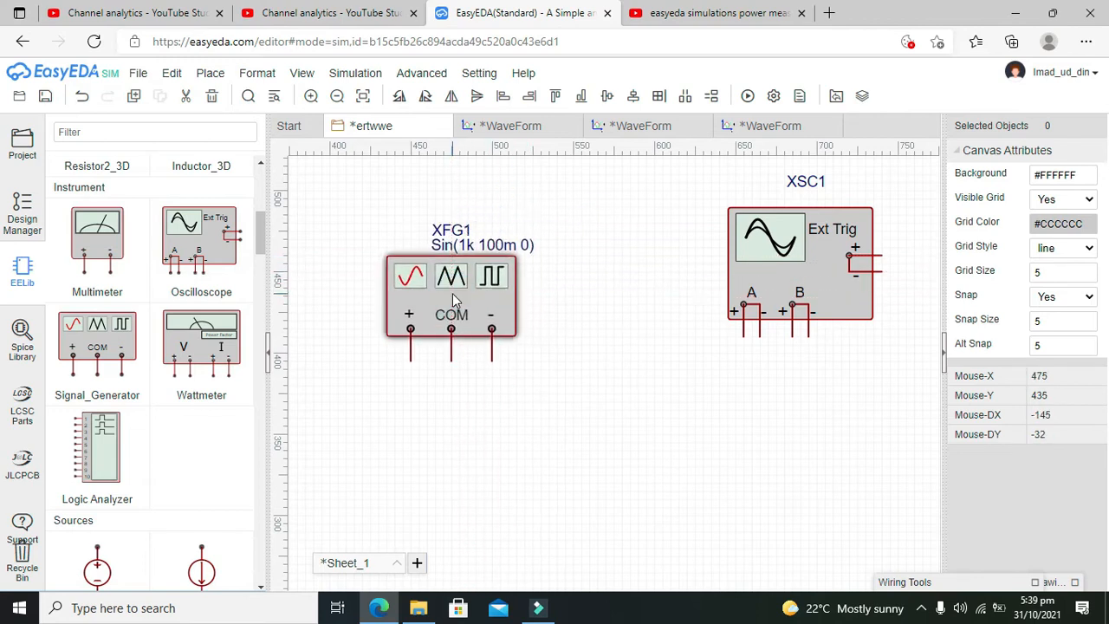
left_click(450, 286)
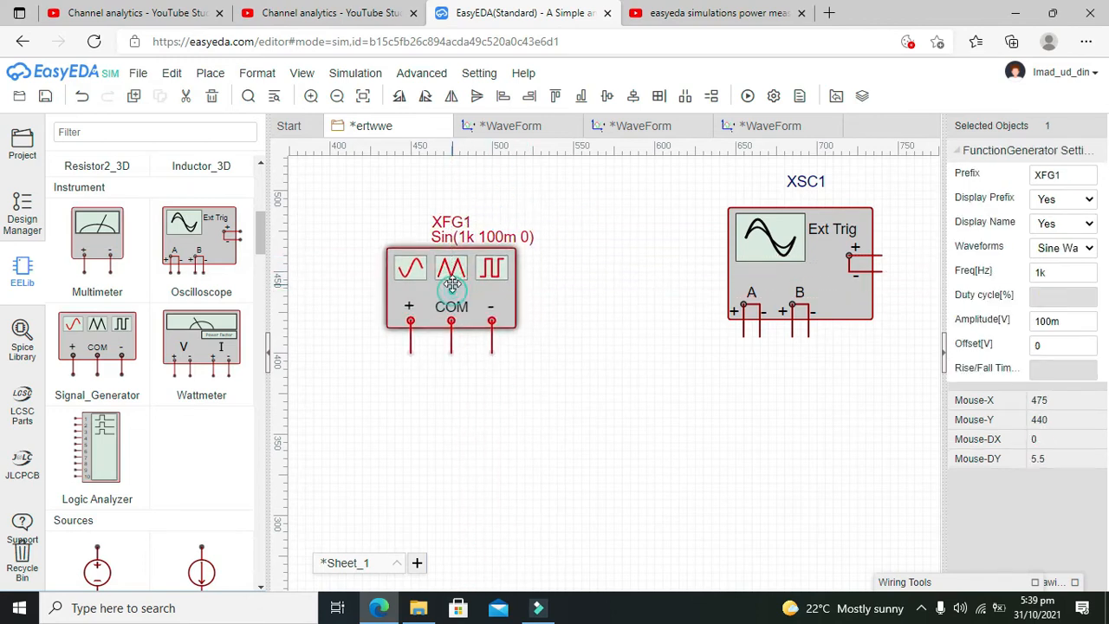
left_click(645, 308)
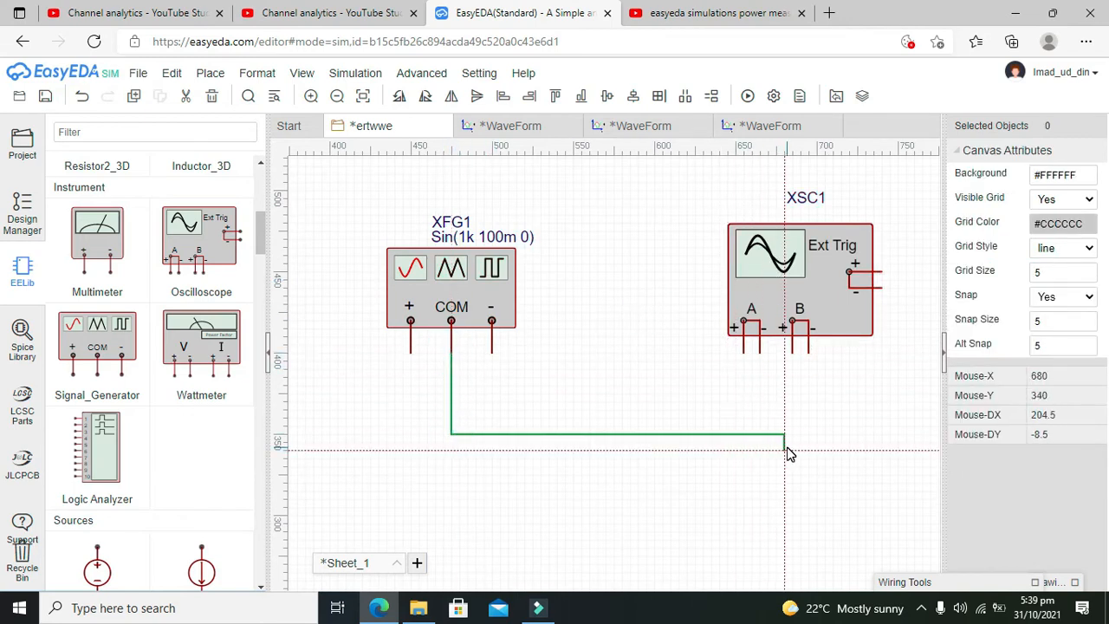
Step: Wire XFG1's + and COM terminals to XSC1's channel A inputs
left_click(761, 442)
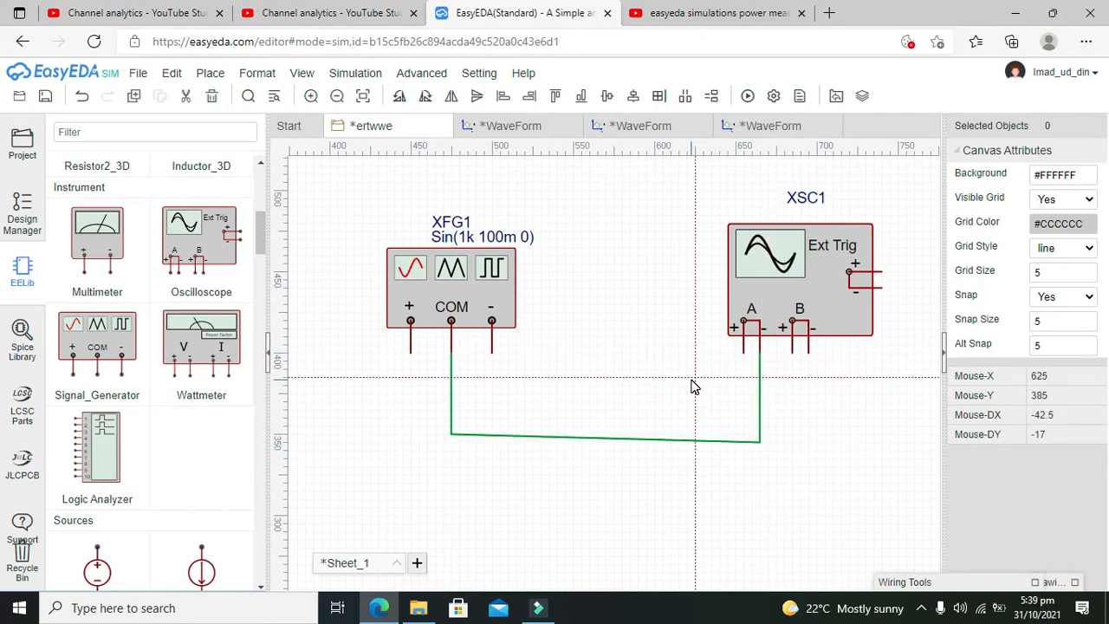
mouse_move(753, 357)
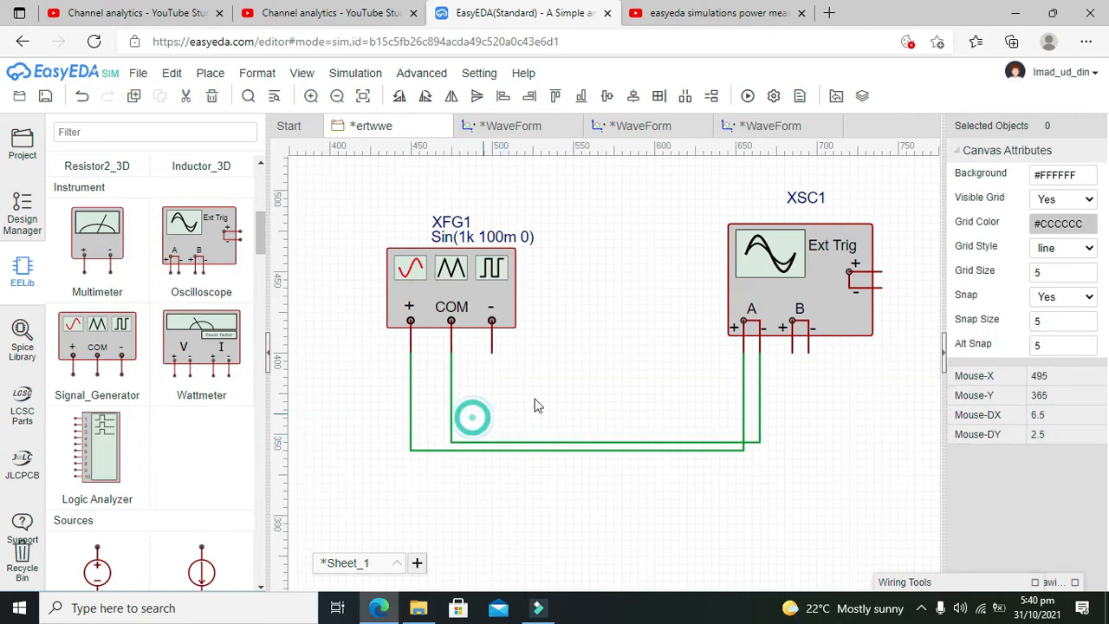
left_click(472, 418)
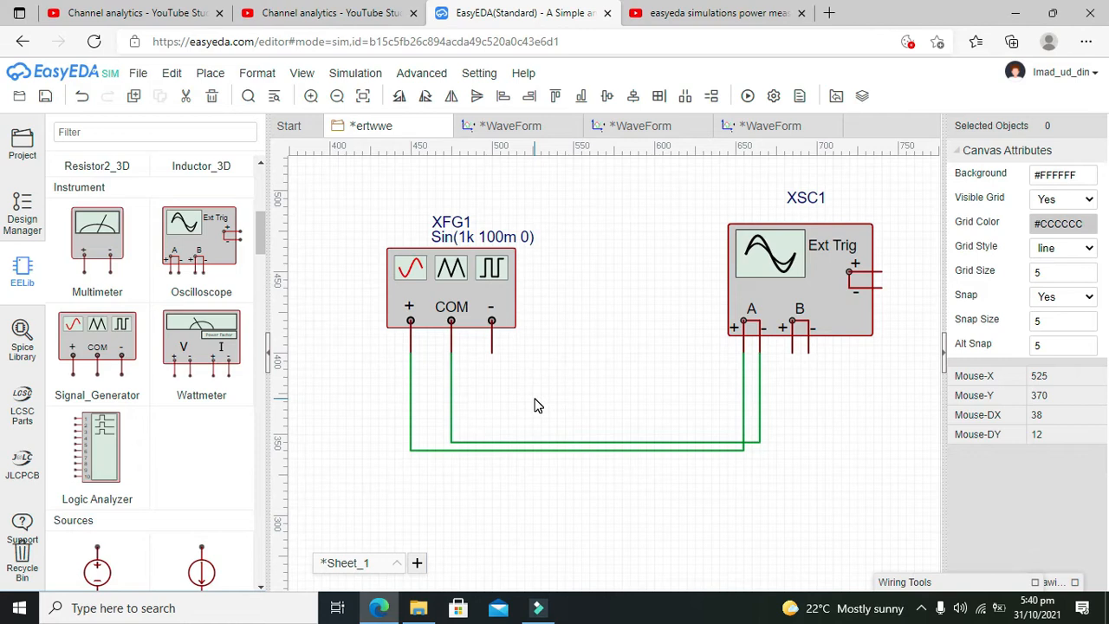
mouse_move(546, 400)
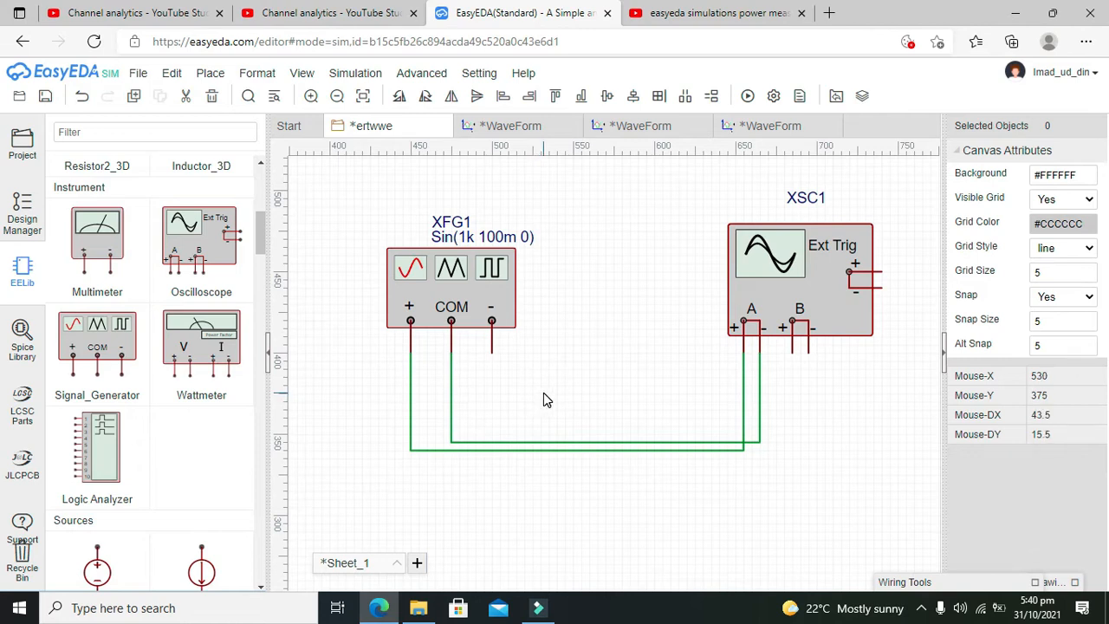
mouse_move(563, 303)
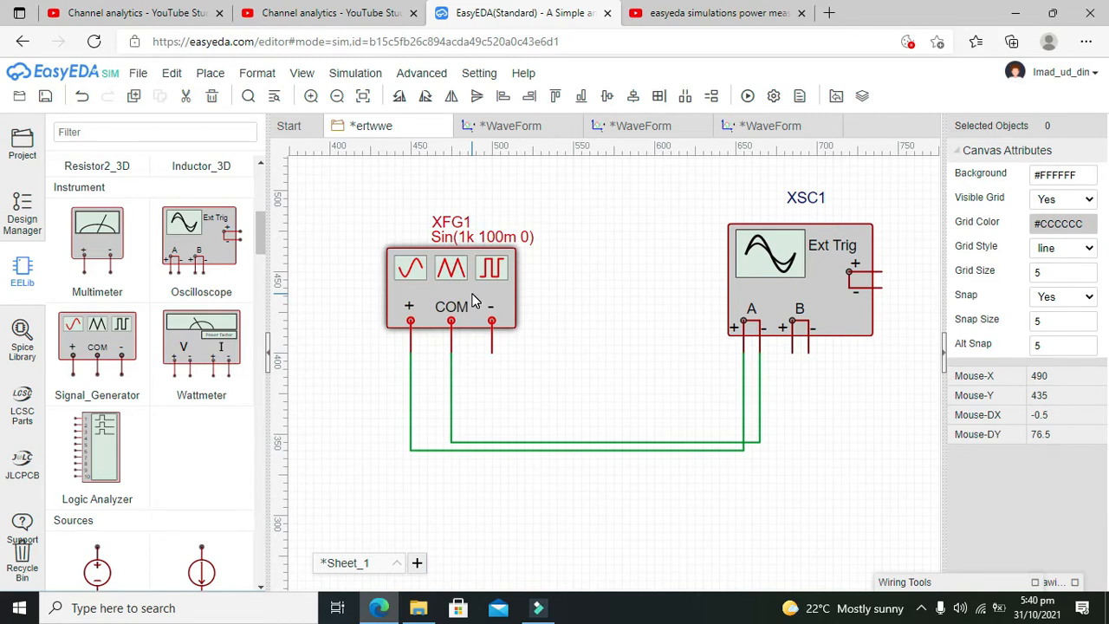
Step: Set XFG1 to a 10 Hz, 2 V sine so its label reads Sin(10 2 0)
left_click(662, 284)
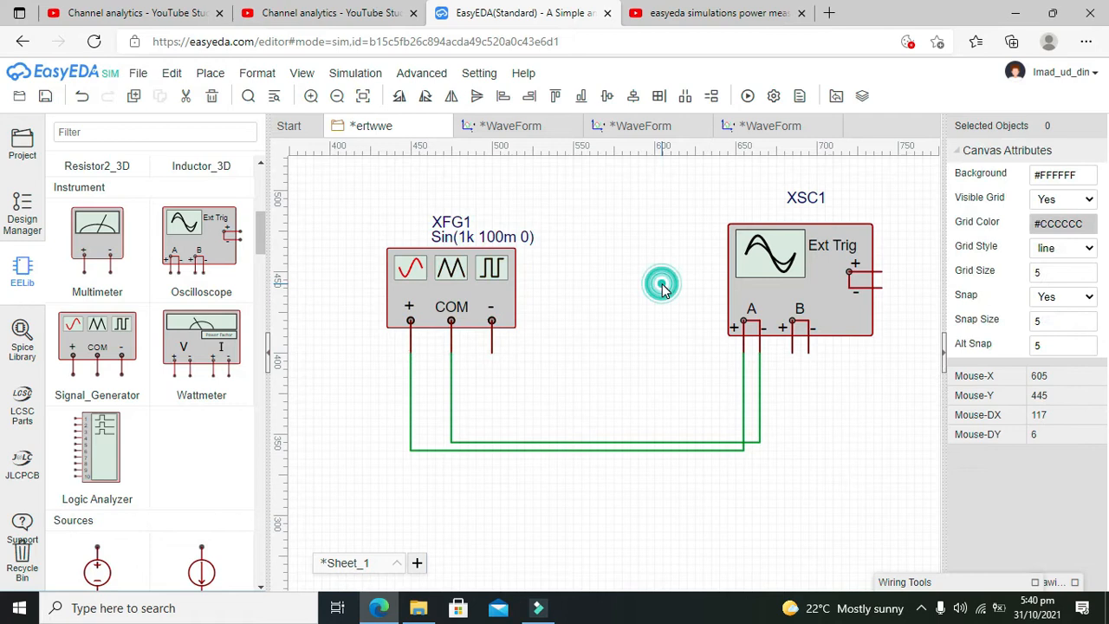
left_click(451, 267)
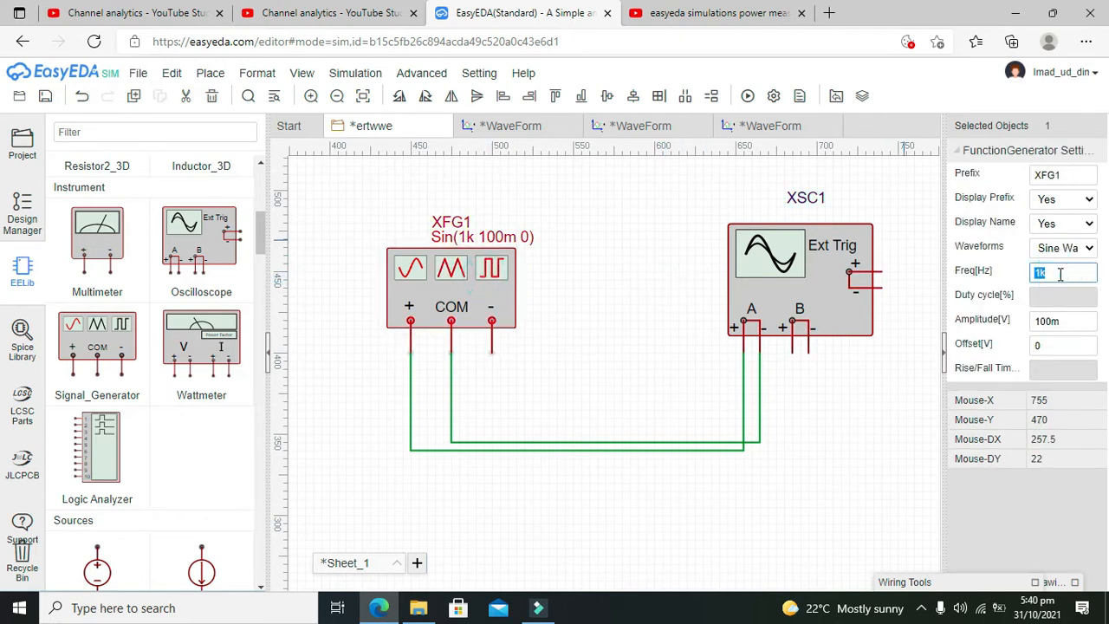
type("10")
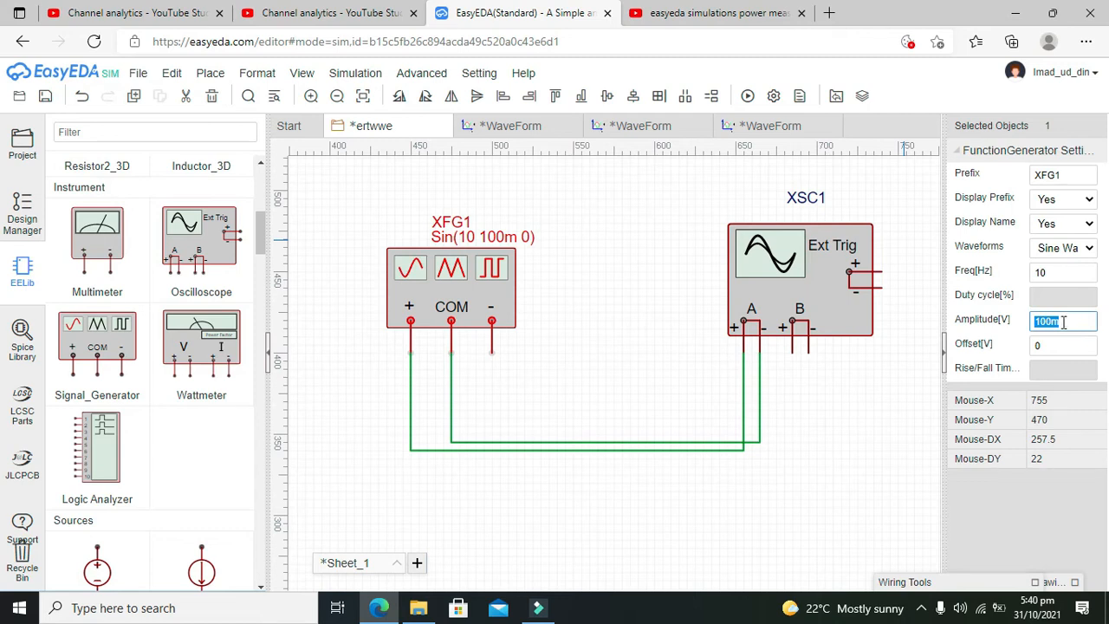
type("1")
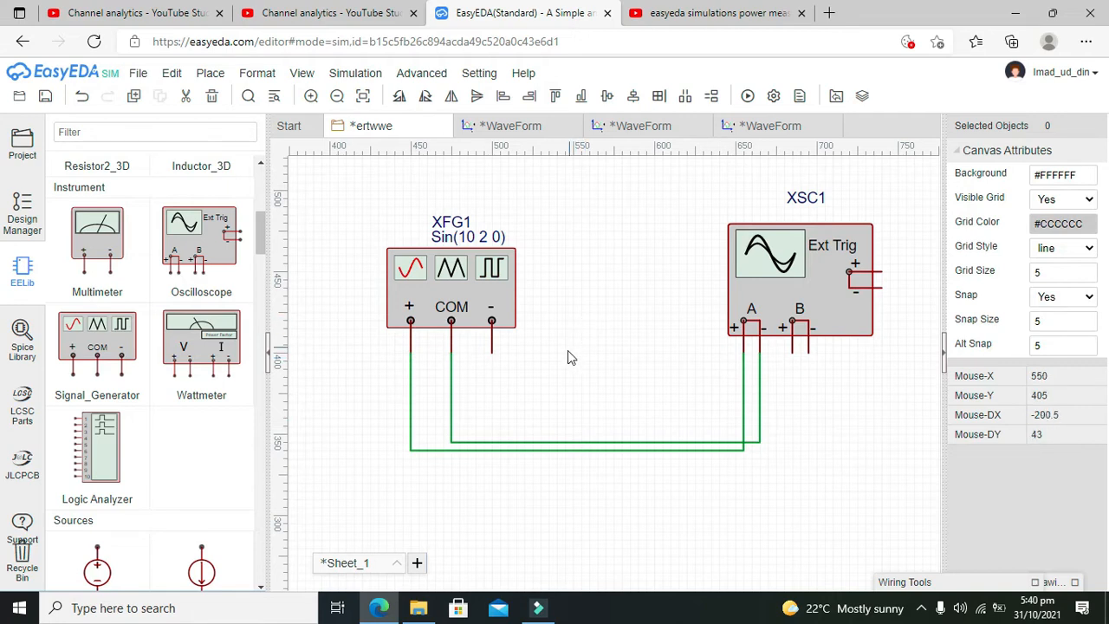
mouse_move(568, 301)
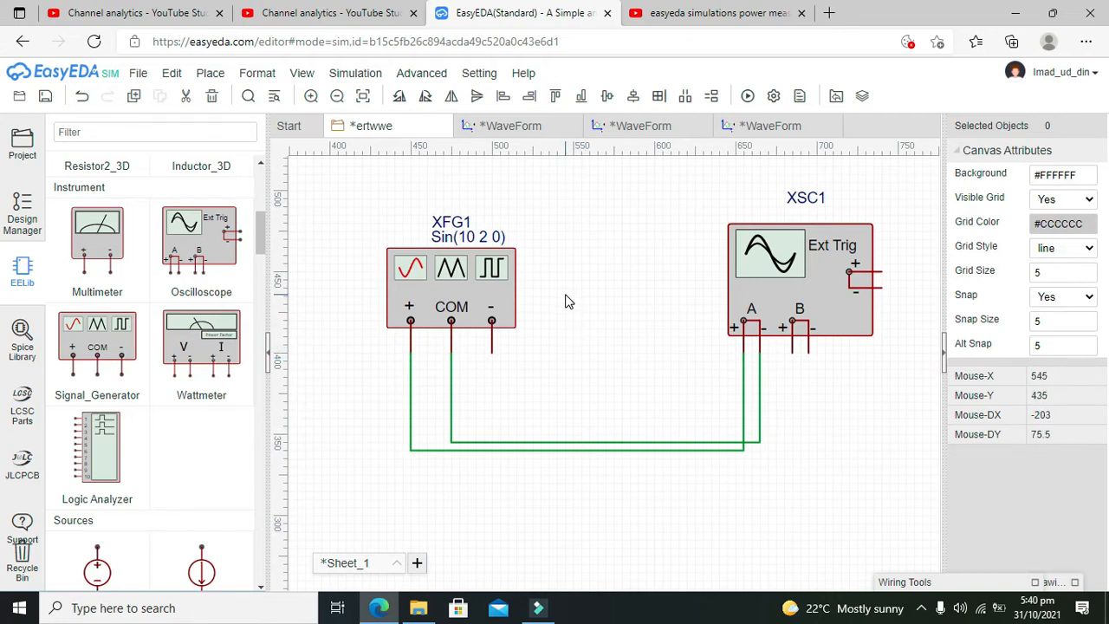
mouse_move(570, 319)
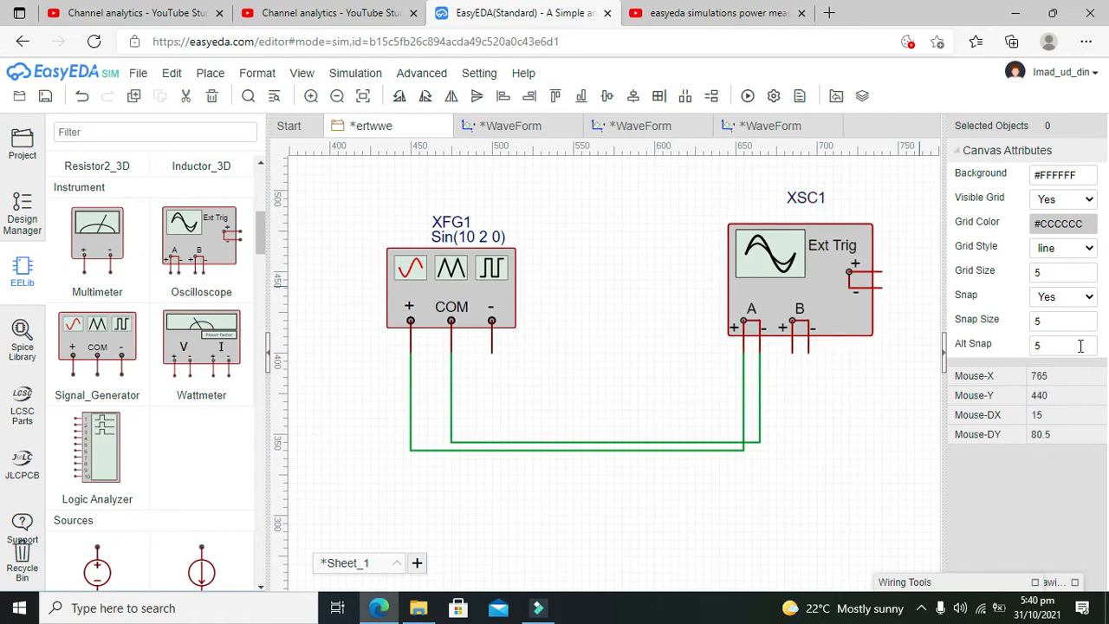
mouse_move(992, 318)
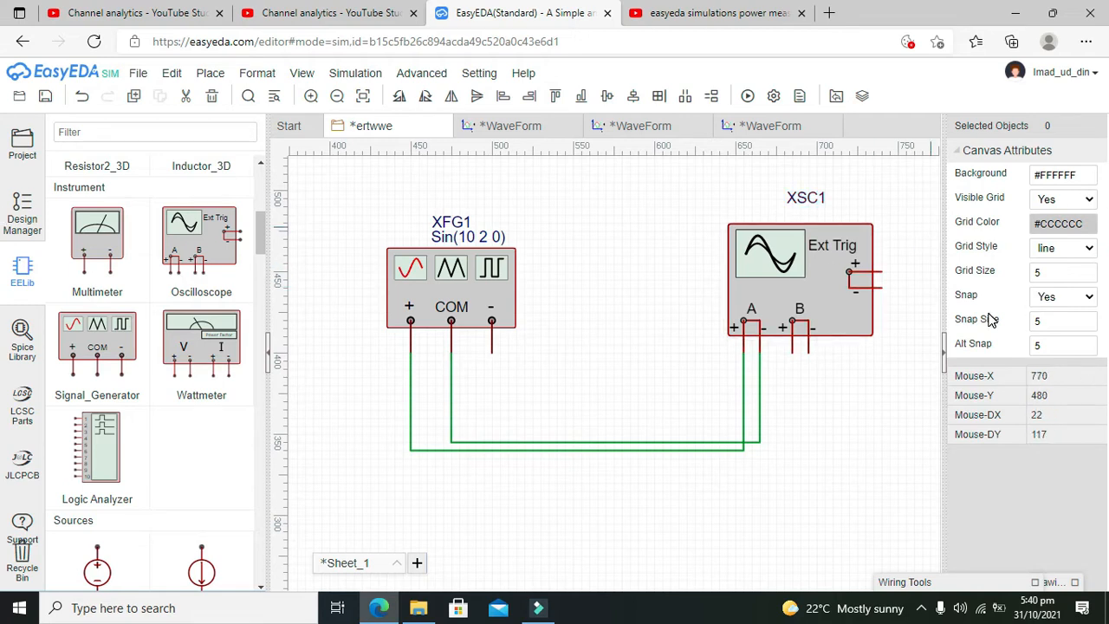
Step: Recheck XFG1's amplitude, leaving it at 2 V, and deselect the generator
left_click(450, 286)
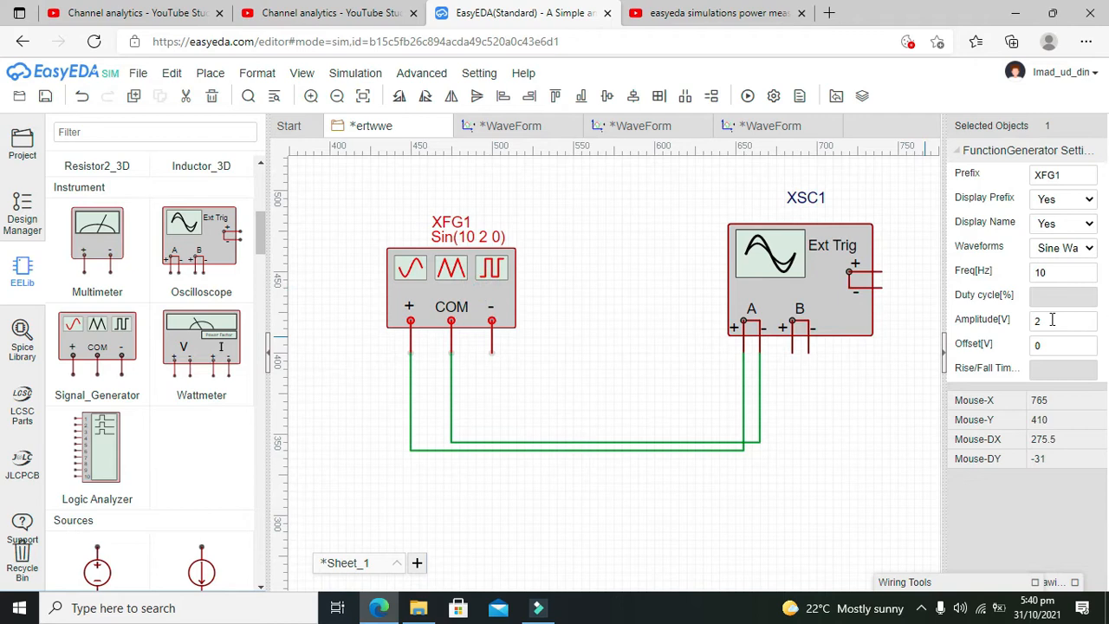
left_click(1064, 319)
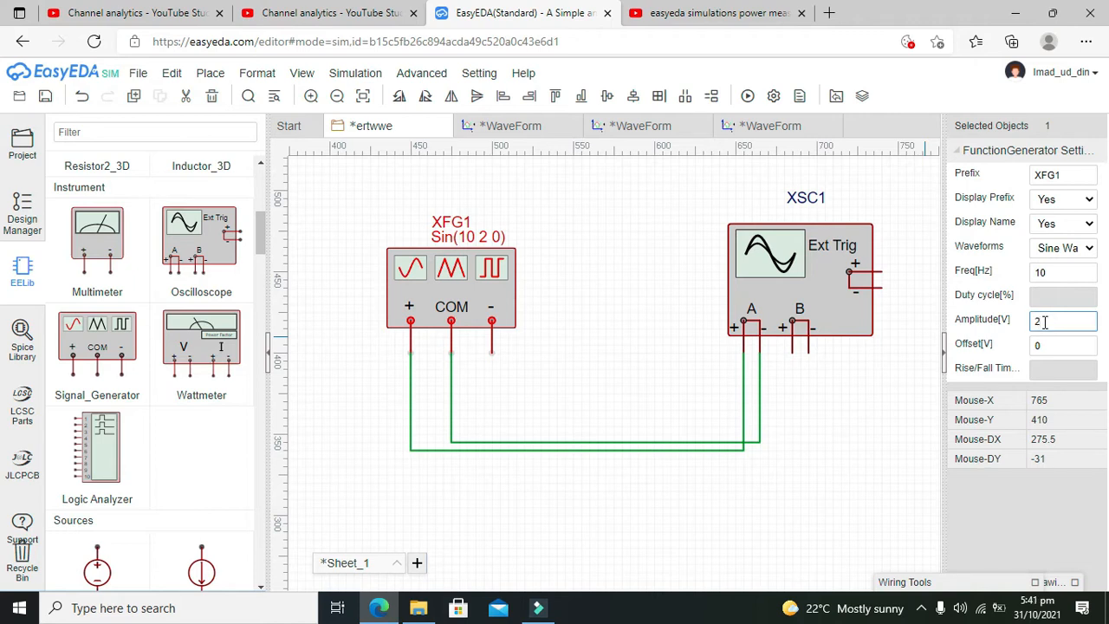
left_click(655, 264)
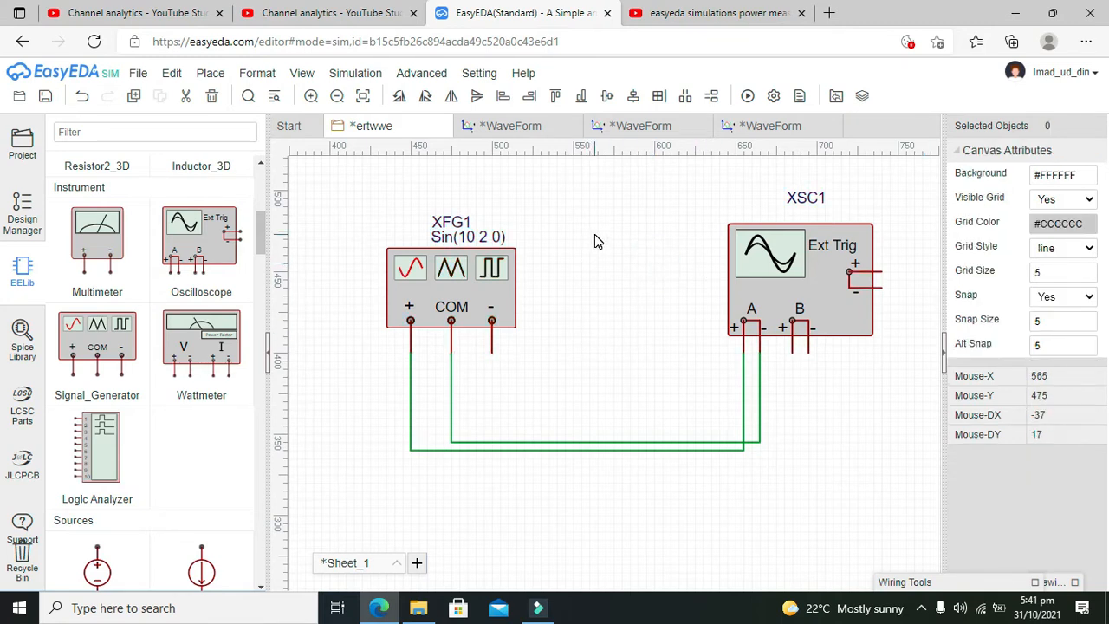
mouse_move(531, 397)
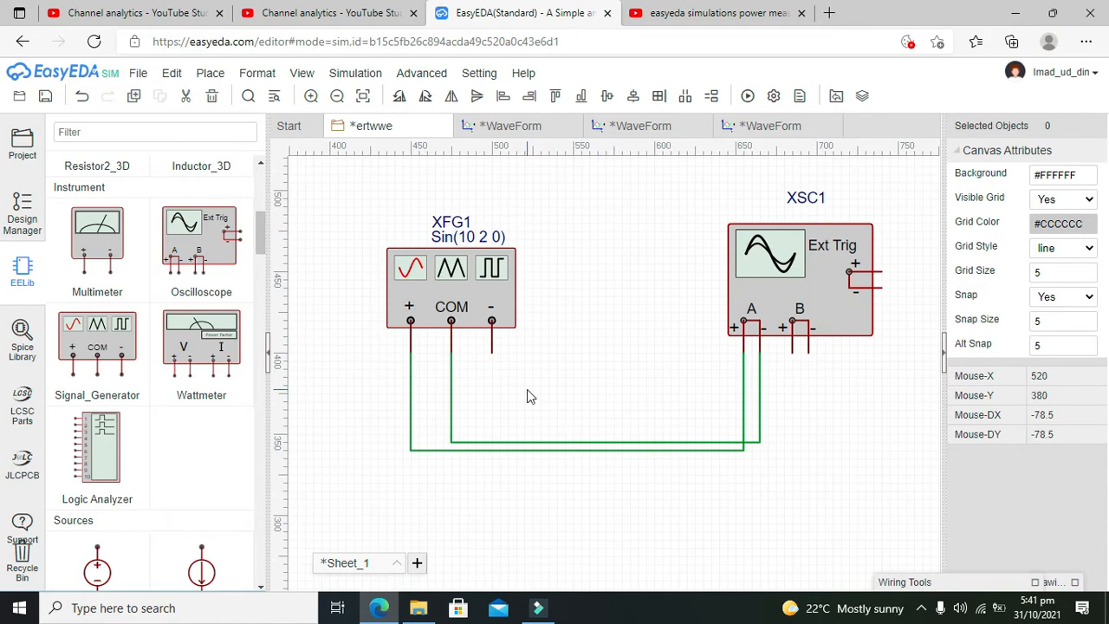
mouse_move(536, 392)
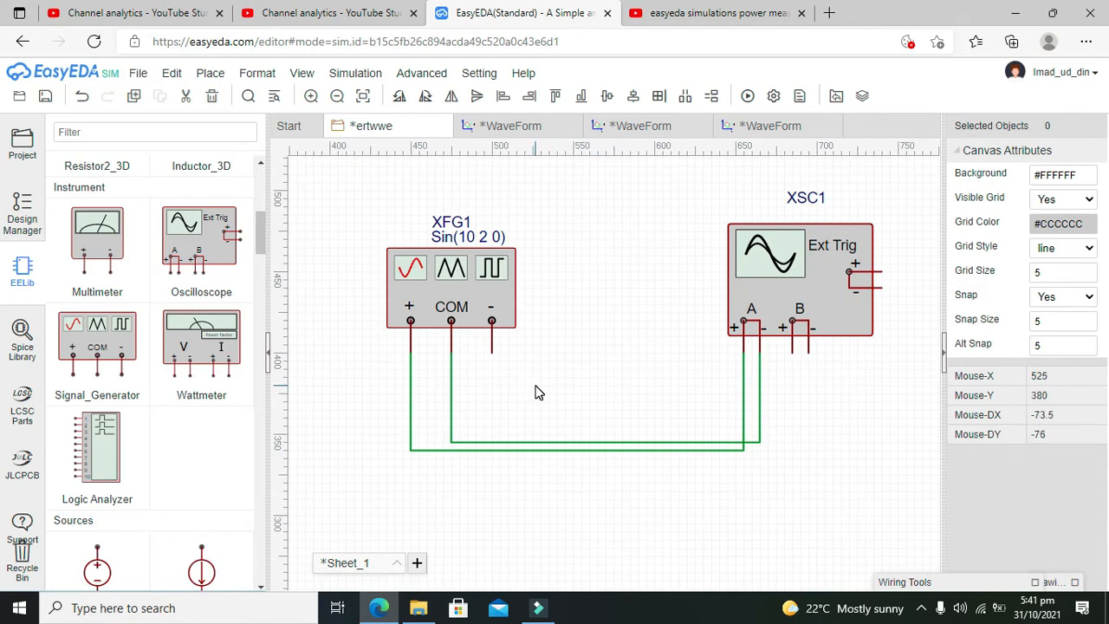
mouse_move(546, 350)
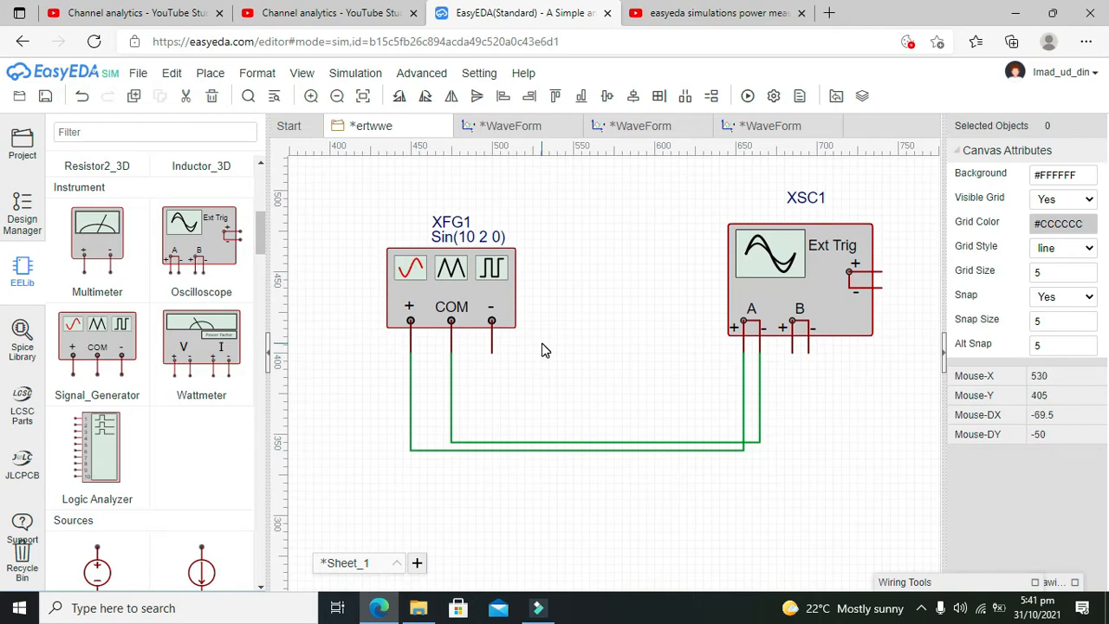
mouse_move(697, 87)
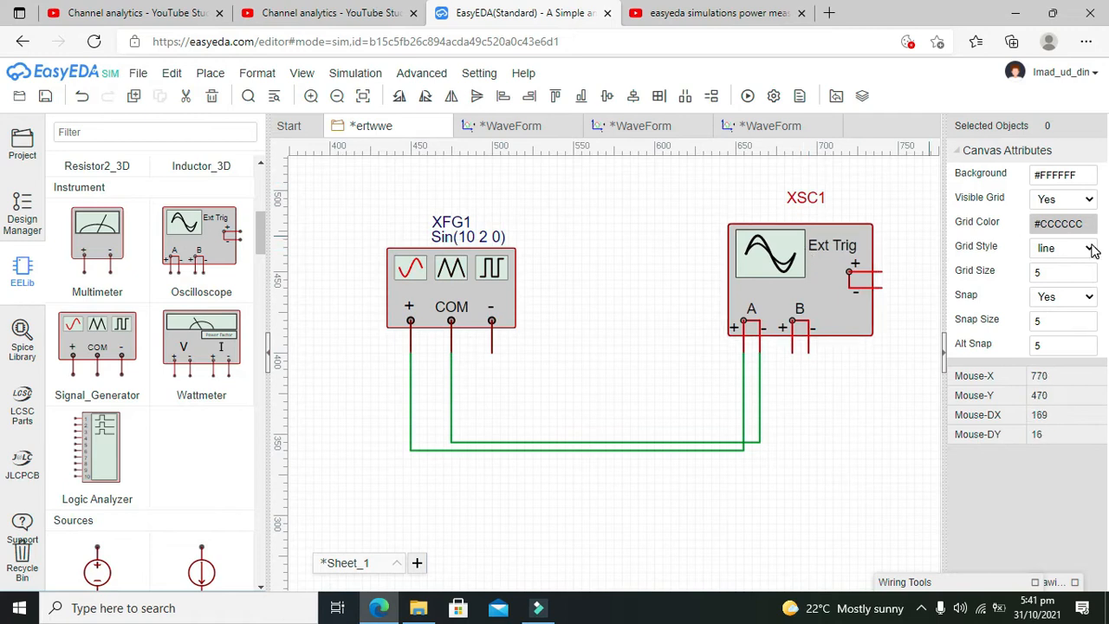
mouse_move(747, 97)
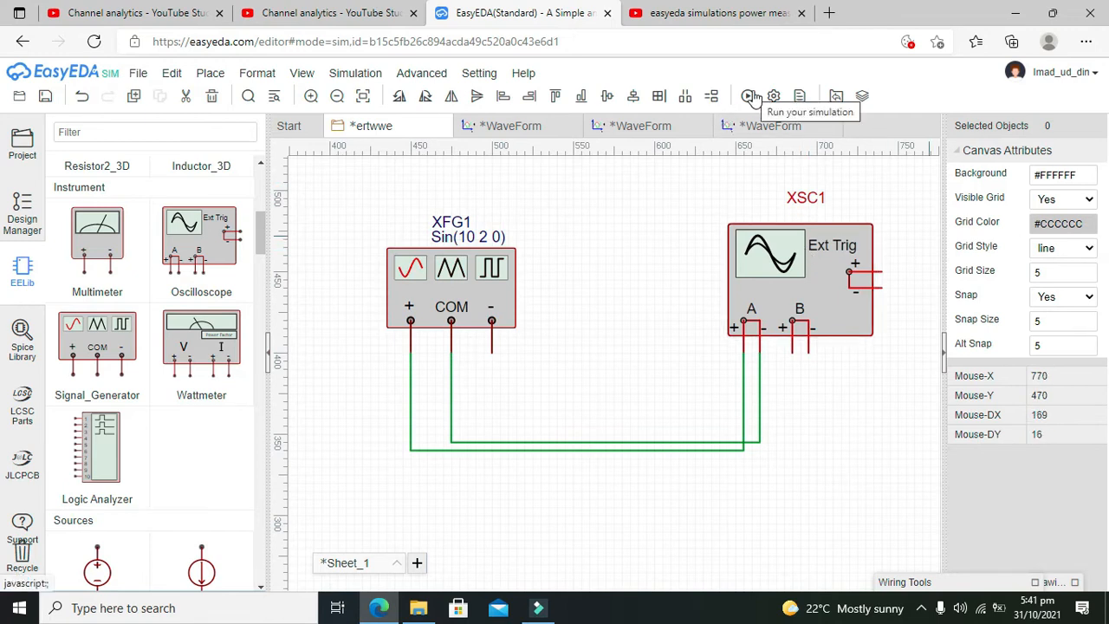
mouse_move(731, 330)
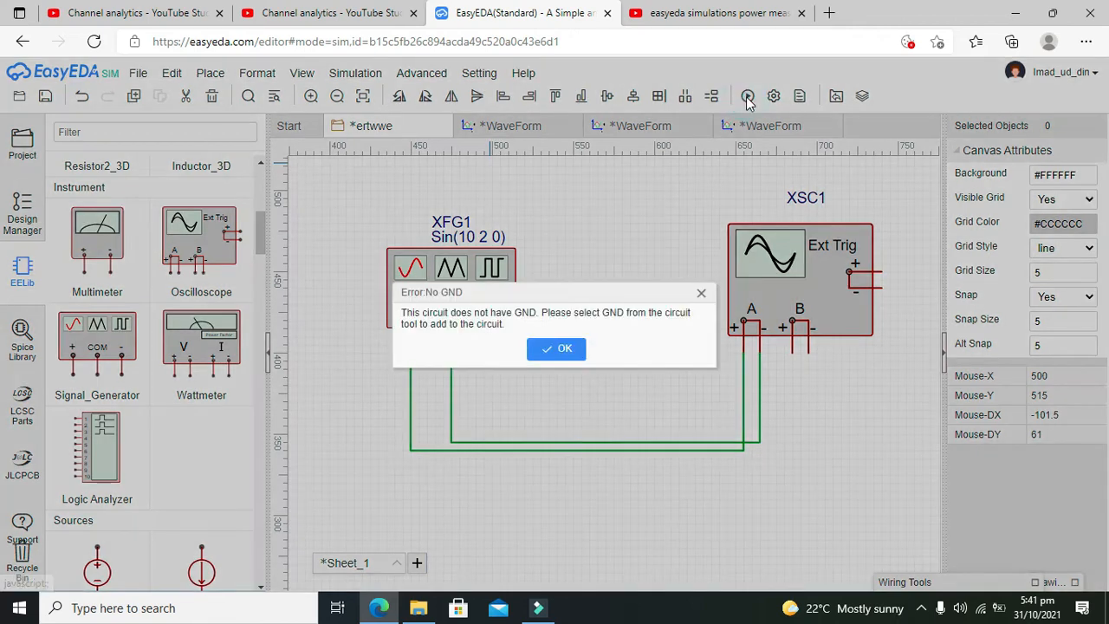
Step: Dismiss the No GND error and rerun the simulation with GND on the return wire
left_click(555, 346)
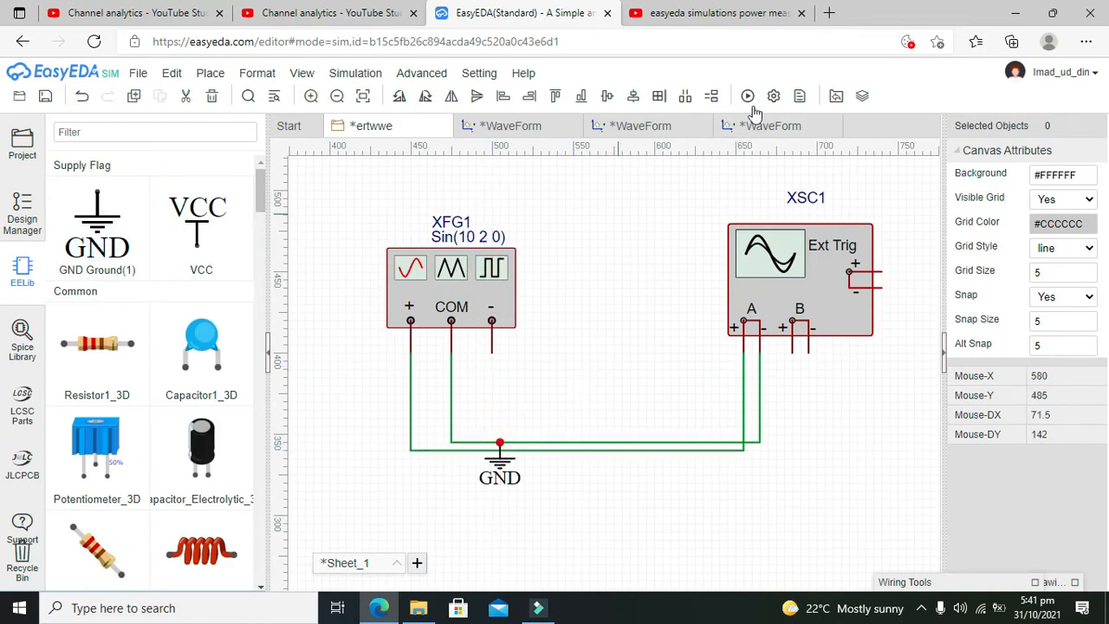
left_click(747, 97)
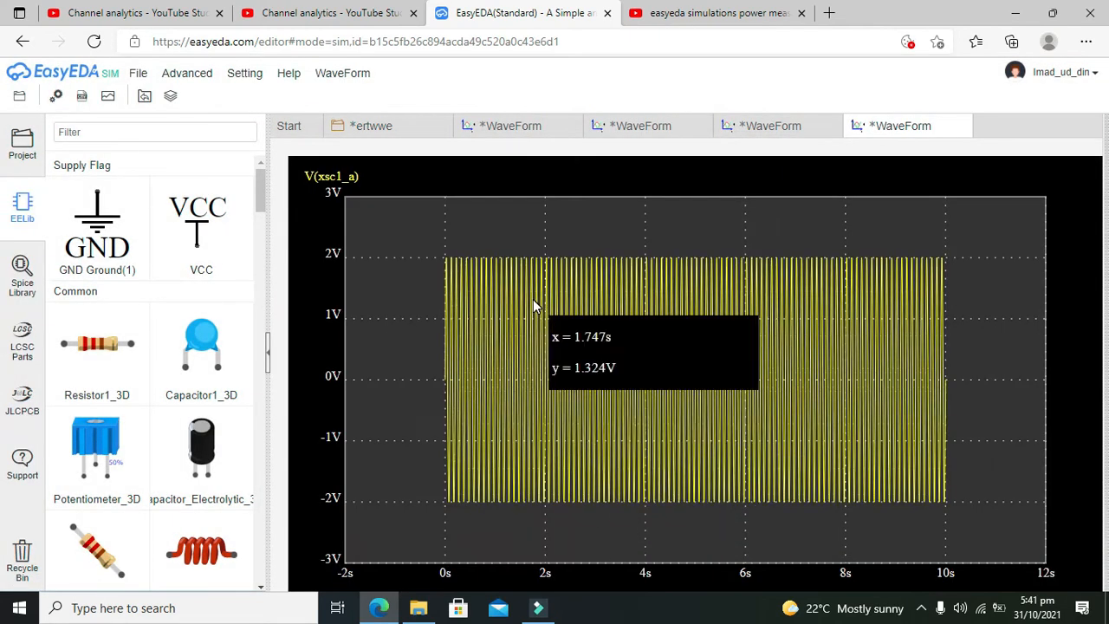
mouse_move(478, 310)
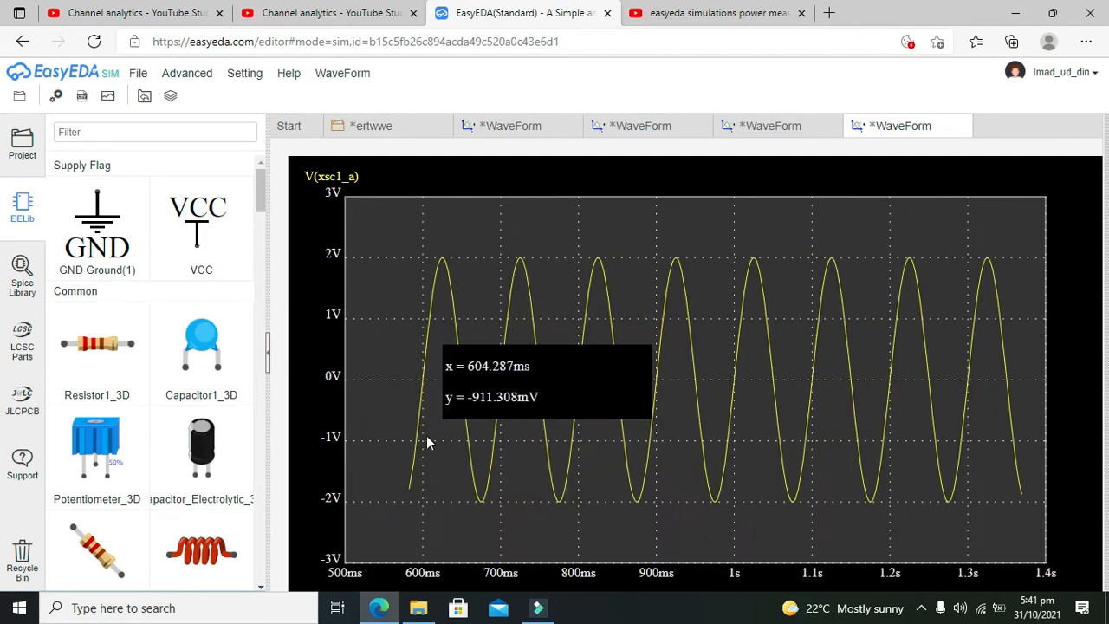
mouse_move(437, 291)
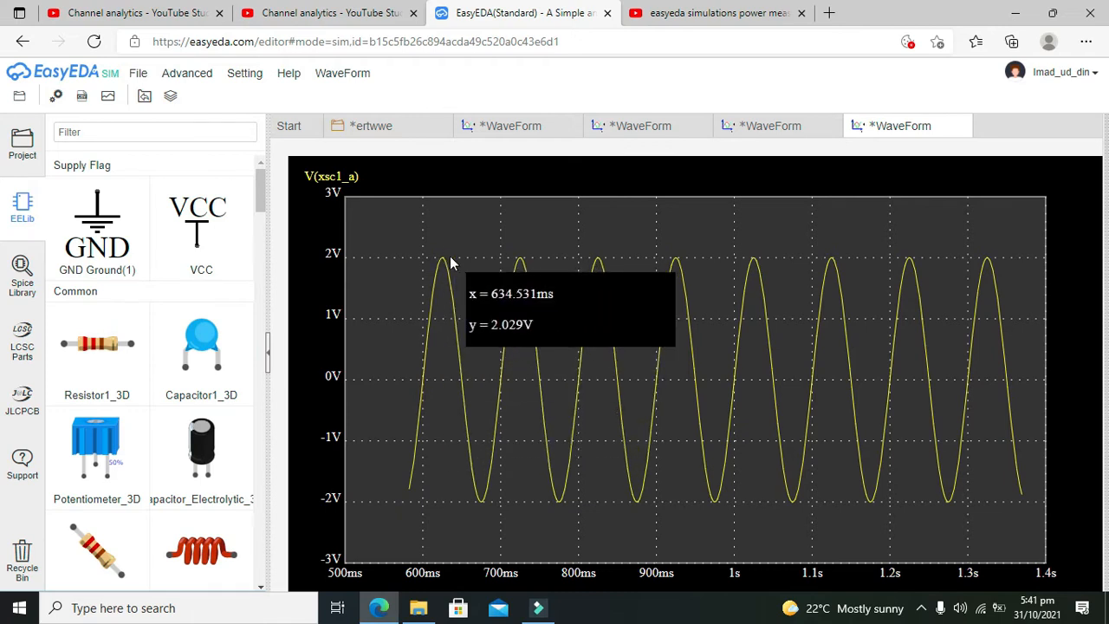
mouse_move(487, 503)
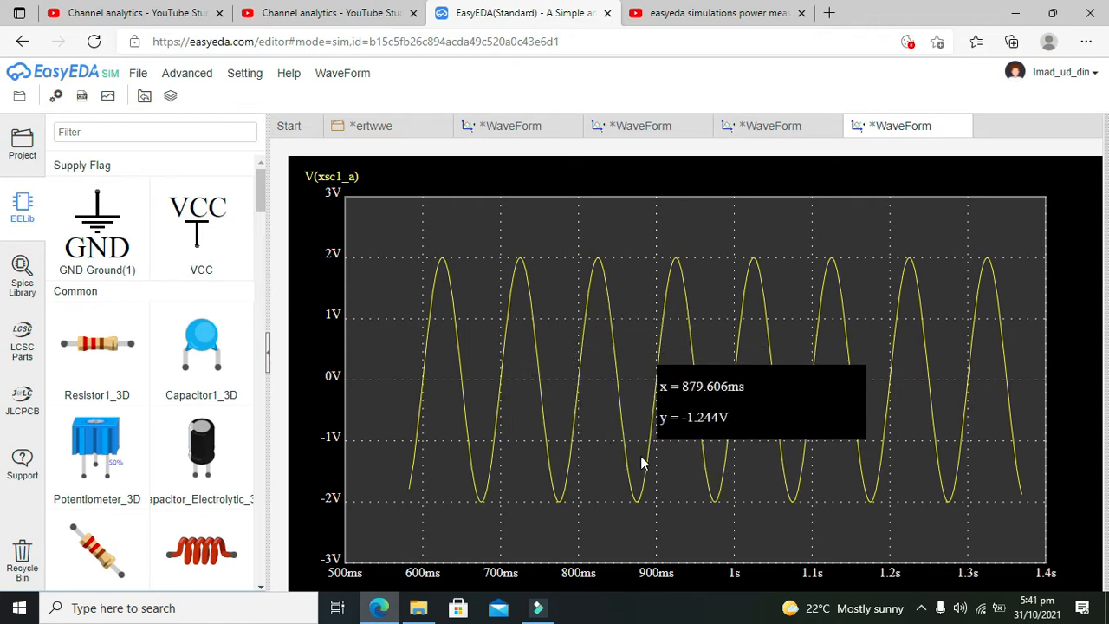
mouse_move(645, 465)
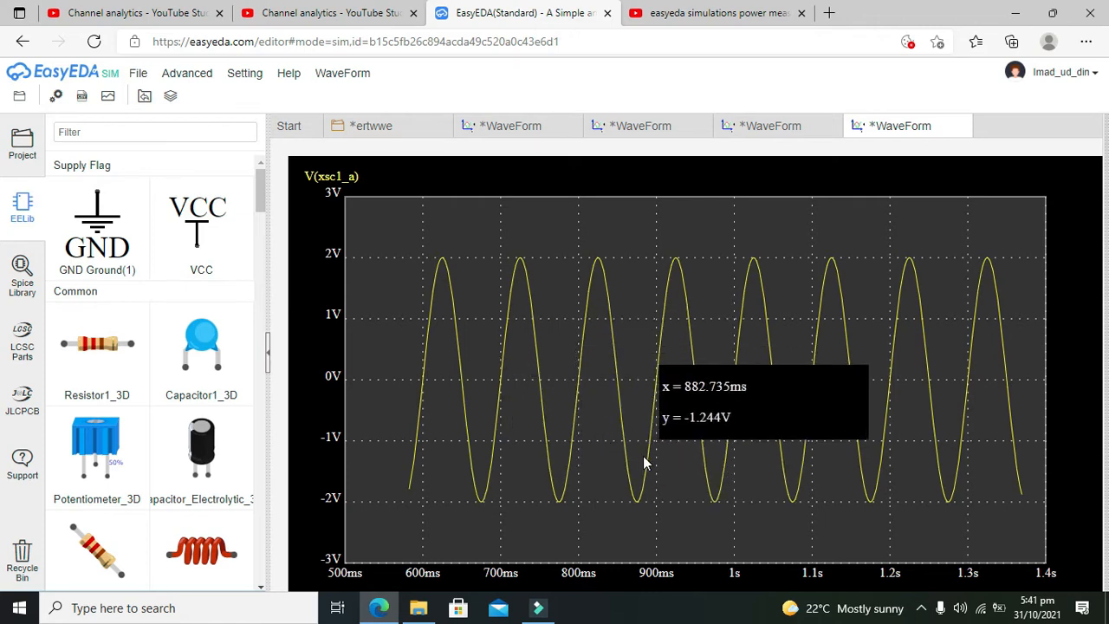
mouse_move(824, 559)
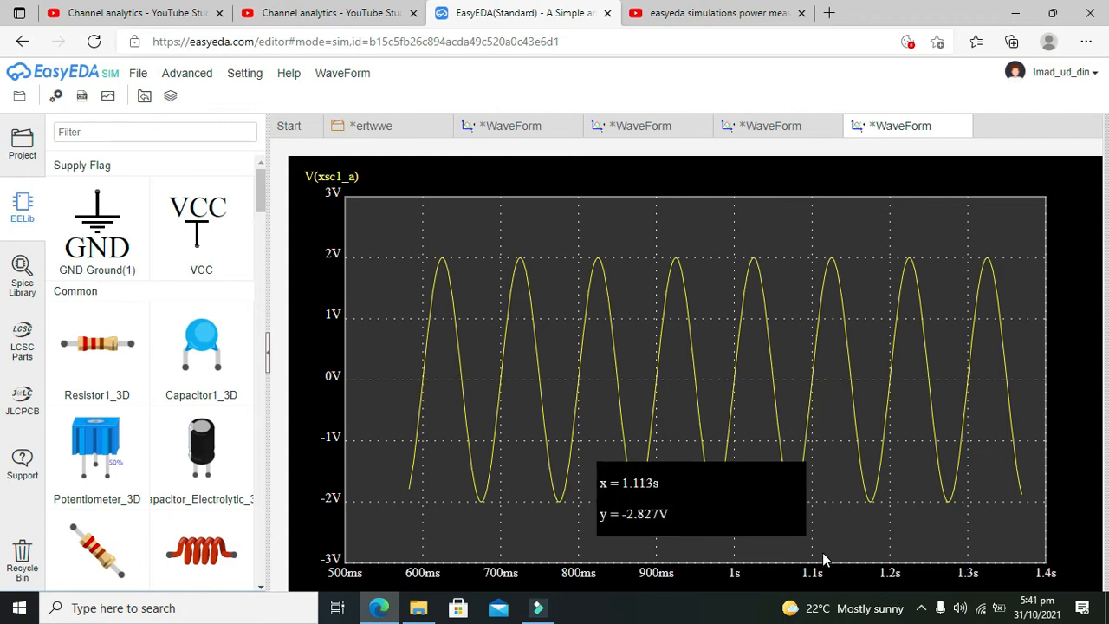
mouse_move(454, 381)
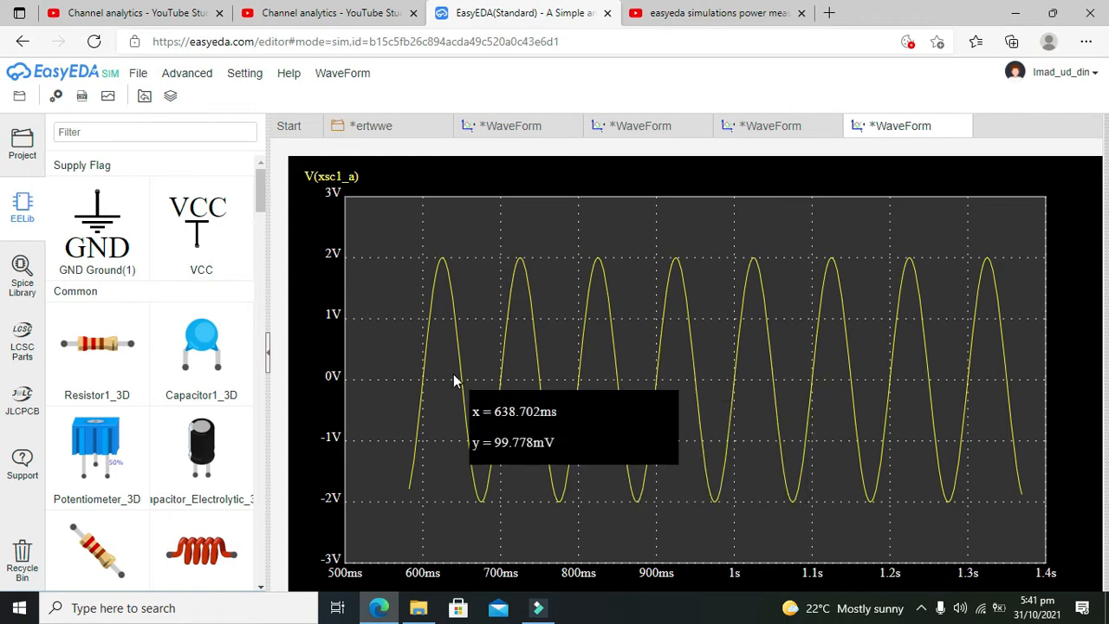
mouse_move(520, 320)
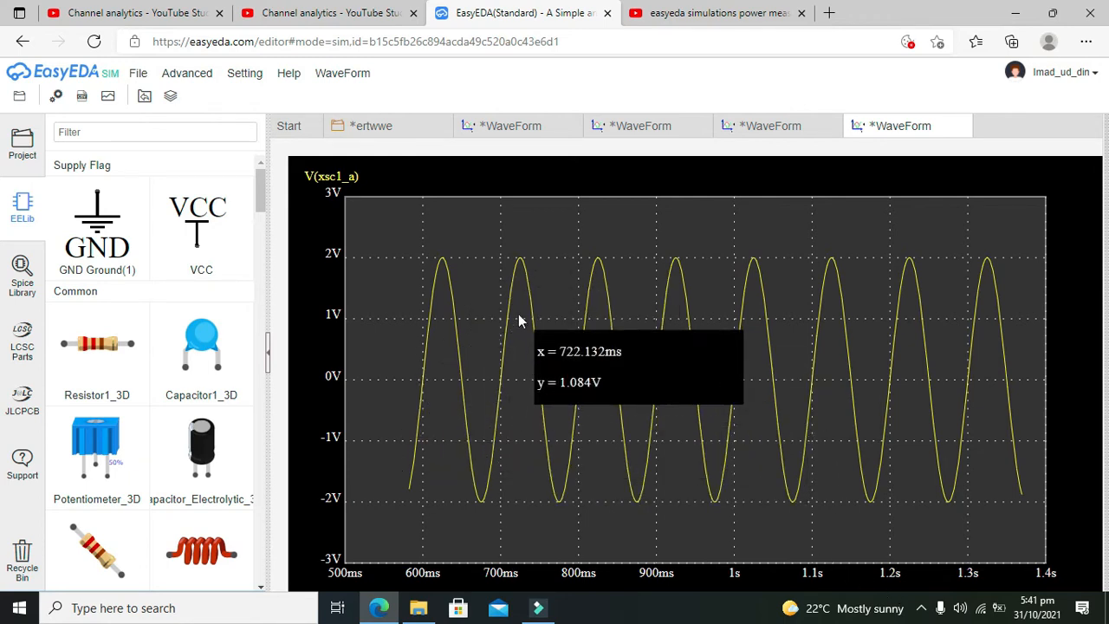
mouse_move(717, 338)
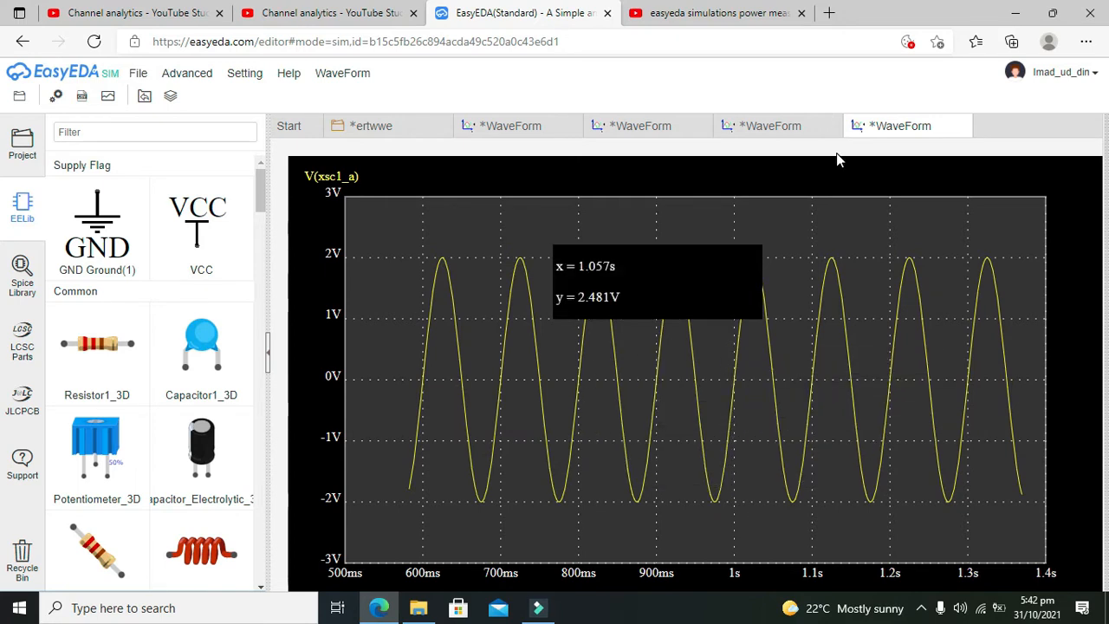
mouse_move(769, 125)
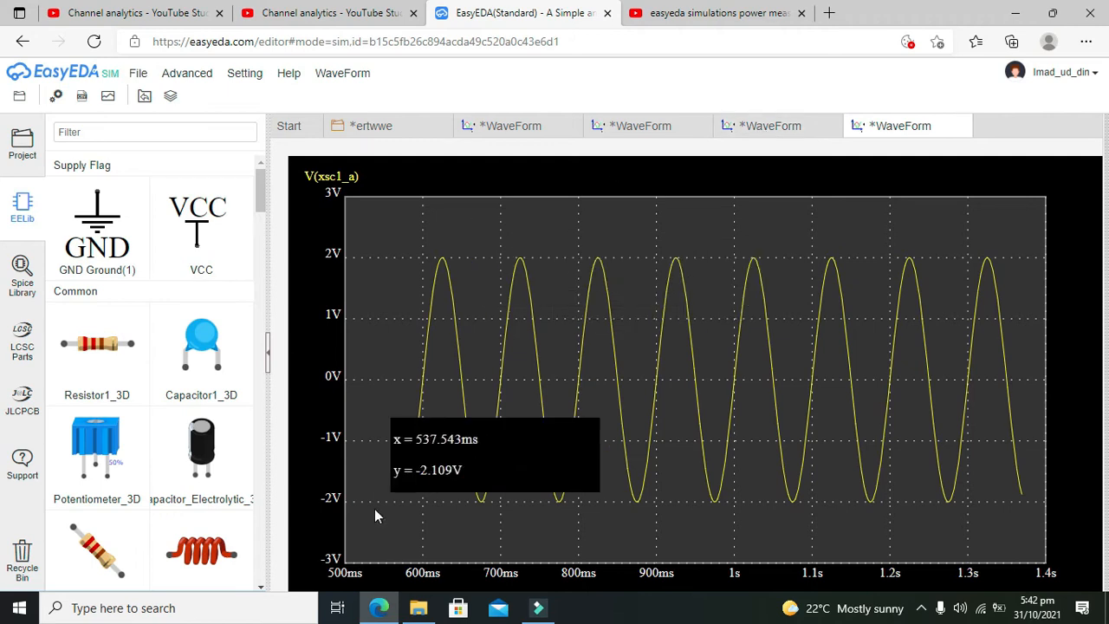
mouse_move(437, 325)
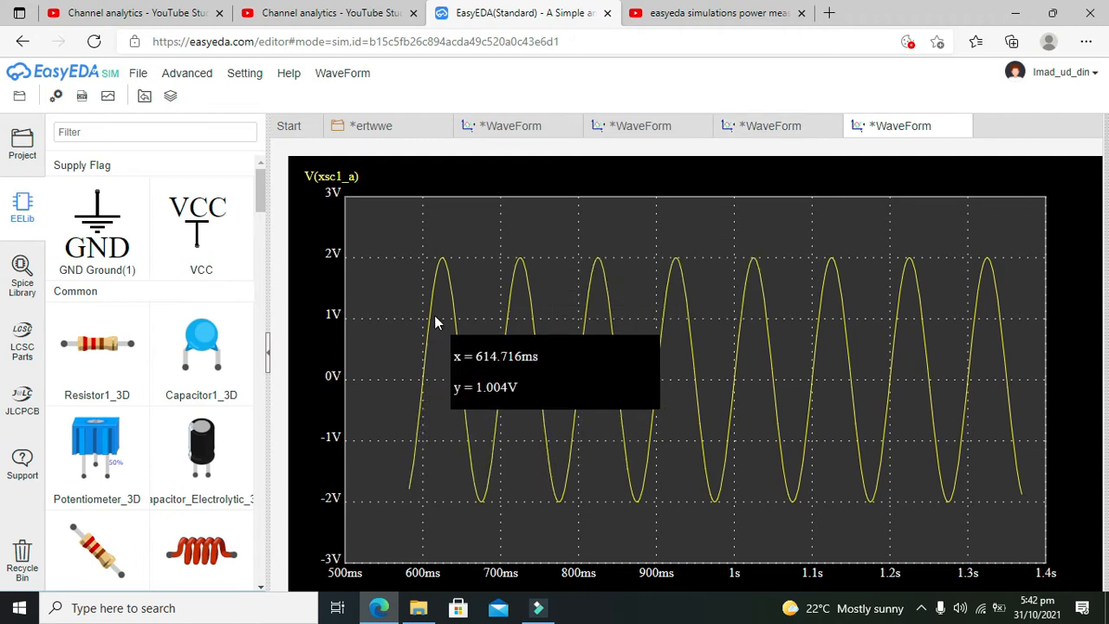
mouse_move(430, 397)
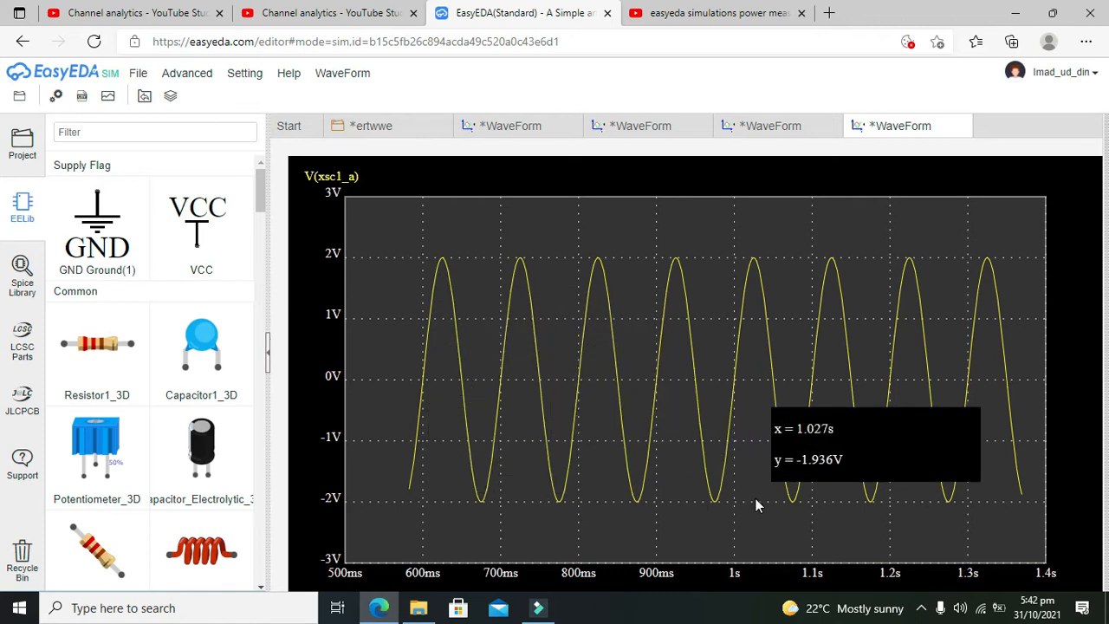
mouse_move(741, 239)
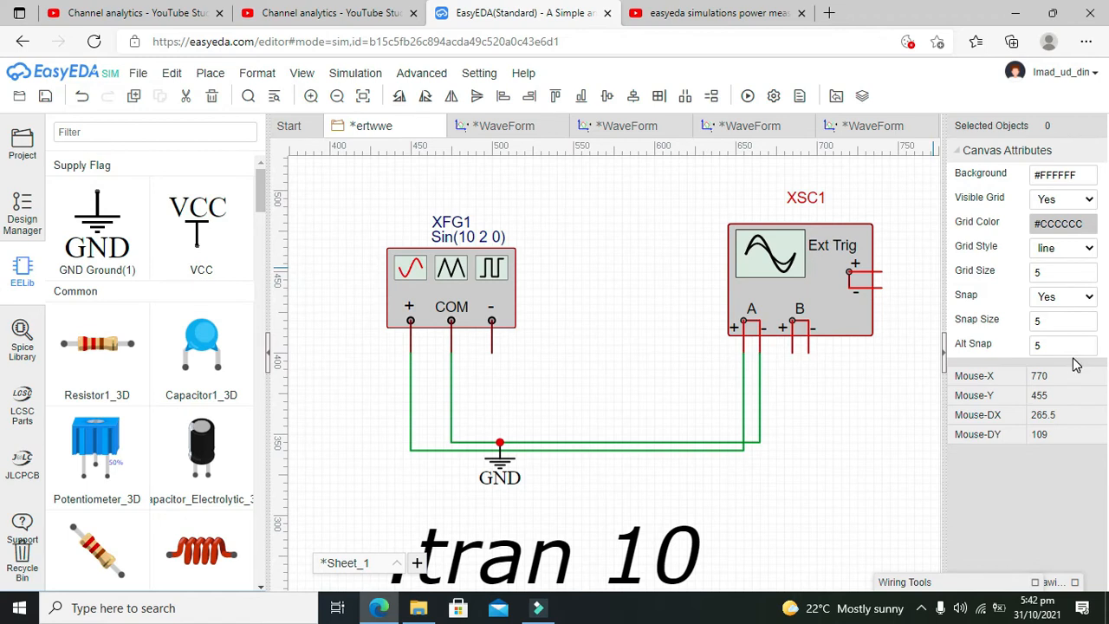
mouse_move(955, 293)
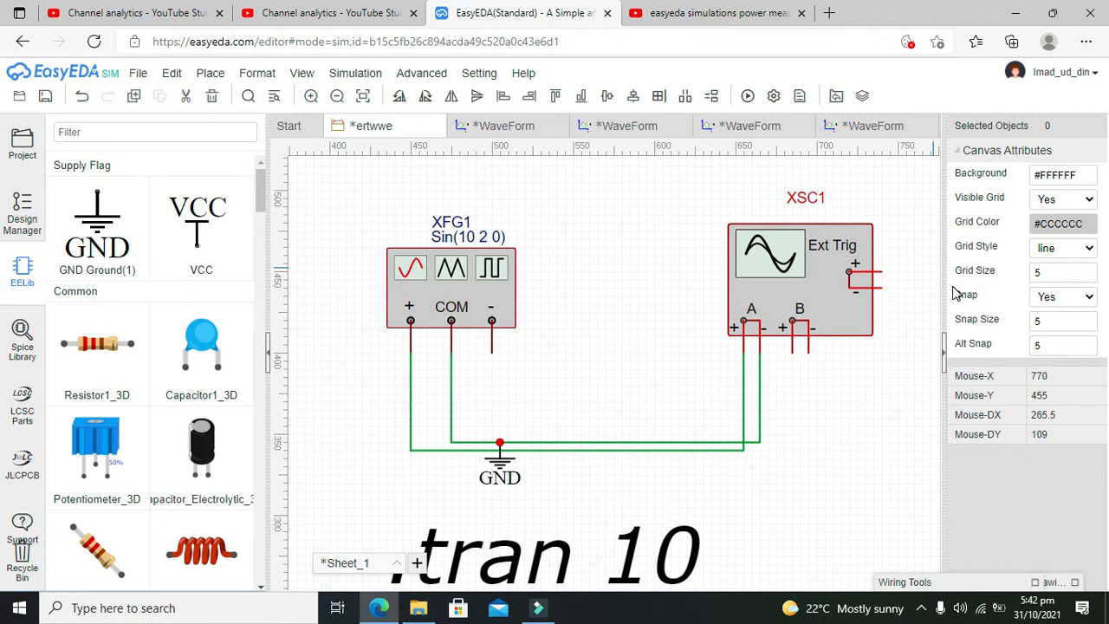
Step: Set XFG1 to a 10 Hz triangular wave, Sawtooth(10 50 2), and rerun the simulation
left_click(451, 267)
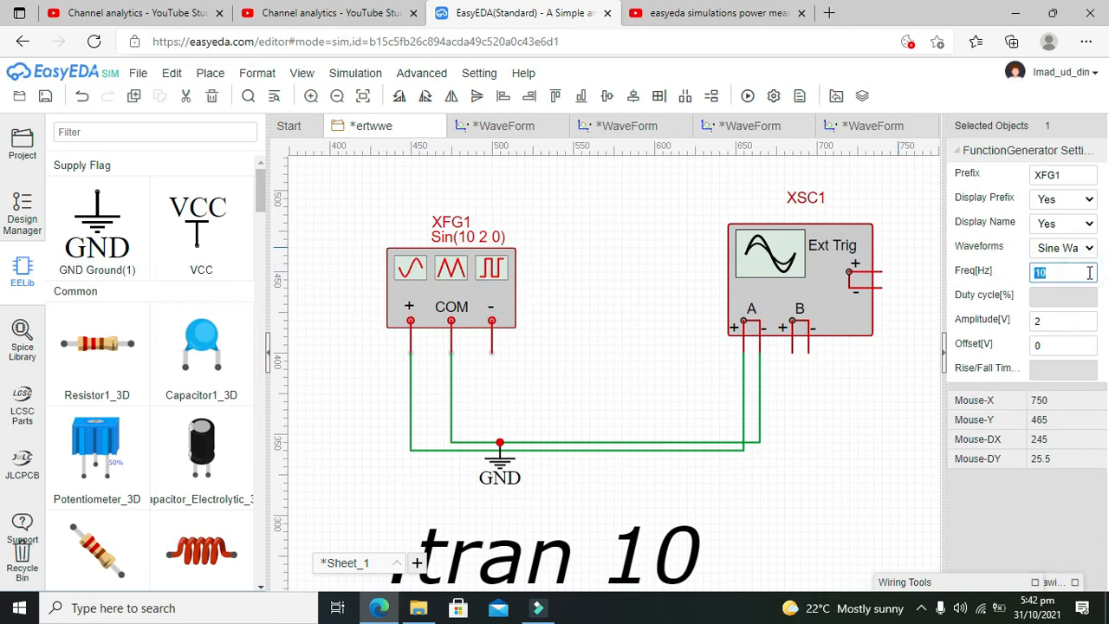
left_click(1064, 248)
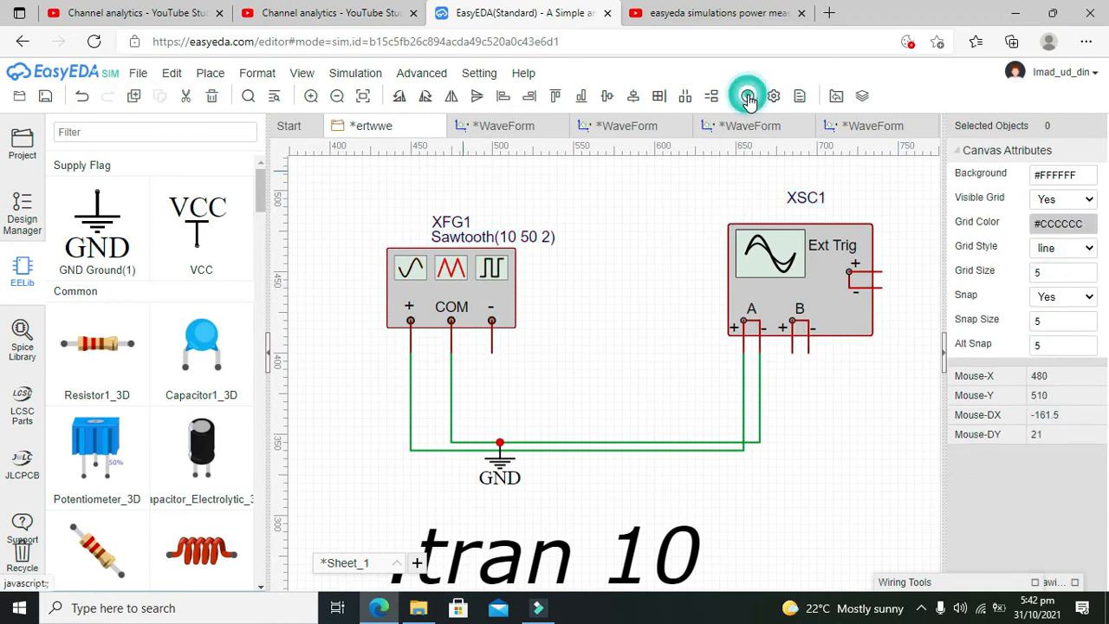
left_click(749, 96)
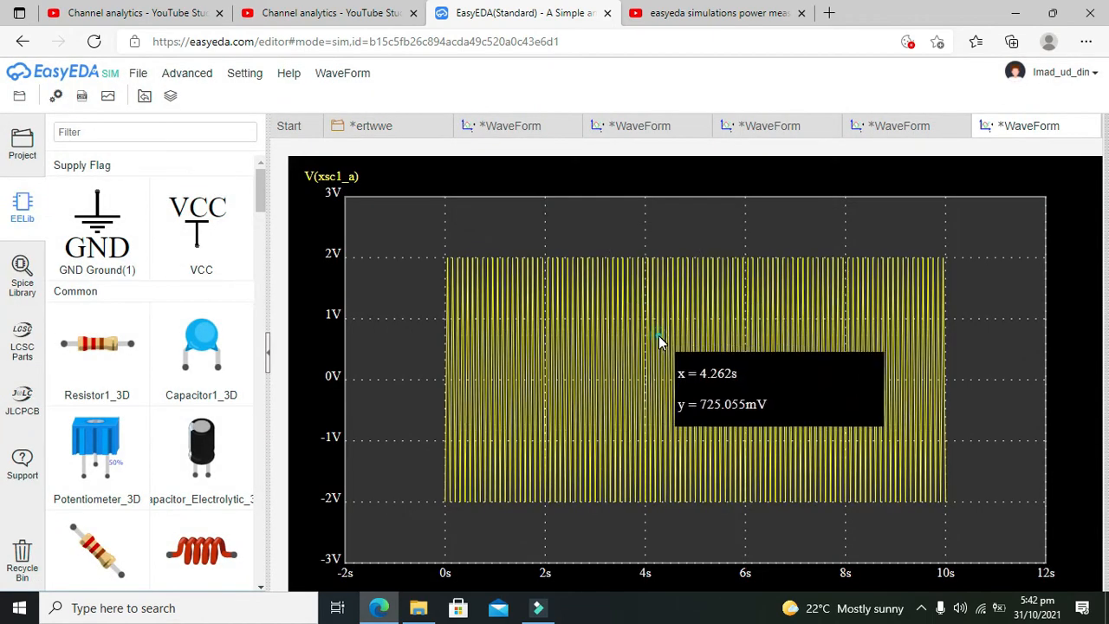
mouse_move(534, 363)
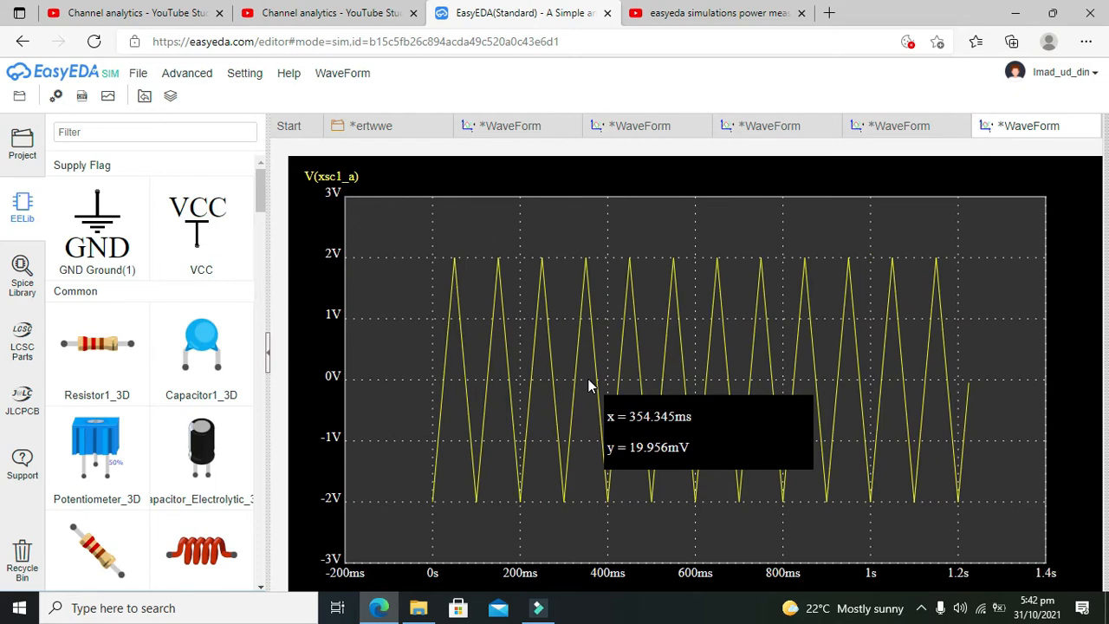
mouse_move(876, 510)
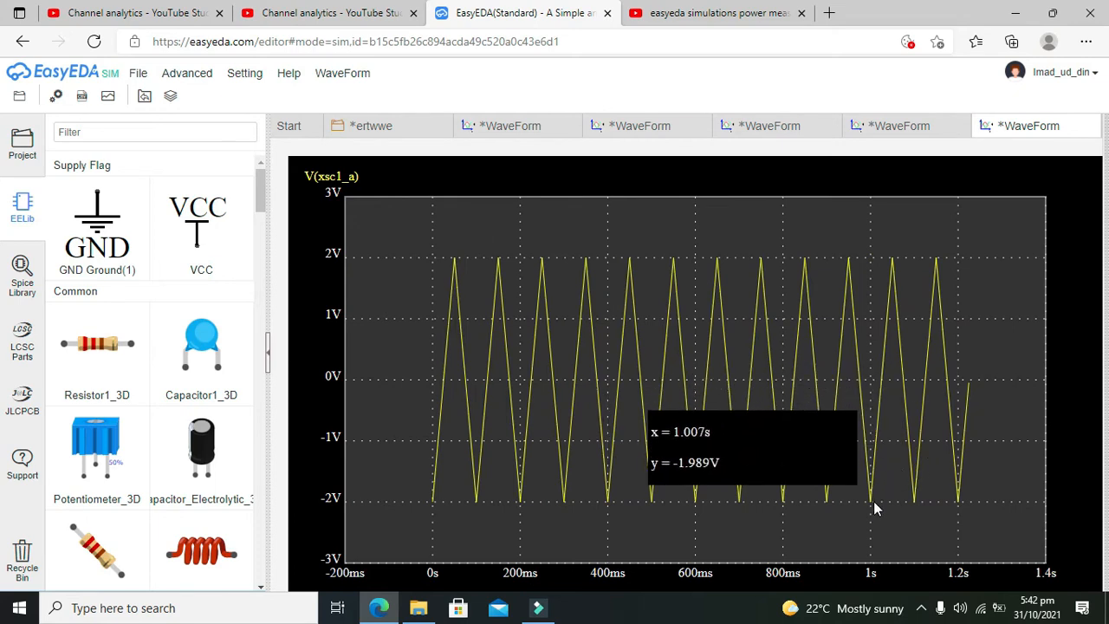
mouse_move(536, 355)
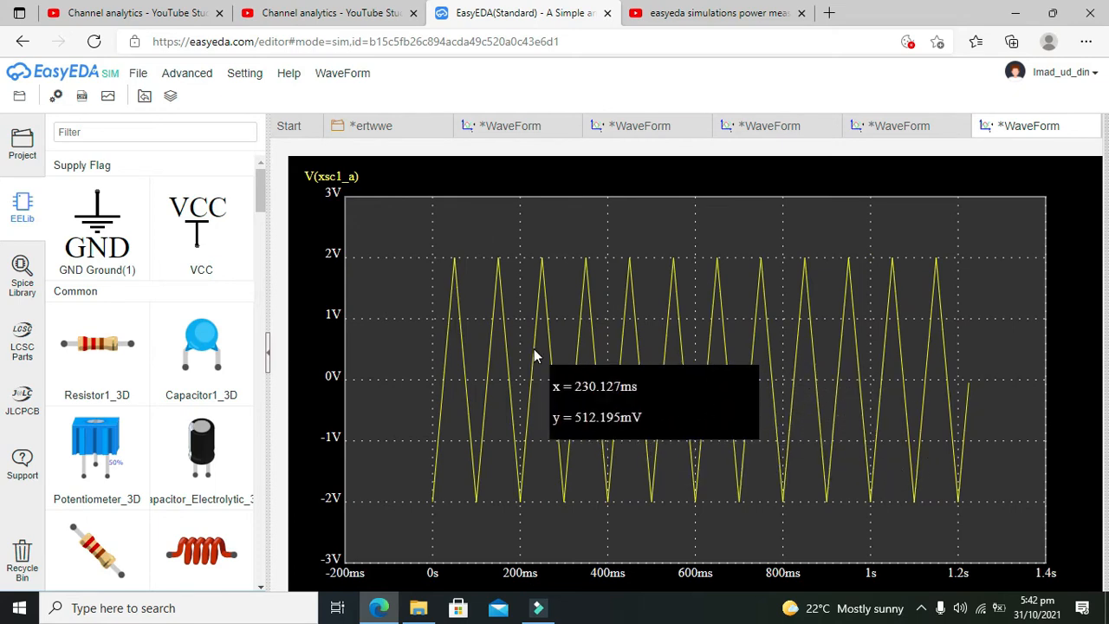
mouse_move(437, 506)
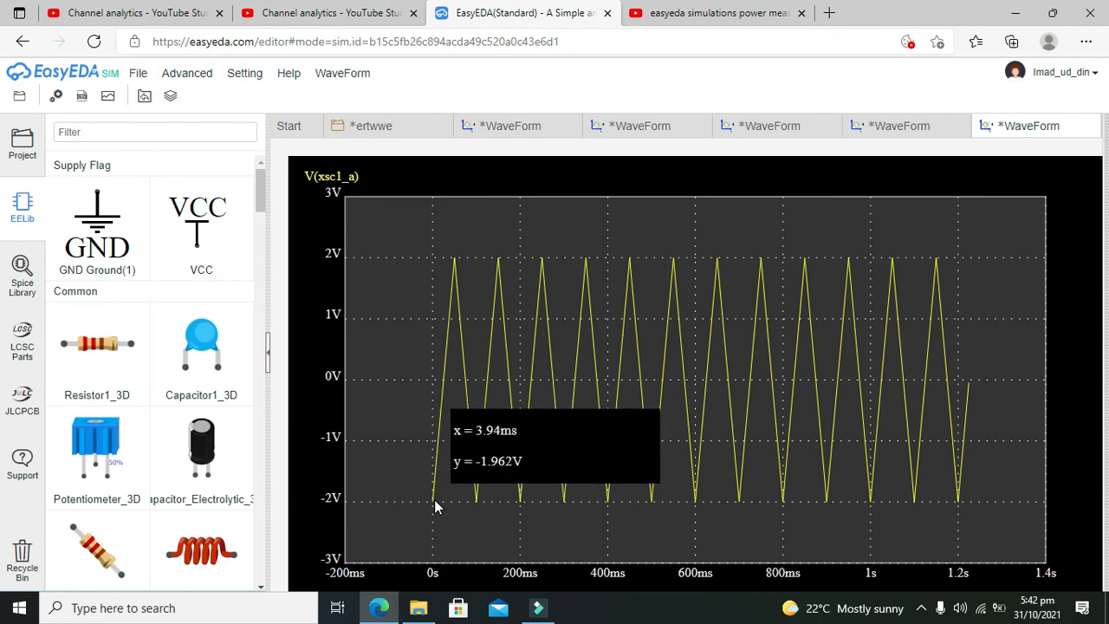
mouse_move(434, 385)
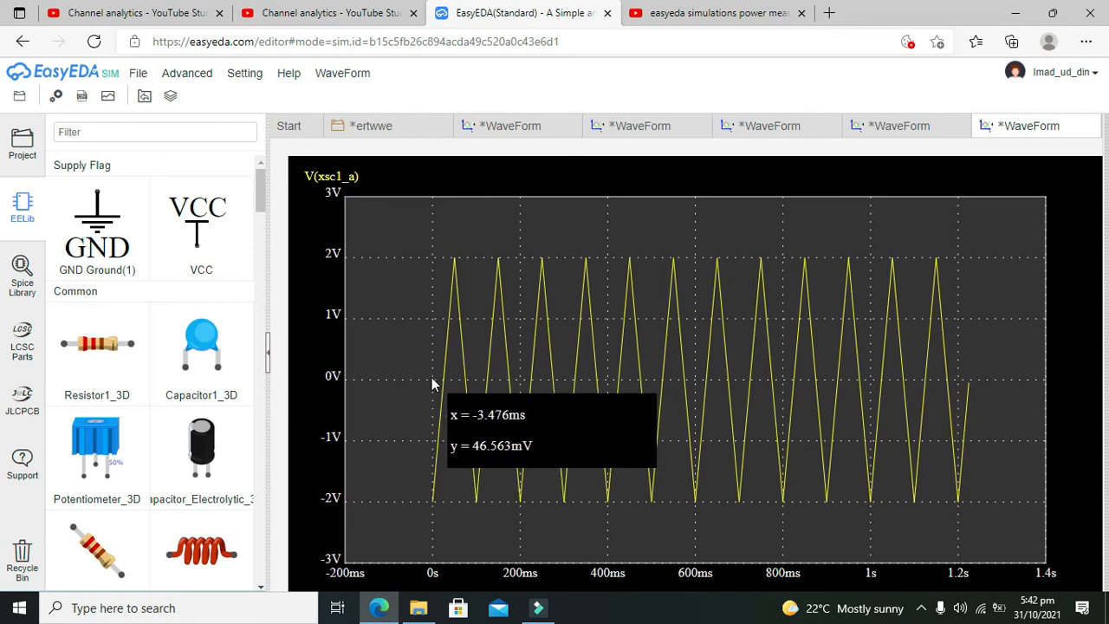
mouse_move(485, 413)
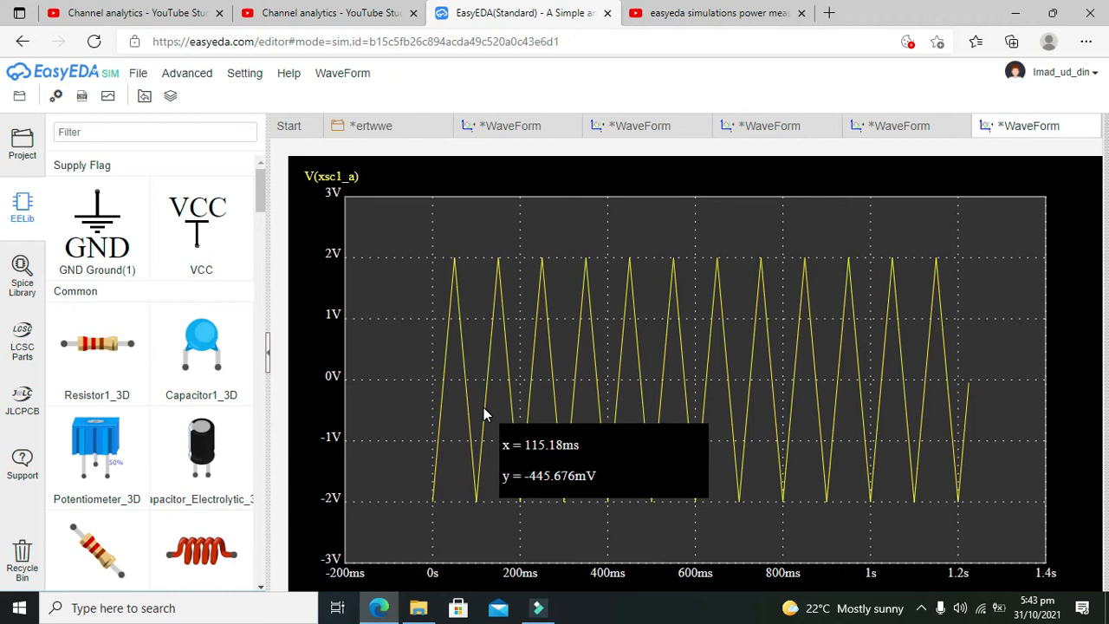
mouse_move(873, 510)
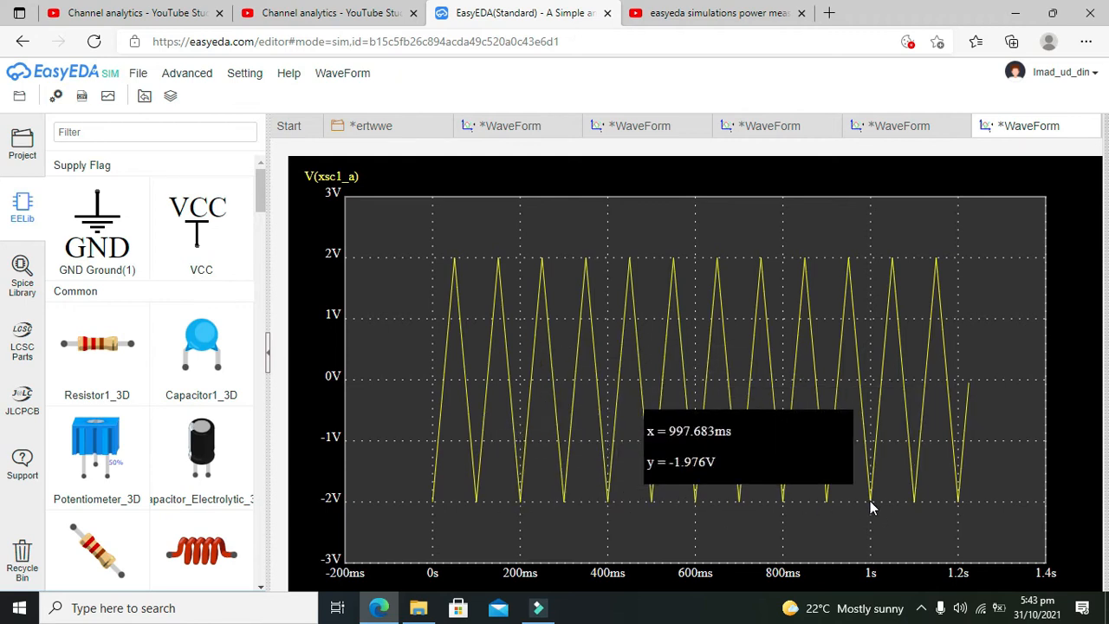
mouse_move(603, 295)
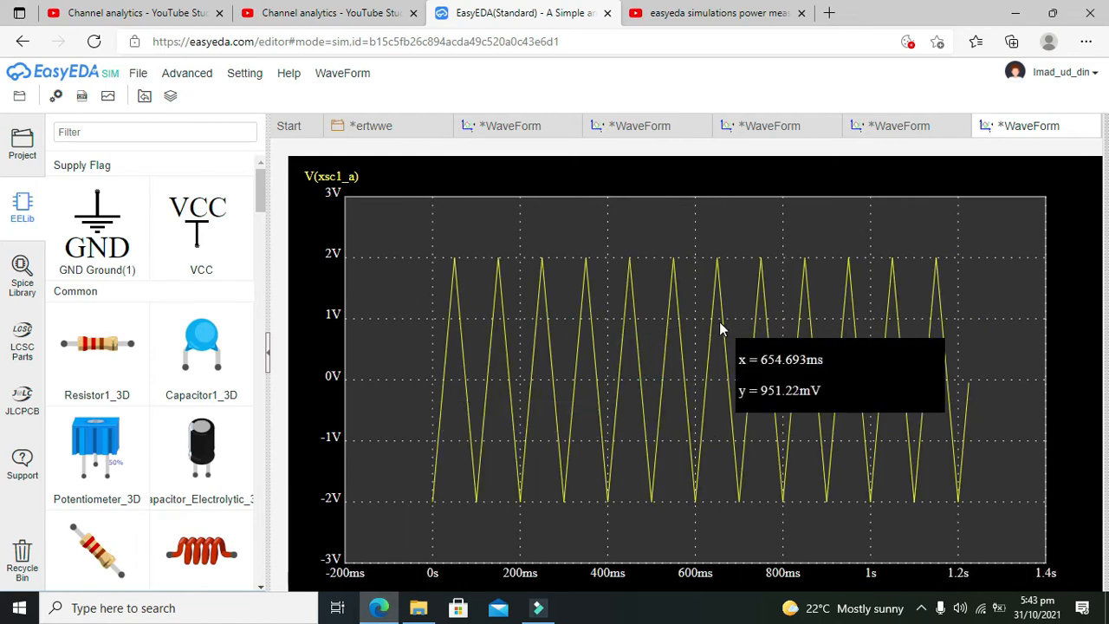
mouse_move(828, 281)
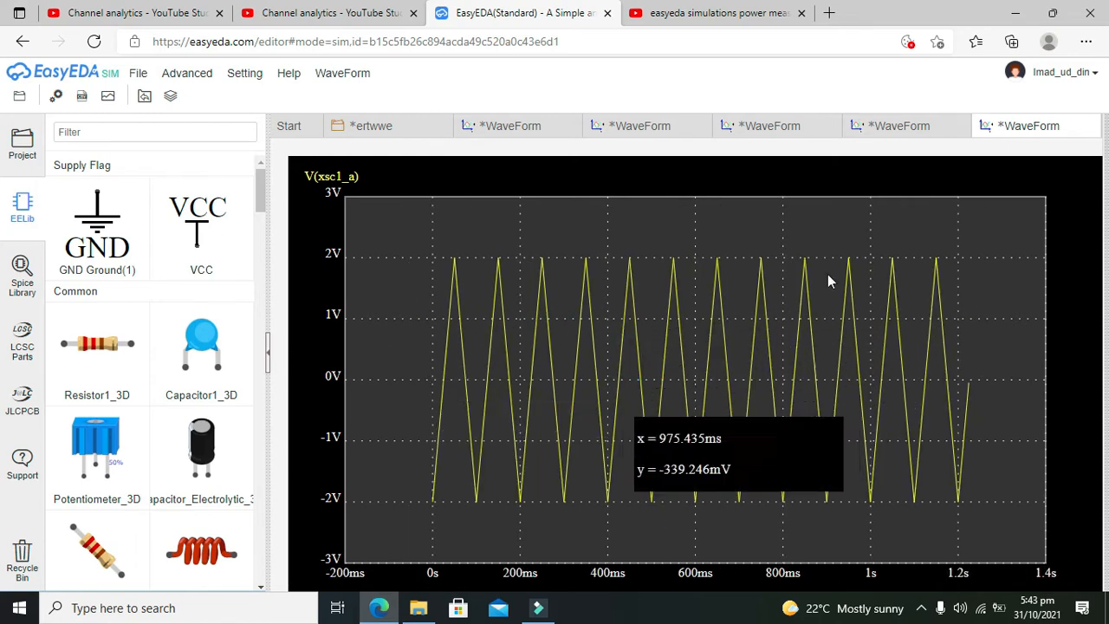
mouse_move(471, 260)
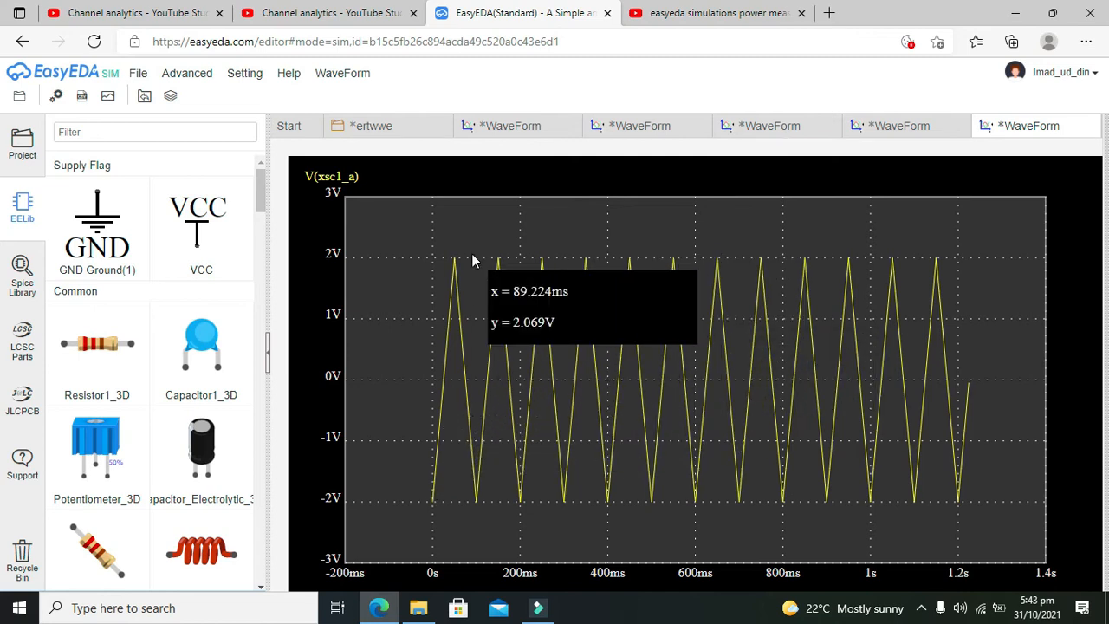
mouse_move(520, 291)
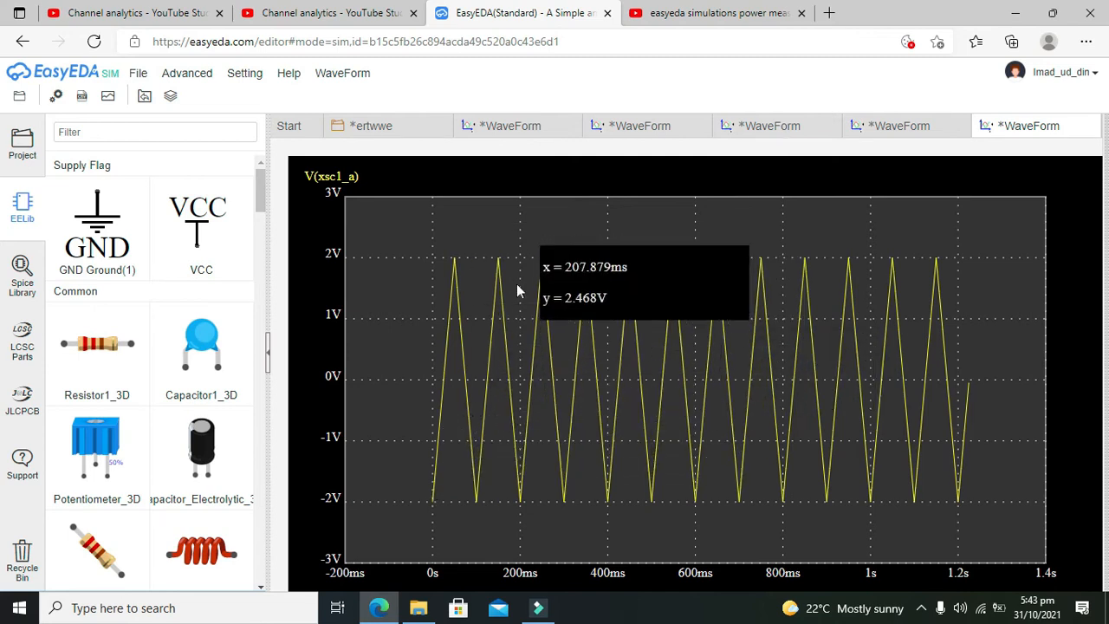
mouse_move(652, 513)
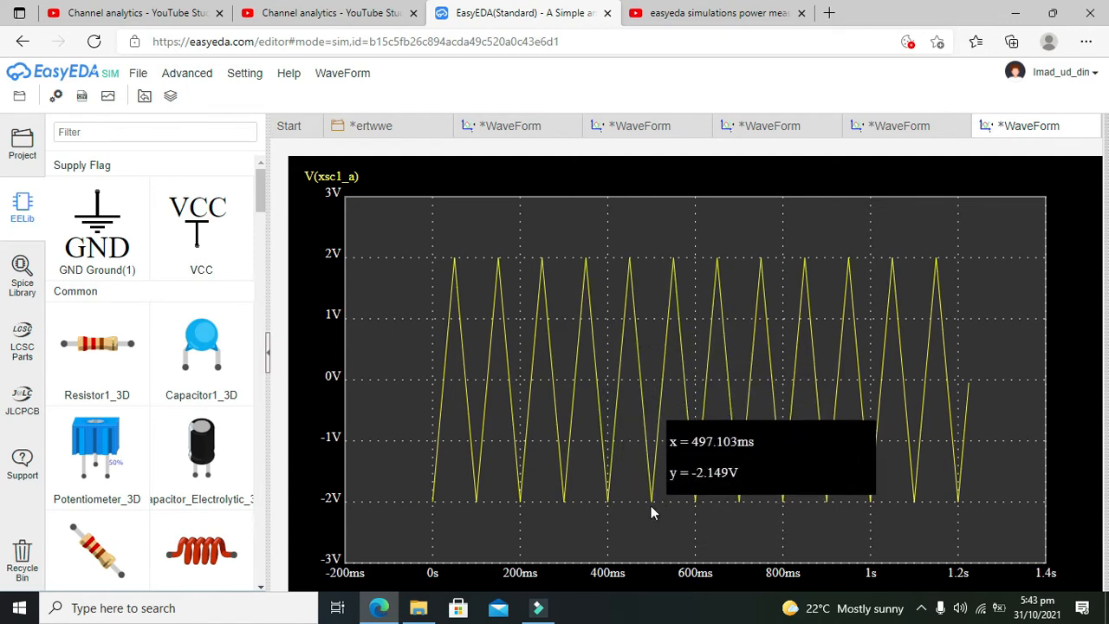
mouse_move(799, 399)
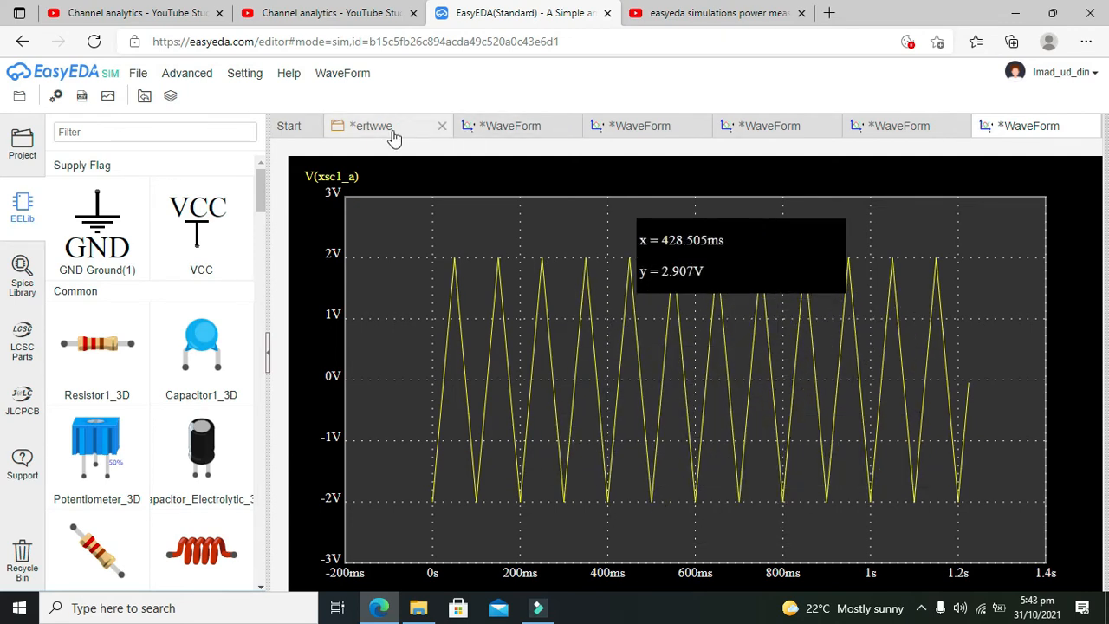
Step: Return from the triangular waveform tab to the schematic
left_click(371, 125)
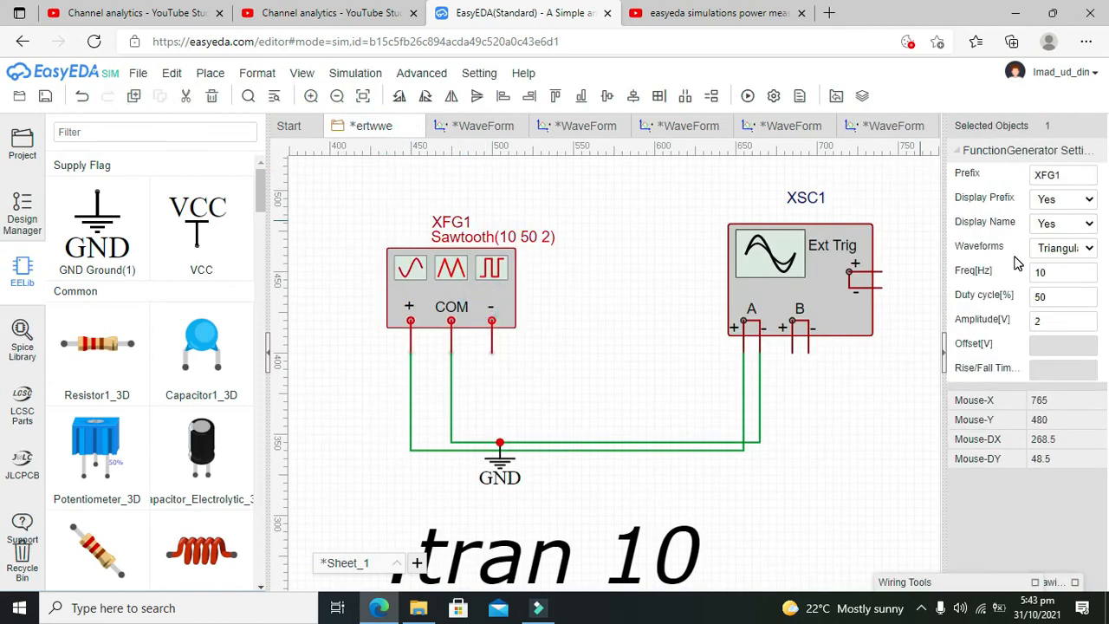
Step: Switch XFG1 back to a 10 Hz, 2 V sine, Sin(10 2 0), and rerun the simulation
left_click(1061, 246)
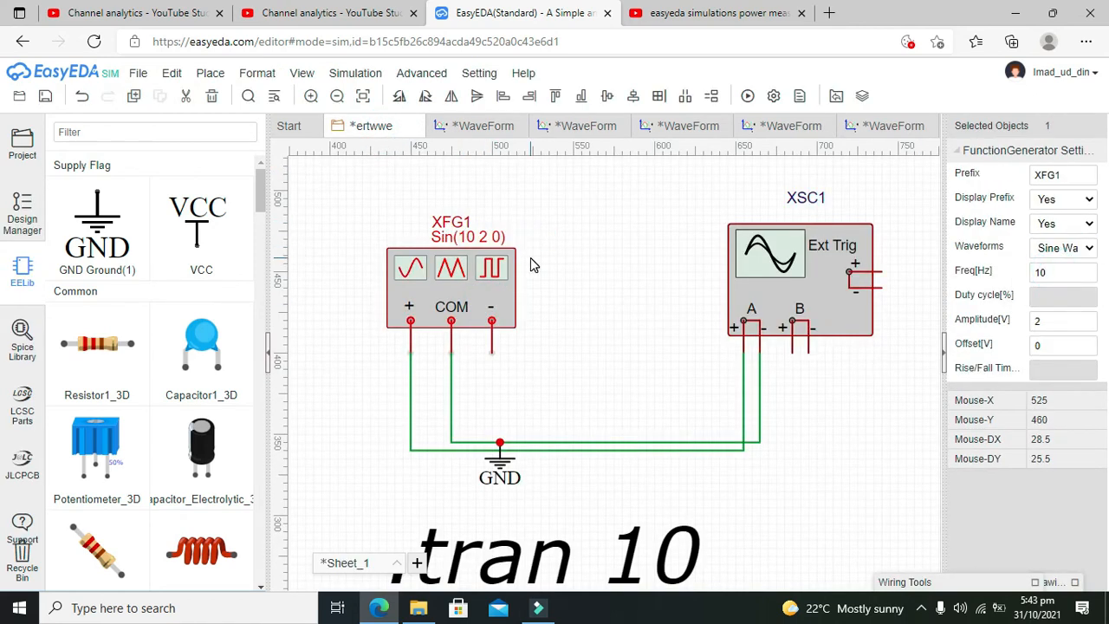
left_click(534, 295)
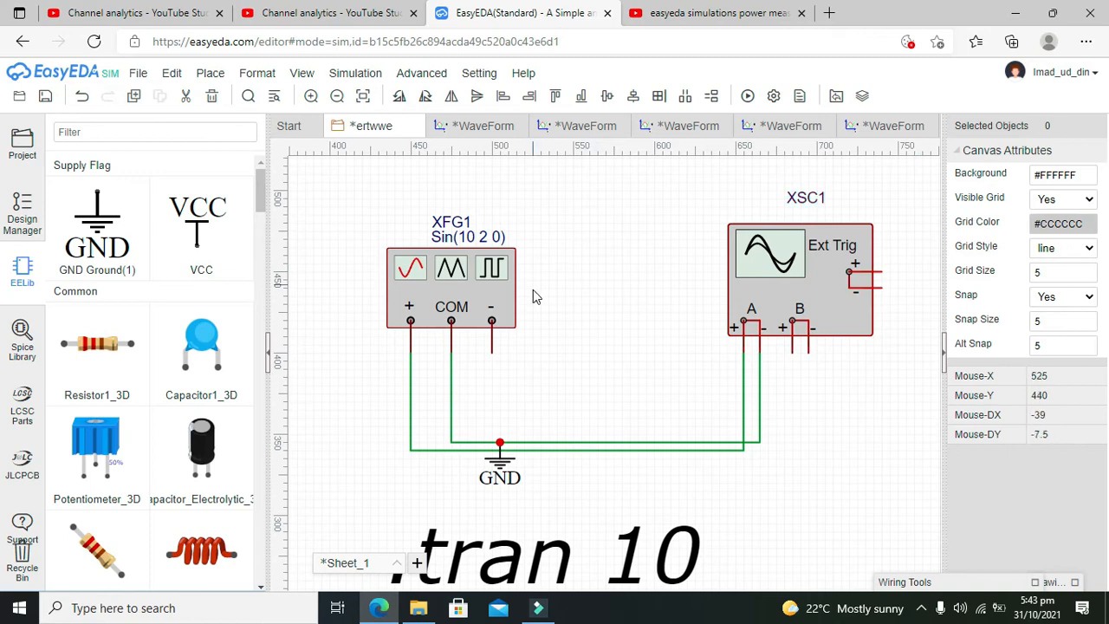
left_click(450, 286)
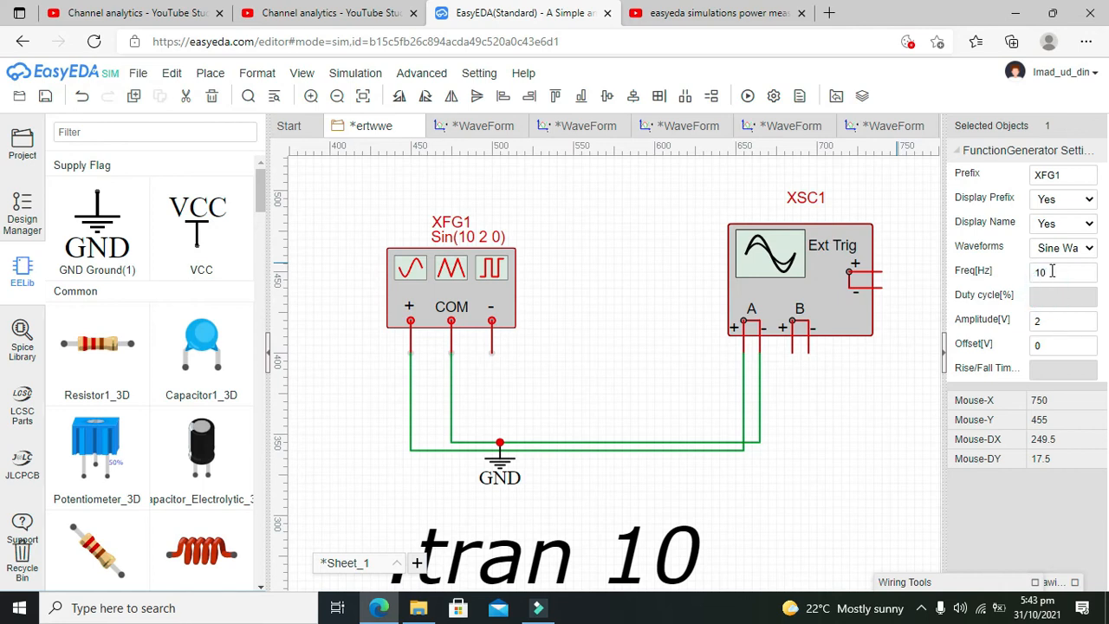
left_click(607, 390)
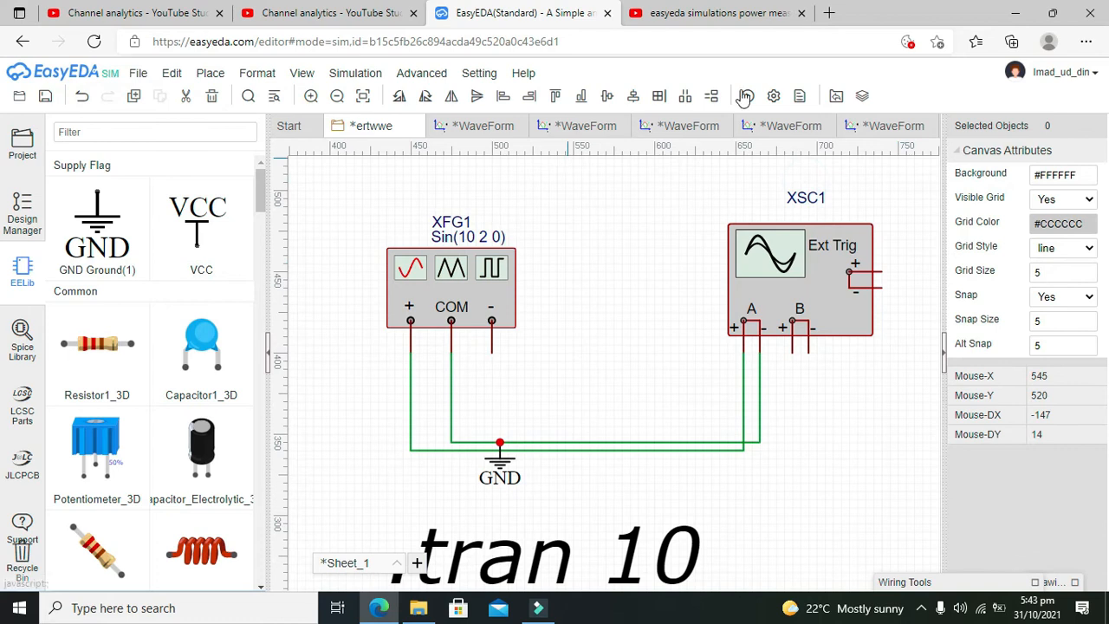
left_click(746, 95)
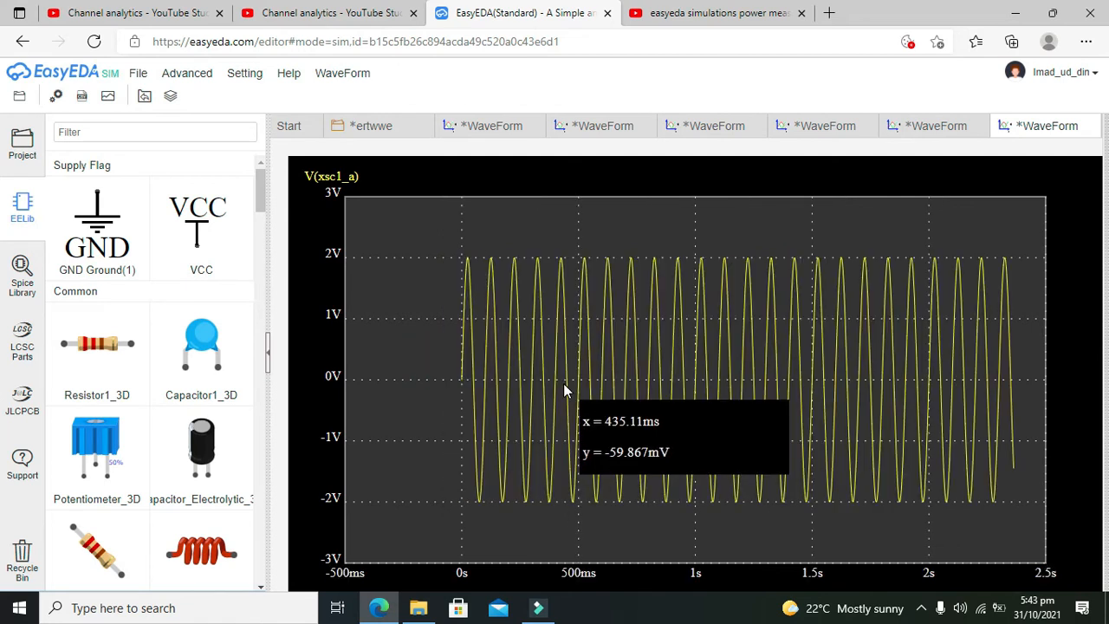
mouse_move(511, 380)
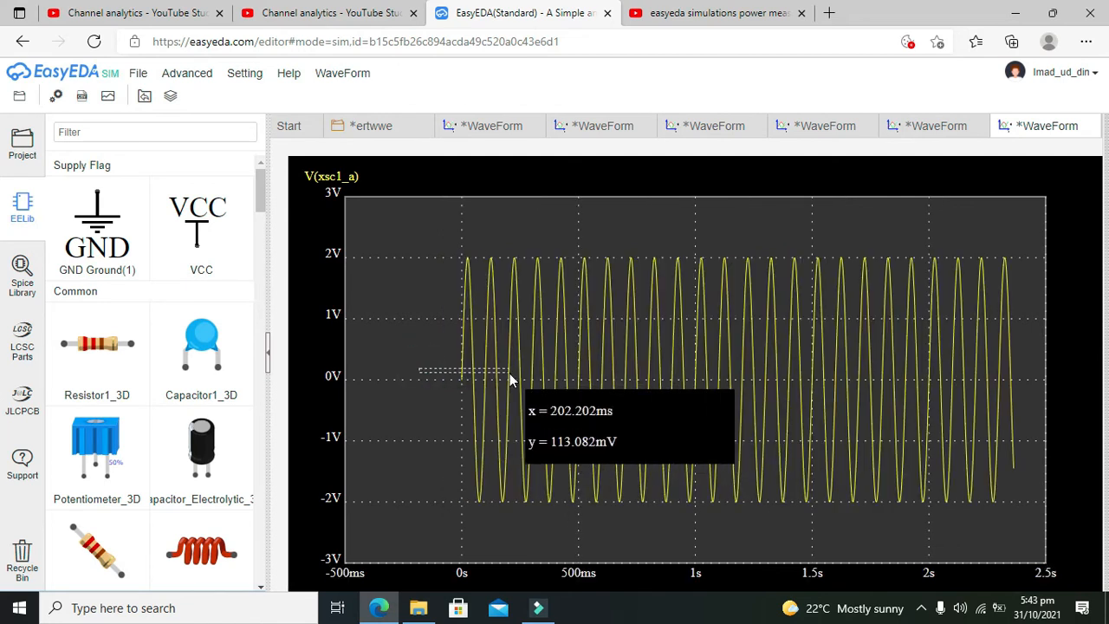
mouse_move(385, 379)
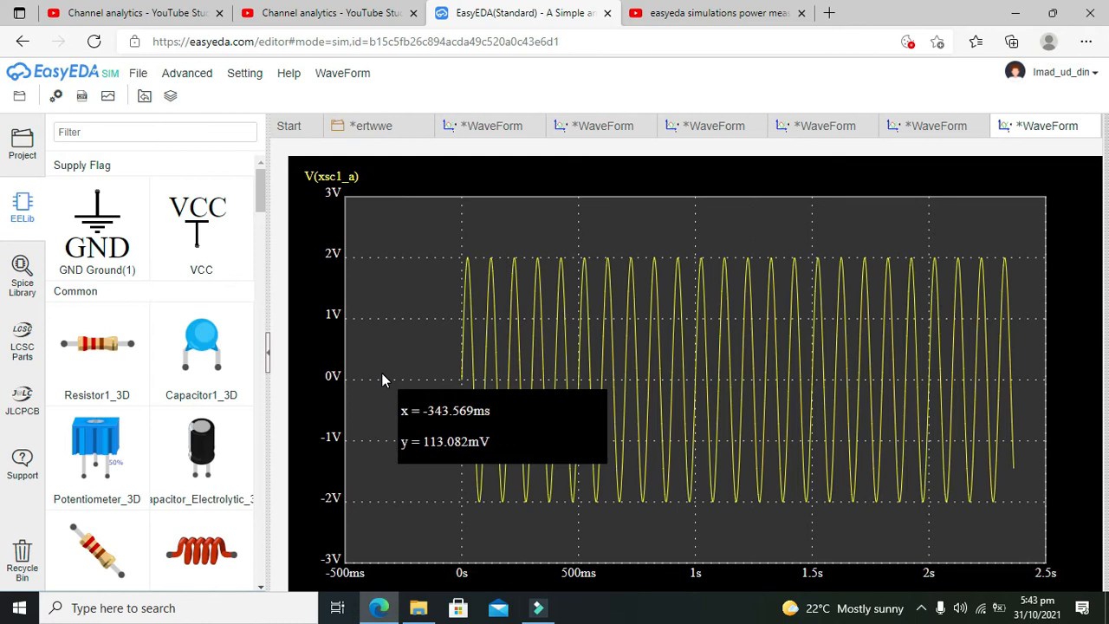
mouse_move(784, 458)
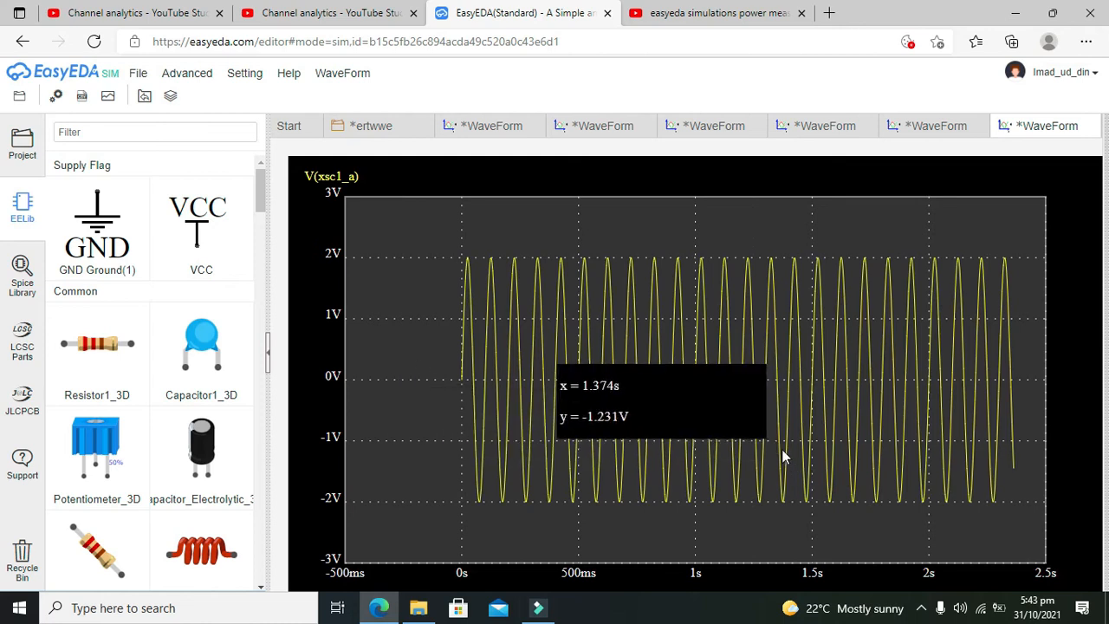
mouse_move(454, 382)
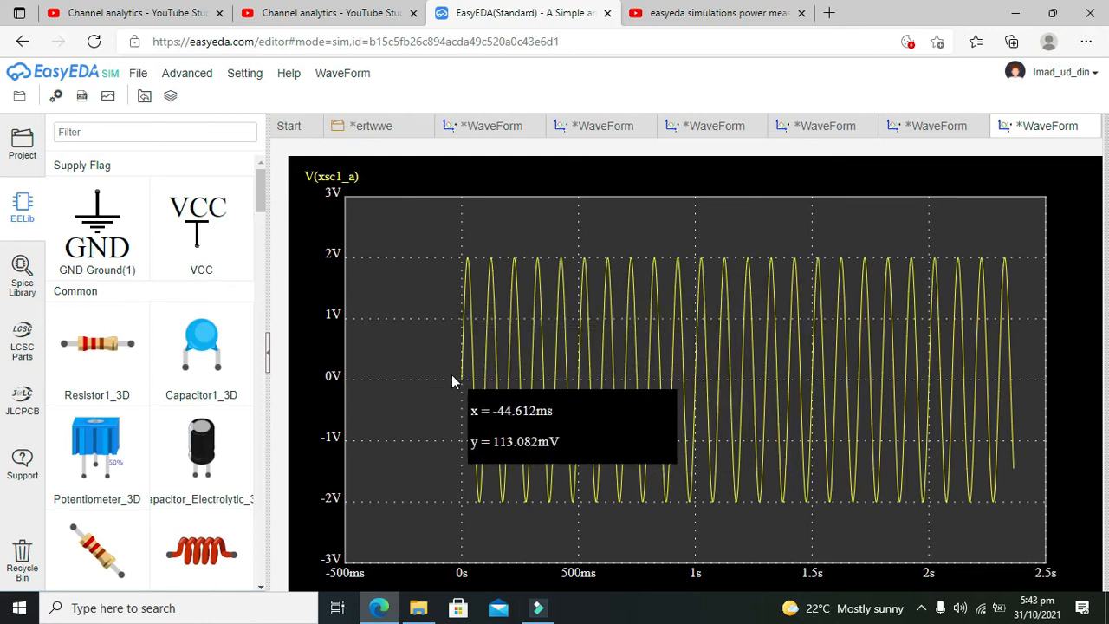
mouse_move(517, 292)
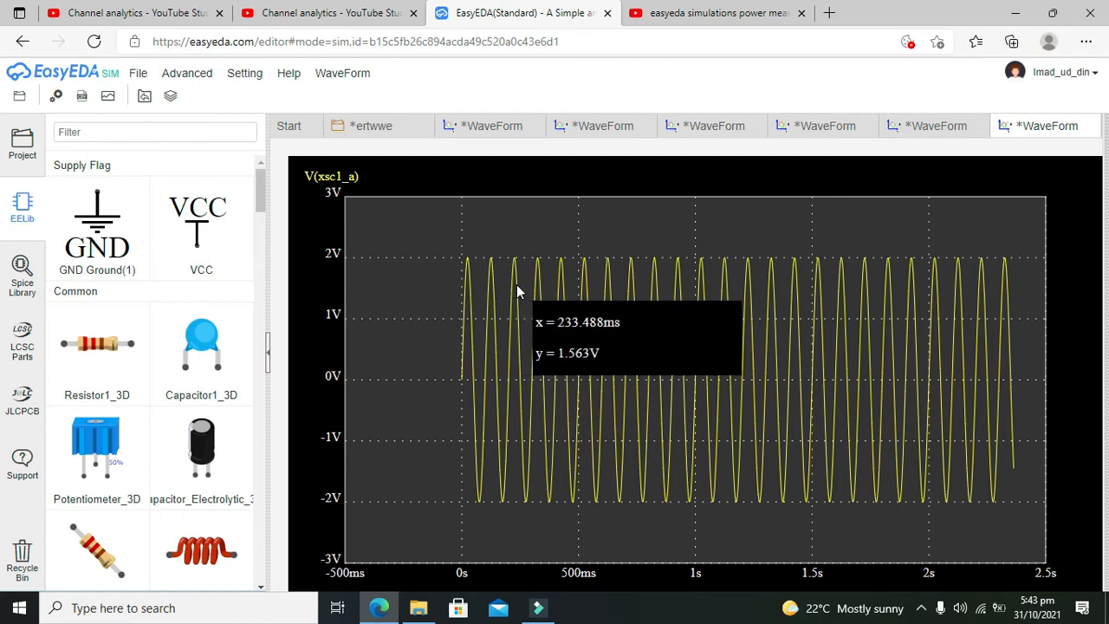
mouse_move(610, 295)
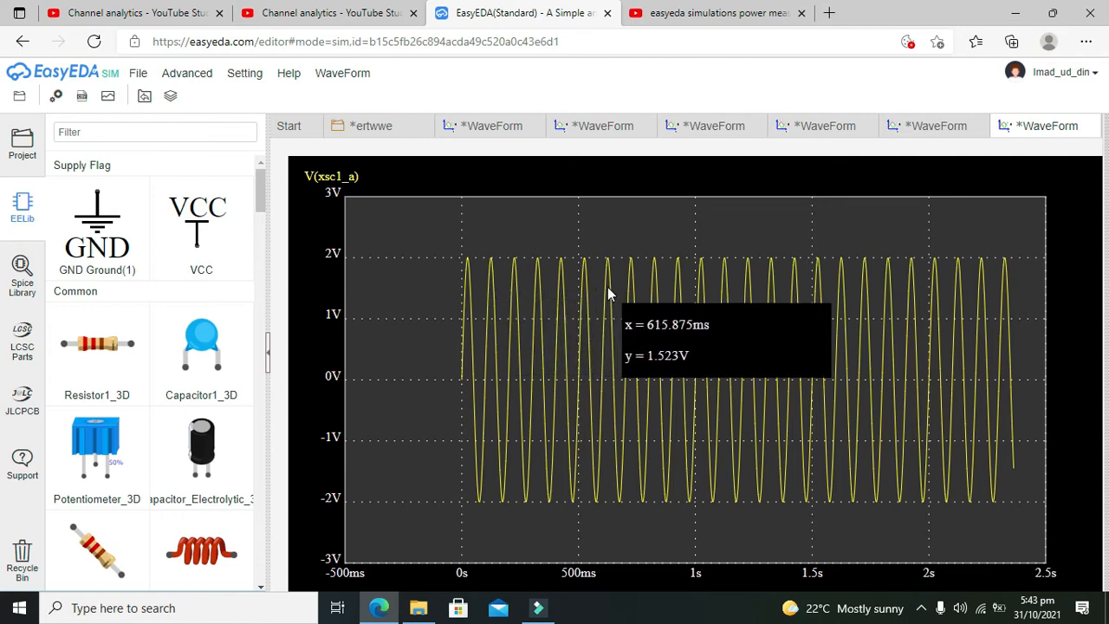
Step: Glance at the WaveForm menu options, then return to the ertwwe schematic tab
left_click(343, 72)
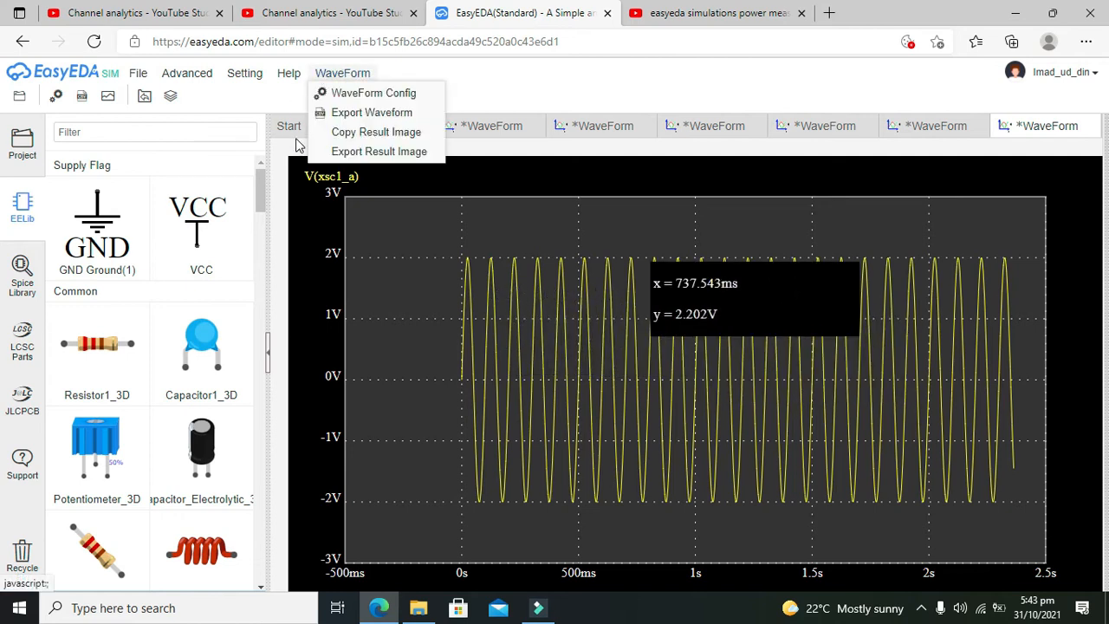
left_click(378, 124)
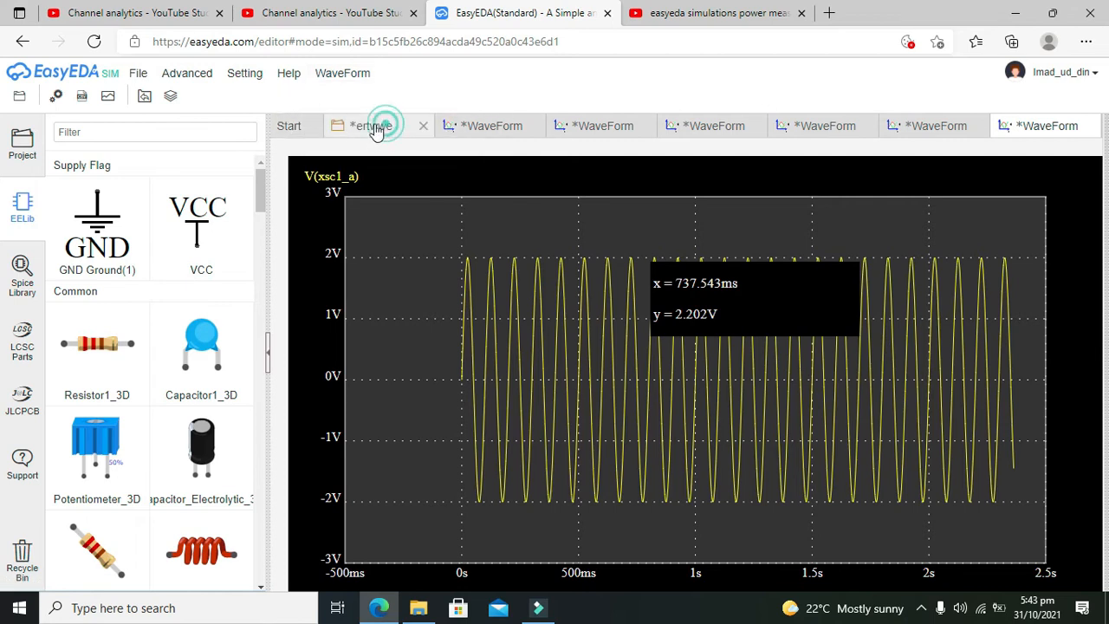
left_click(371, 125)
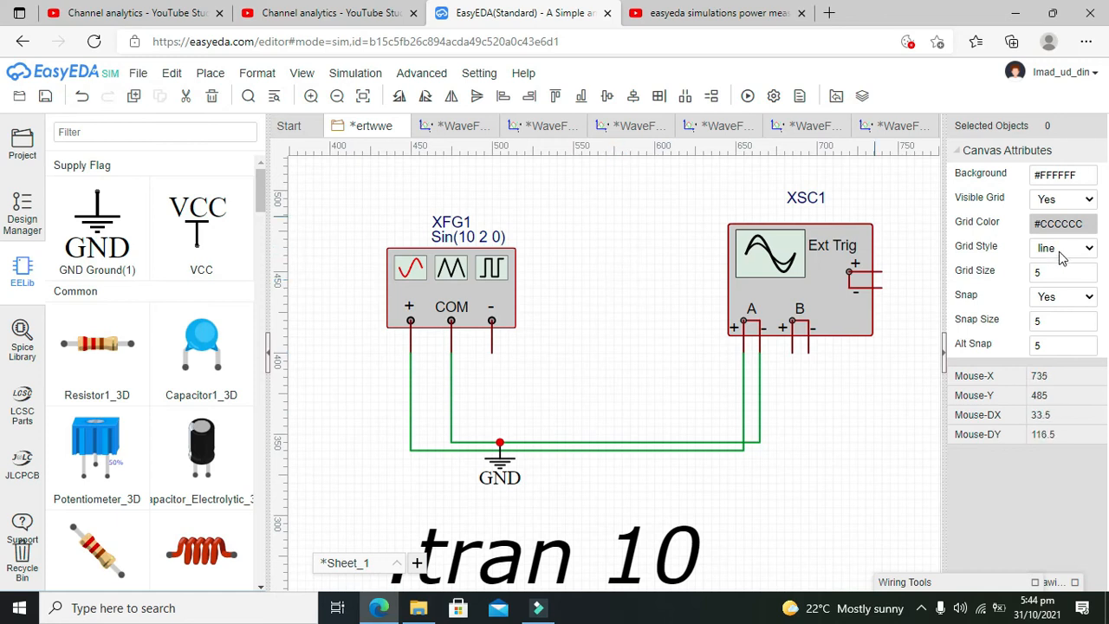
Step: Switch XFG1's waveform from Sine Wave to Square Wave, giving Square(10 50 2 10) on the schematic
left_click(451, 288)
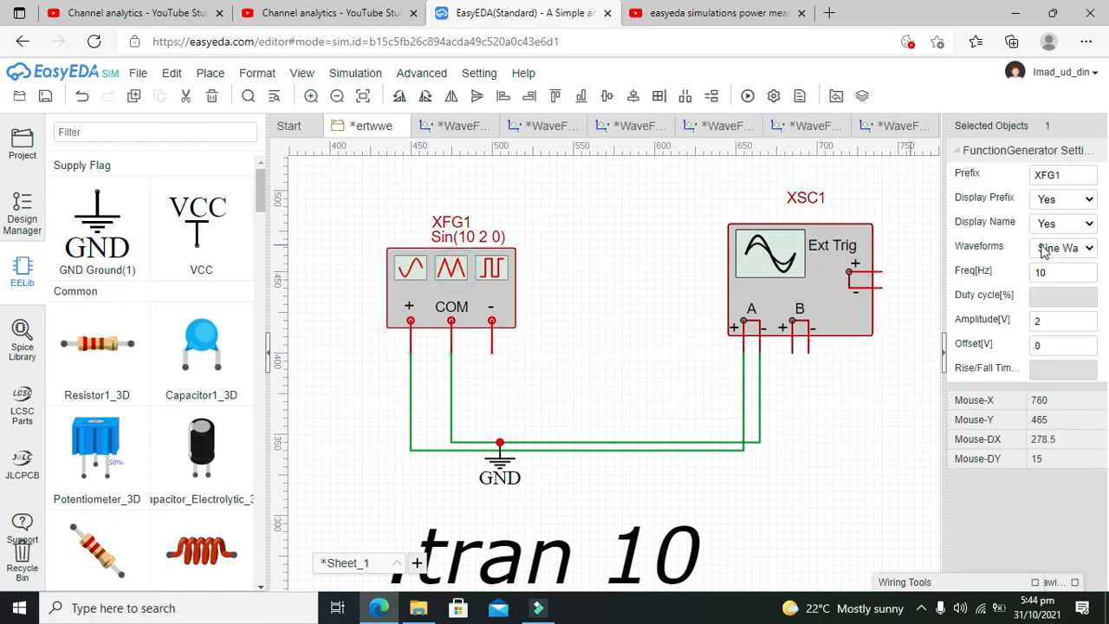
left_click(1061, 248)
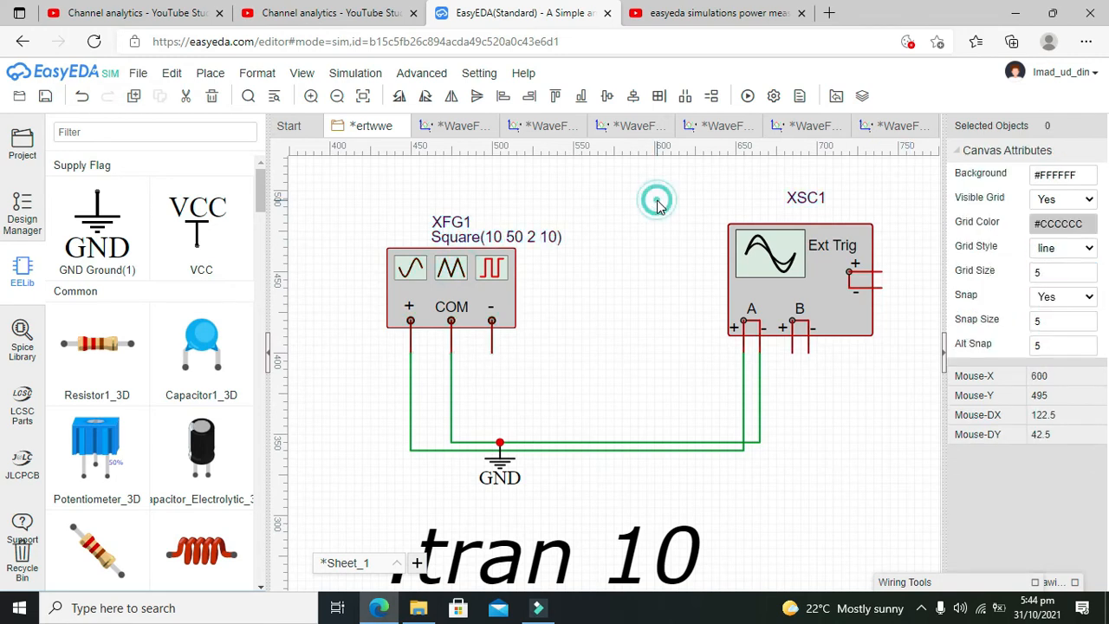
left_click(747, 97)
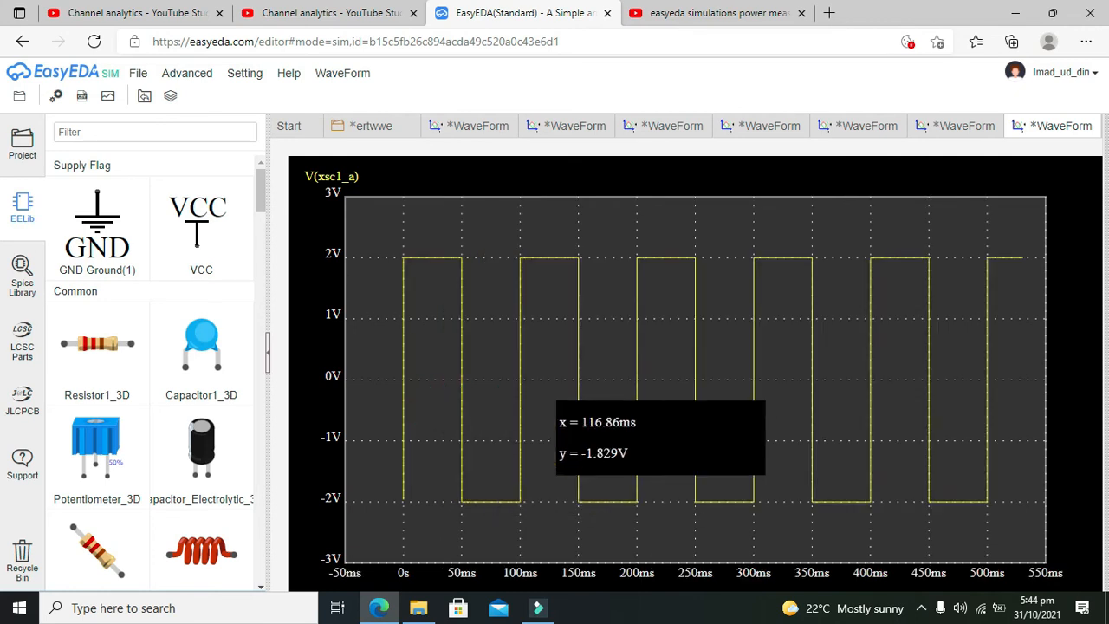
mouse_move(423, 343)
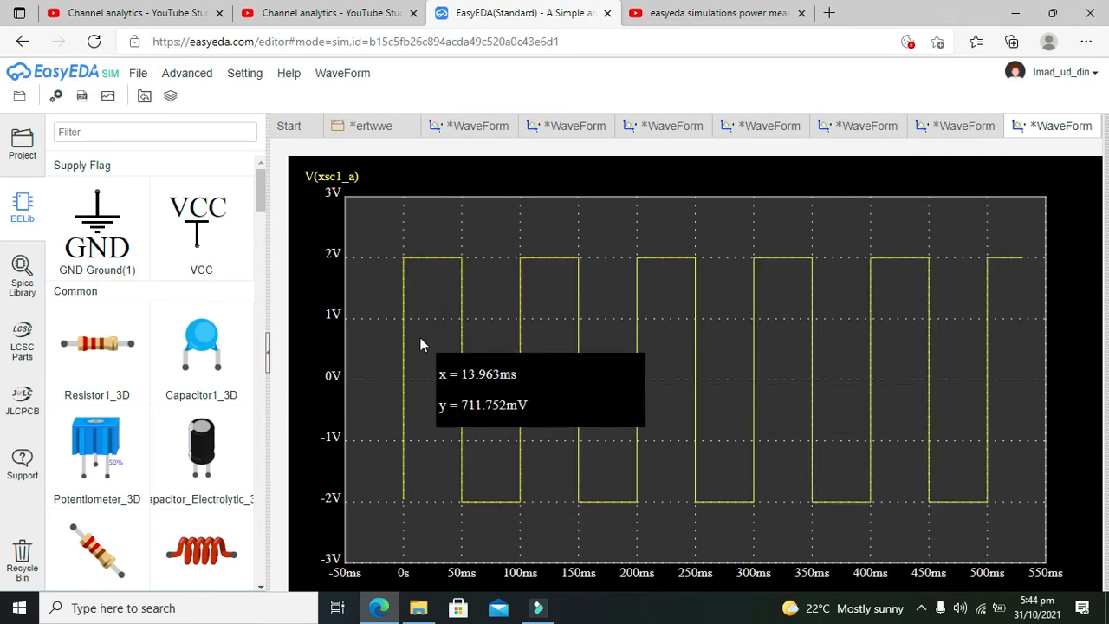
mouse_move(766, 363)
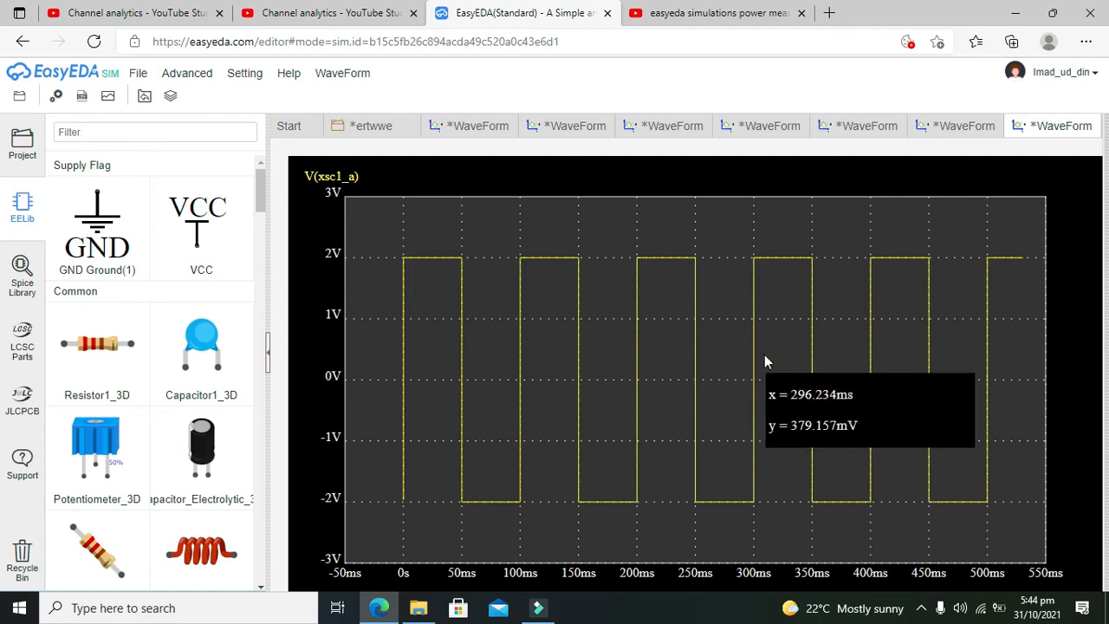
mouse_move(901, 364)
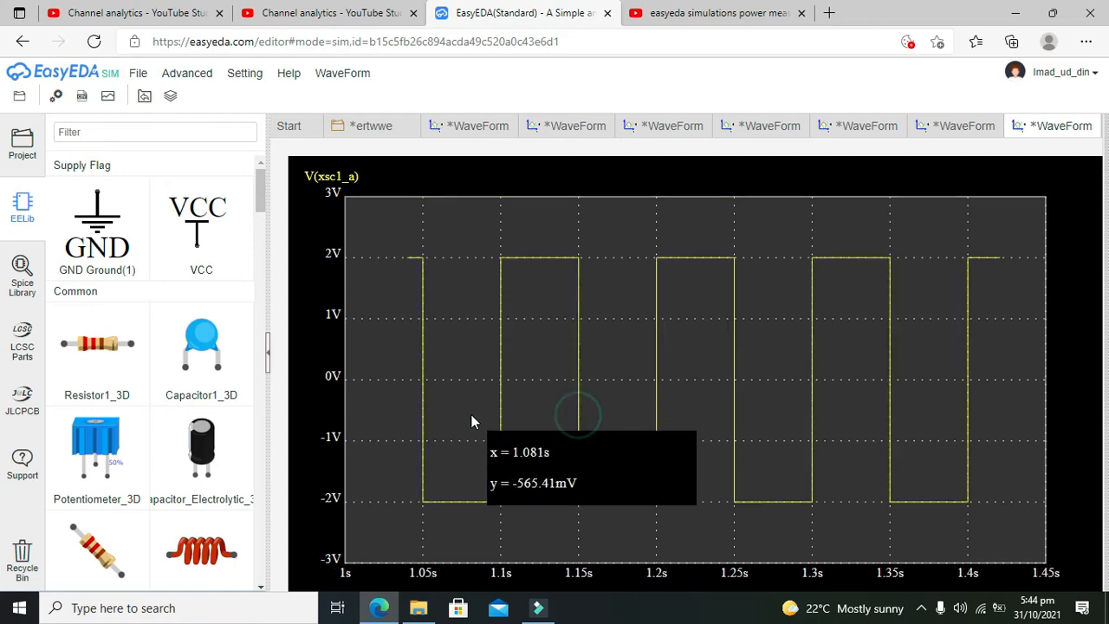
mouse_move(714, 536)
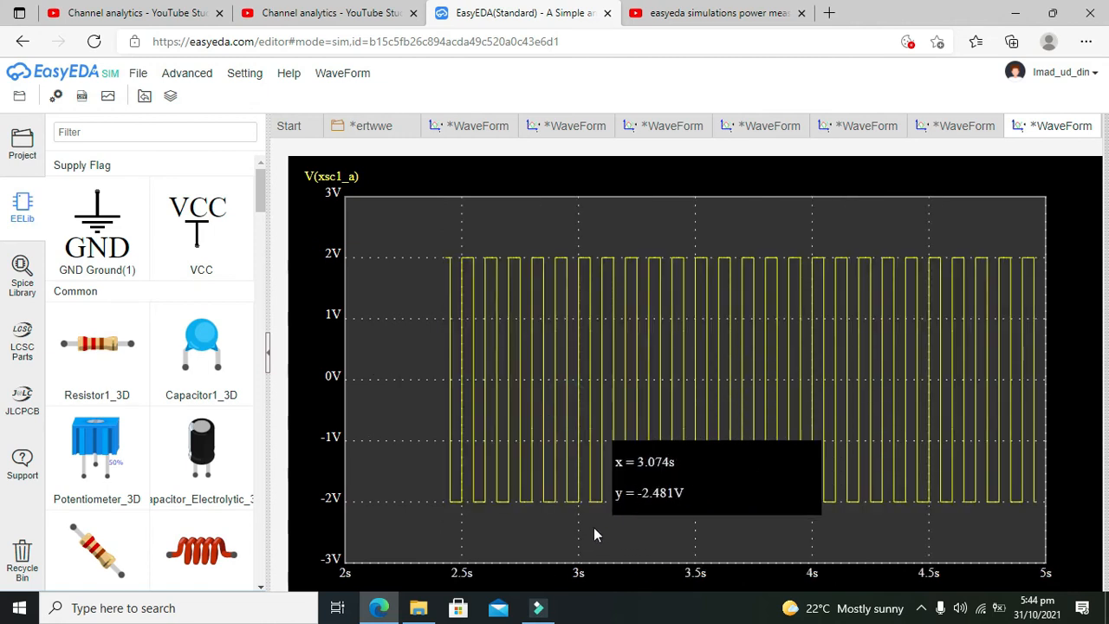
mouse_move(440, 391)
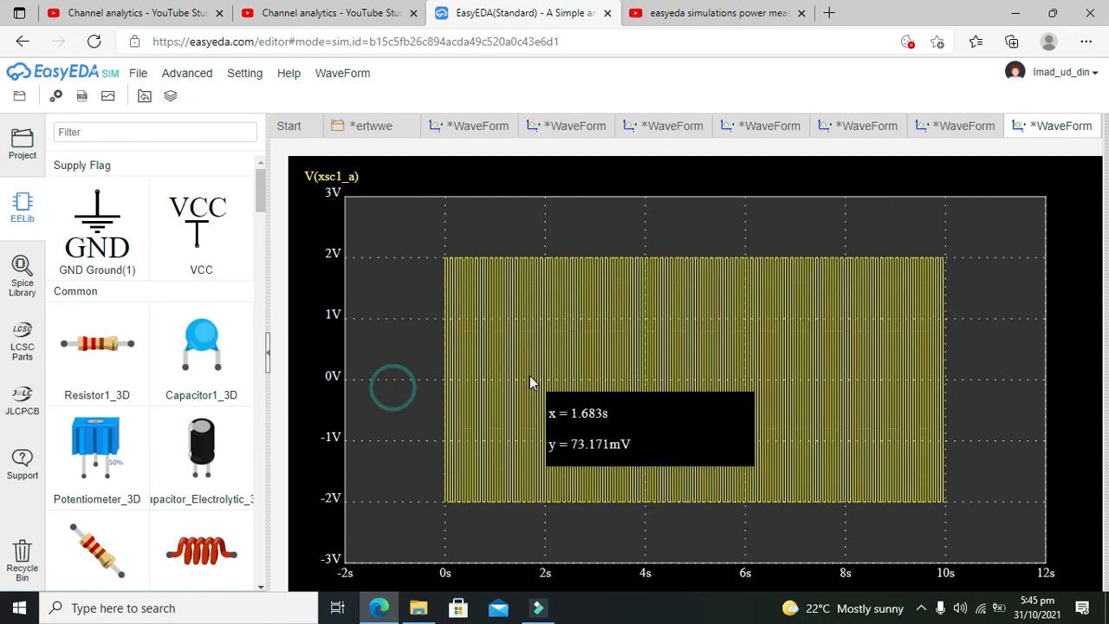
mouse_move(499, 221)
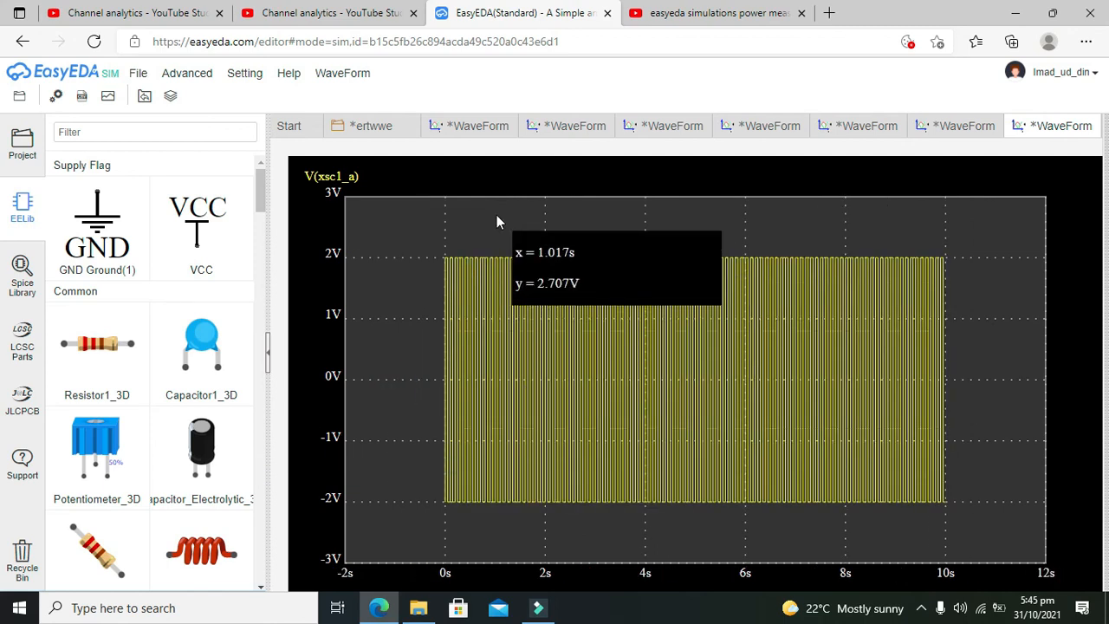
mouse_move(458, 336)
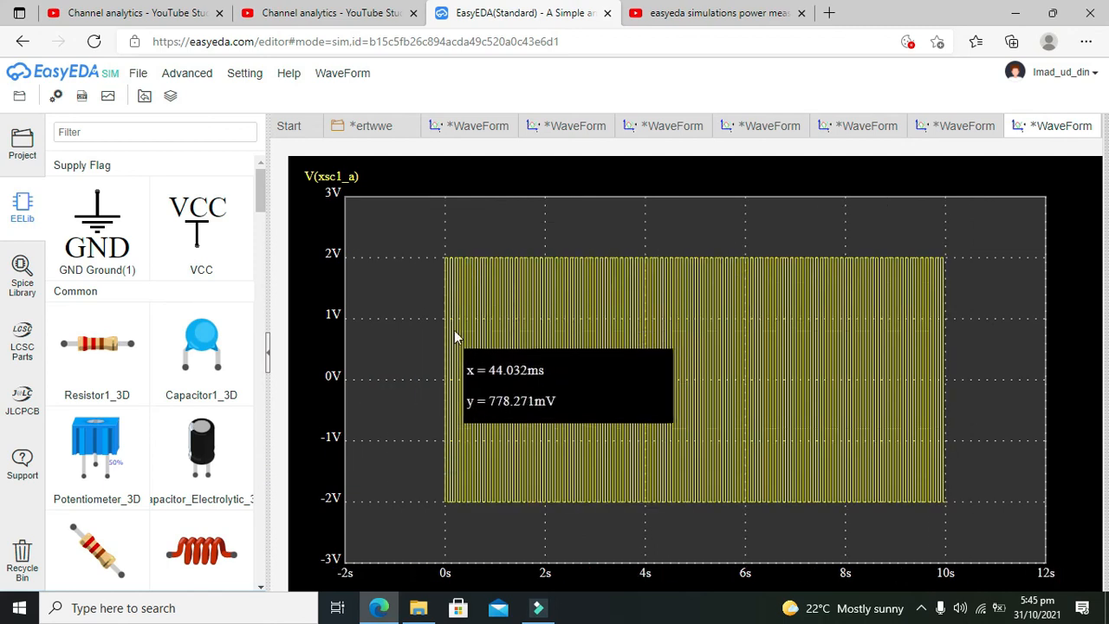
mouse_move(503, 506)
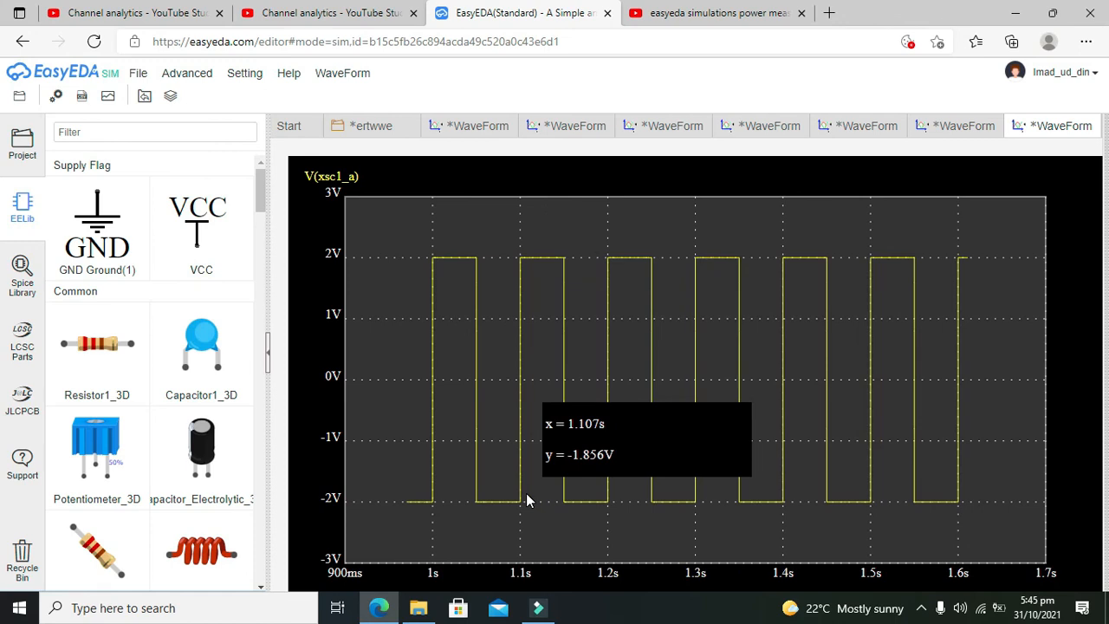
mouse_move(529, 493)
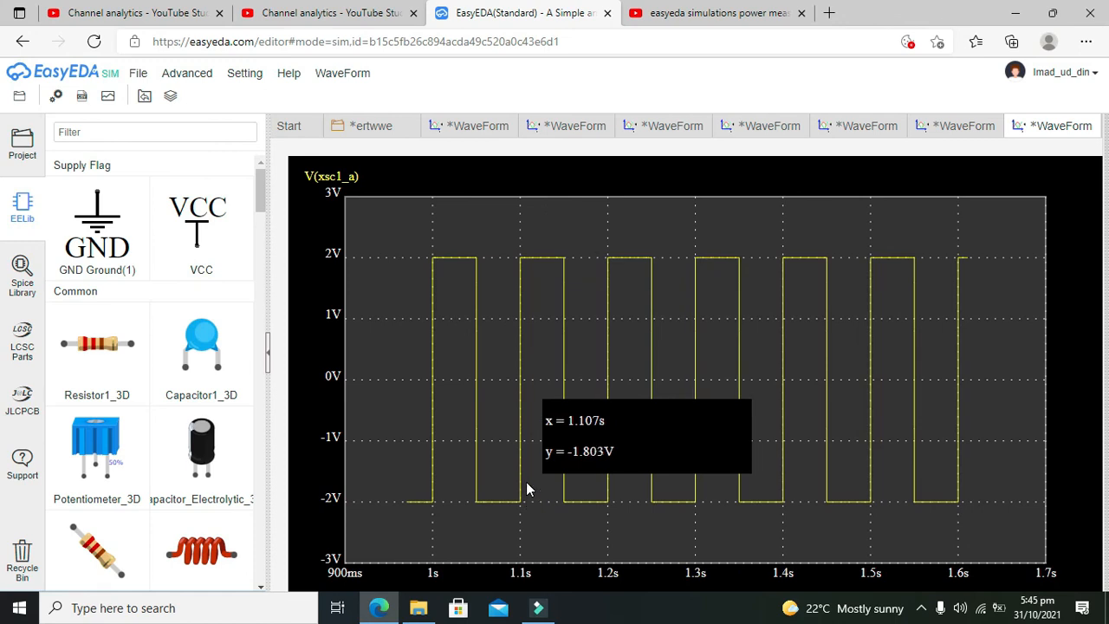
mouse_move(436, 263)
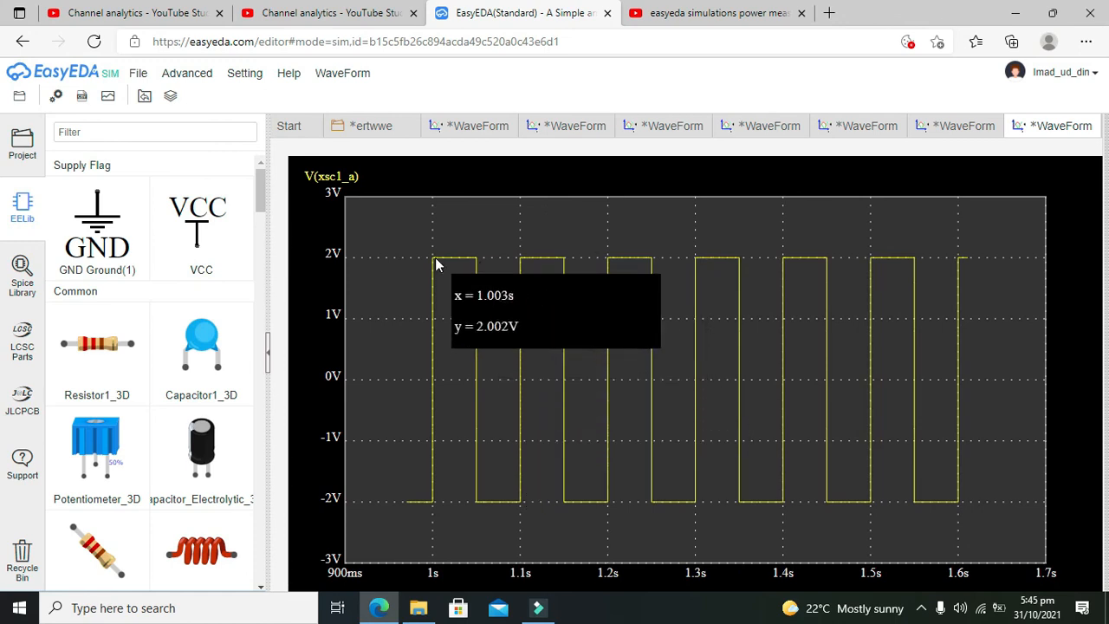
mouse_move(442, 242)
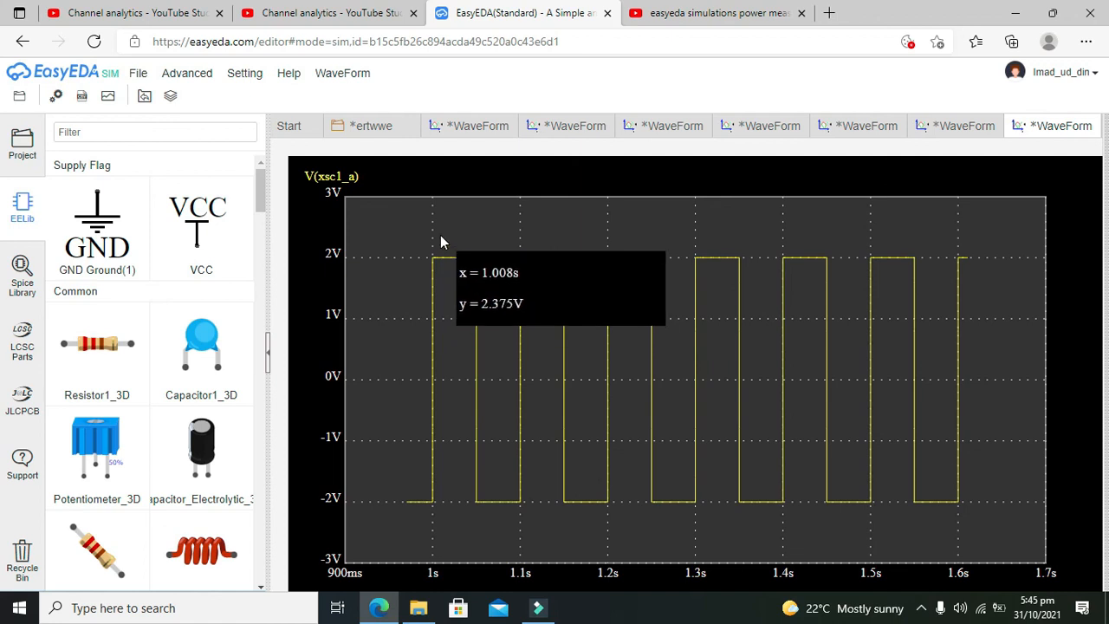
mouse_move(476, 275)
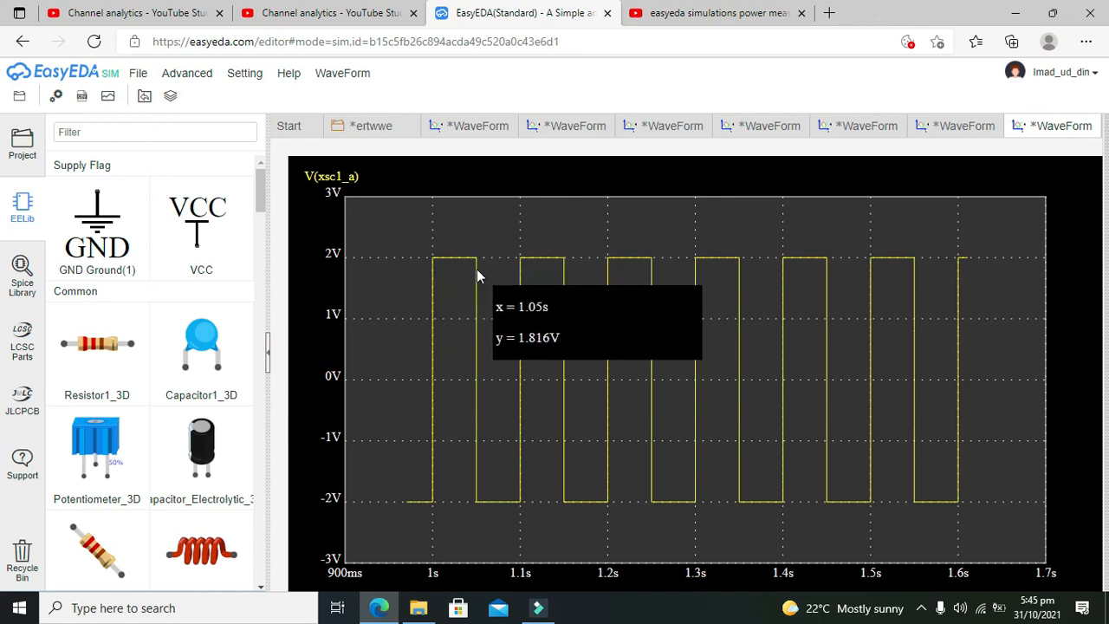
mouse_move(443, 258)
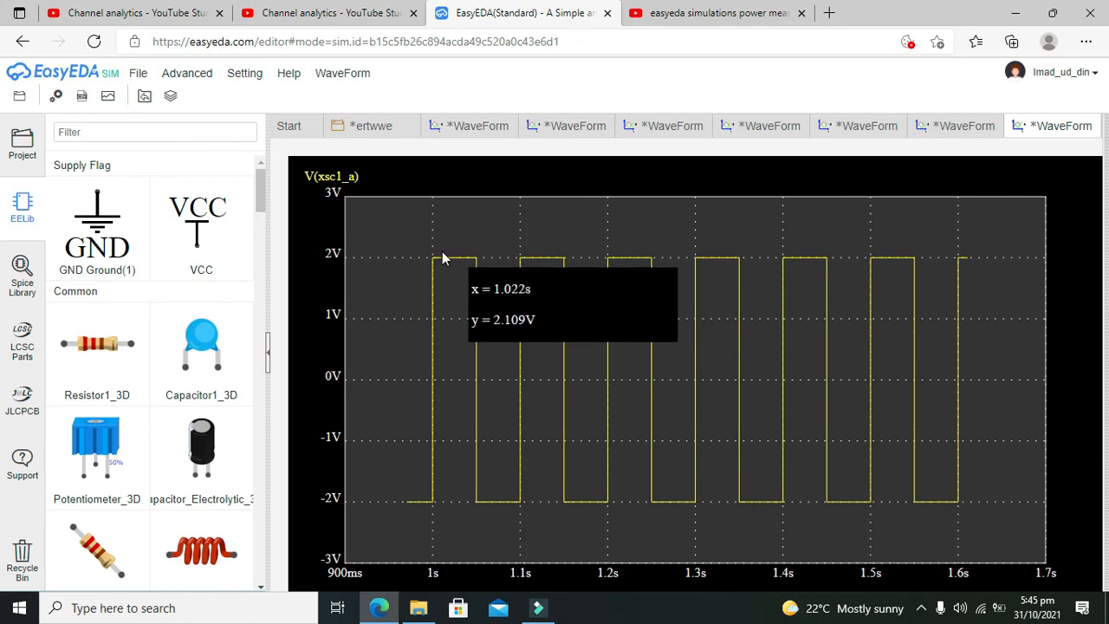
mouse_move(347, 152)
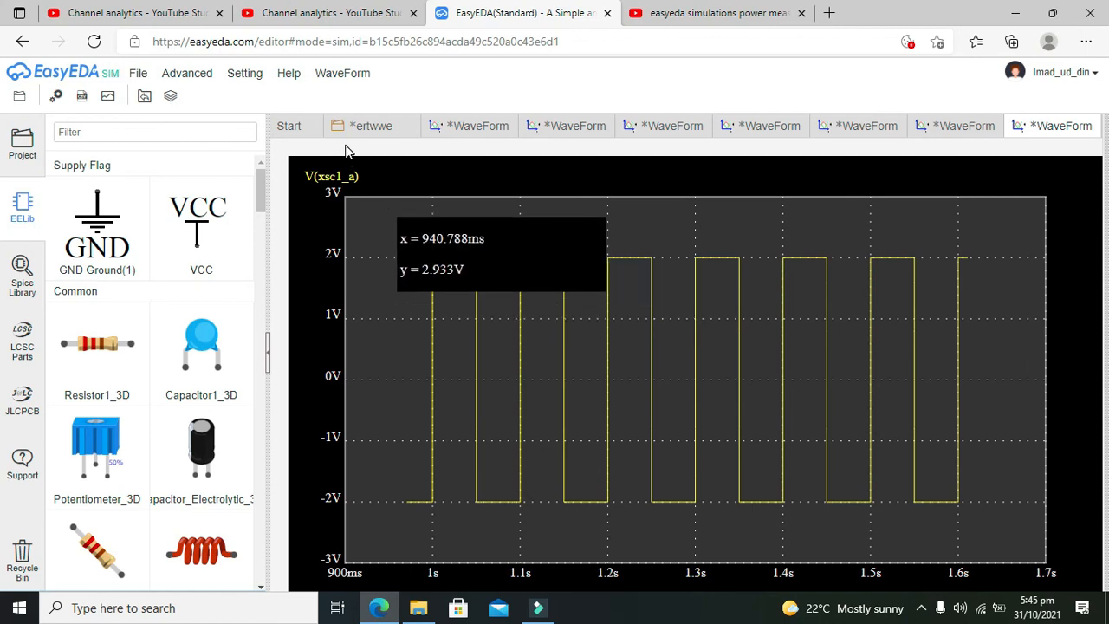
Step: Return to the ertwwe schematic after viewing the ±2 V square-wave trace
left_click(288, 125)
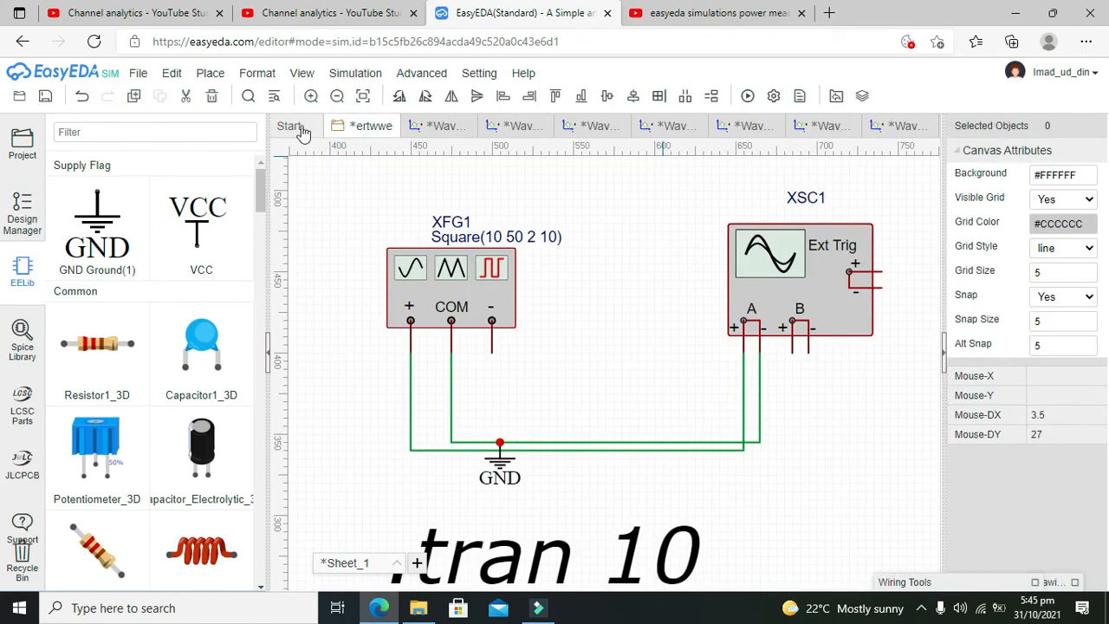
mouse_move(659, 323)
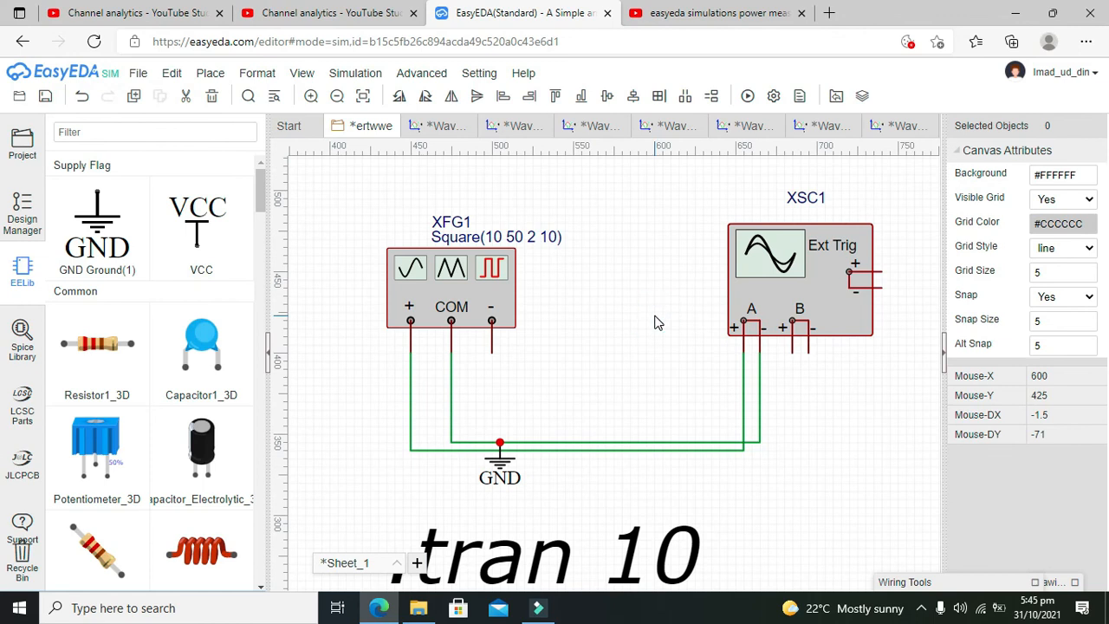
mouse_move(658, 324)
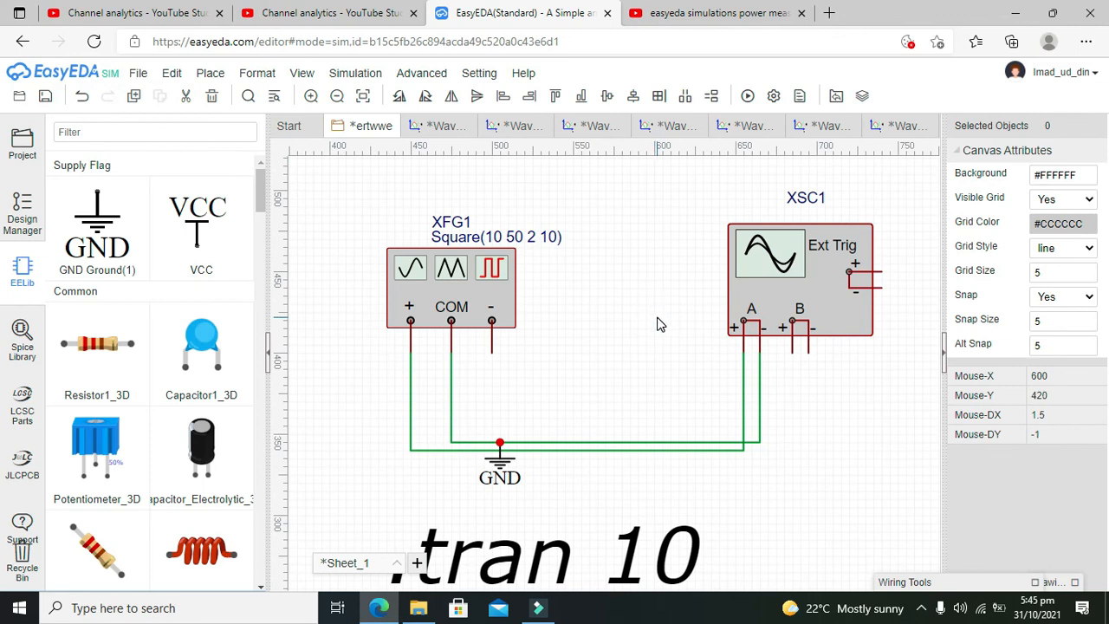